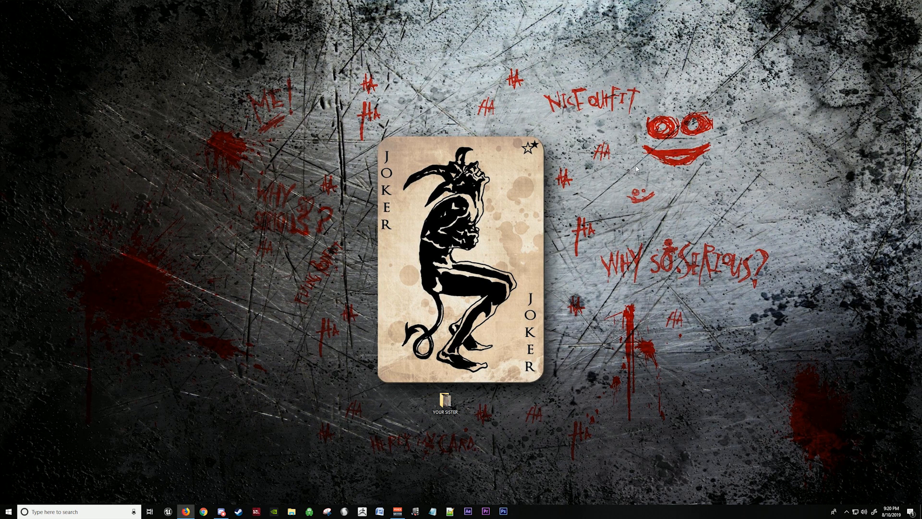
pyautogui.moveTo(254, 488)
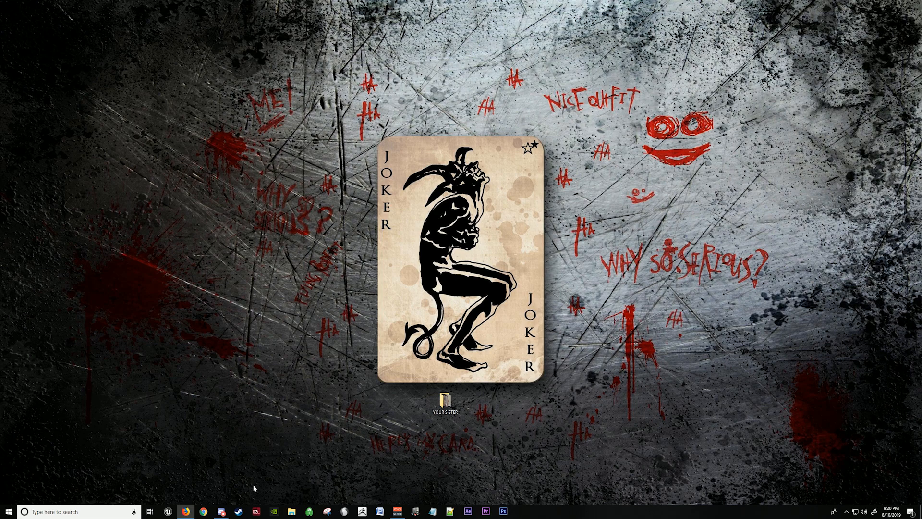
# Open Steam from the taskbar to reach DayZ's library page.
pyautogui.click(520, 511)
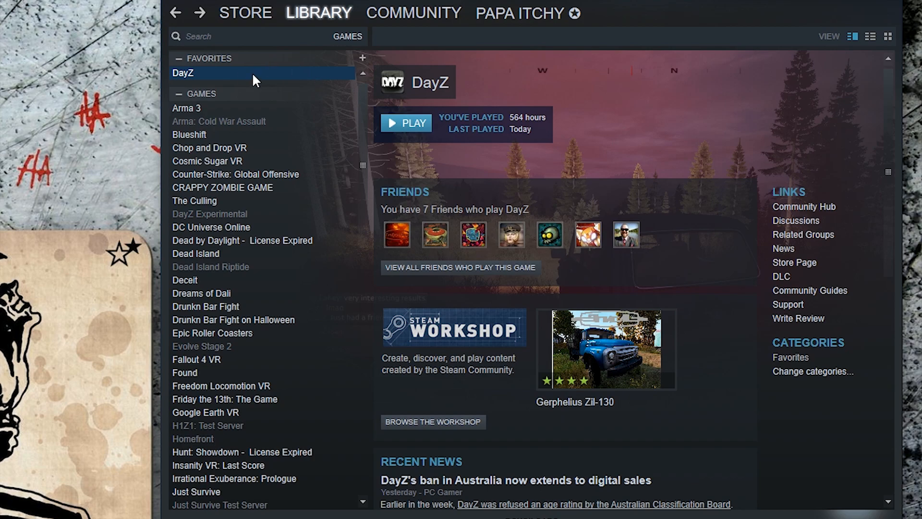
pyautogui.moveTo(459, 409)
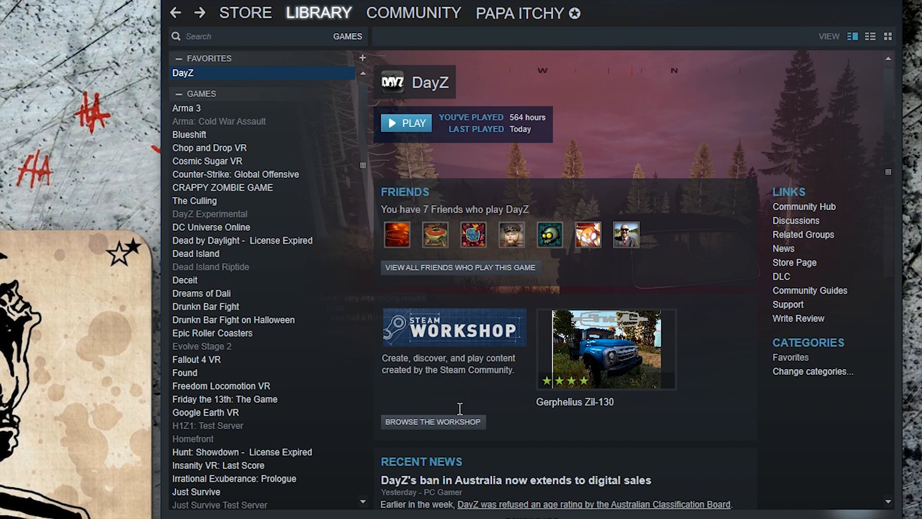
# Search DayZ's Workshop for 'unlimited stamina' and open the Unlimited Stamina mod page.
pyautogui.click(432, 422)
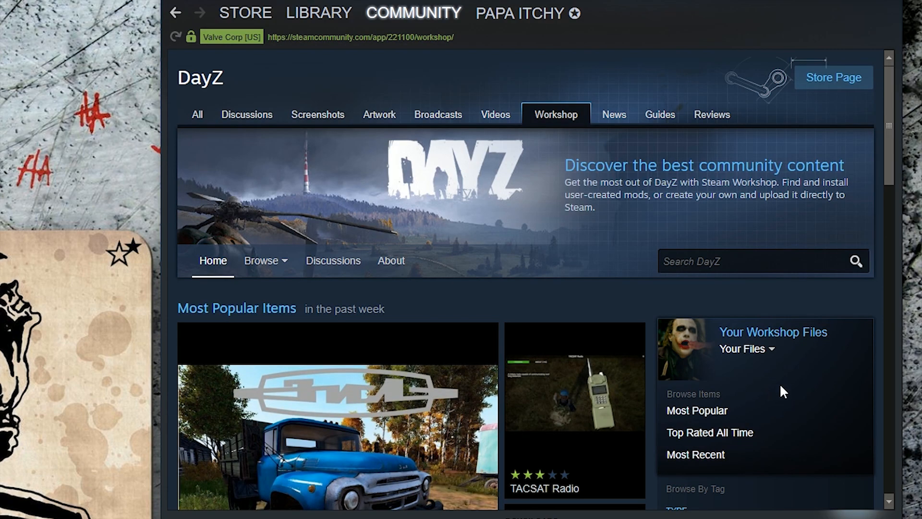
pyautogui.scroll(-3)
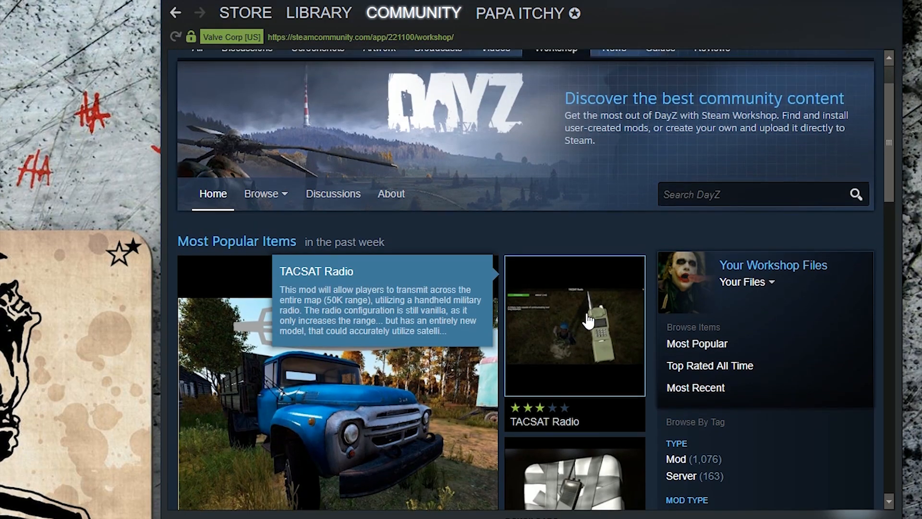
pyautogui.write('unlimited stamina')
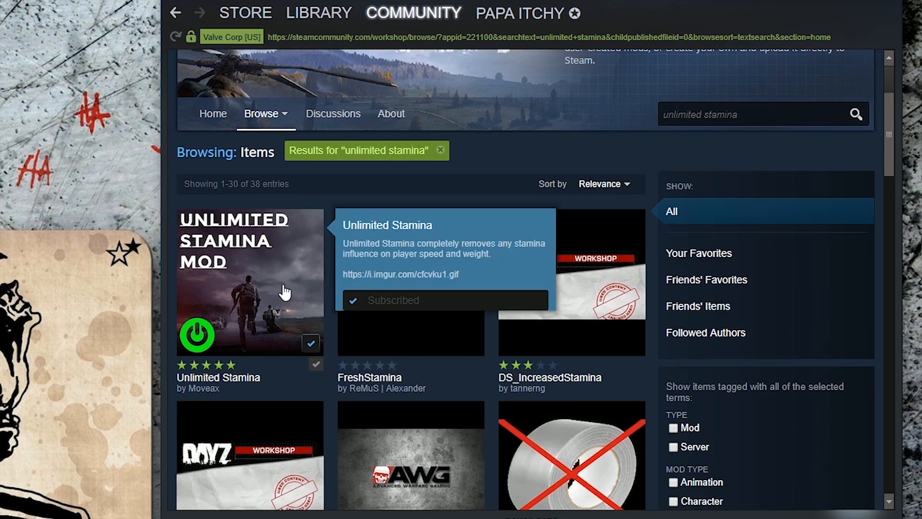
pyautogui.moveTo(262, 288)
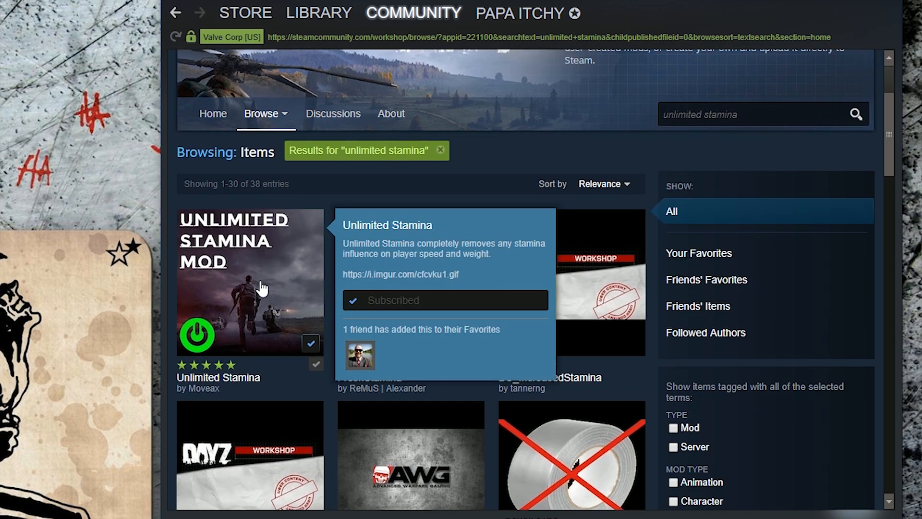
pyautogui.click(250, 283)
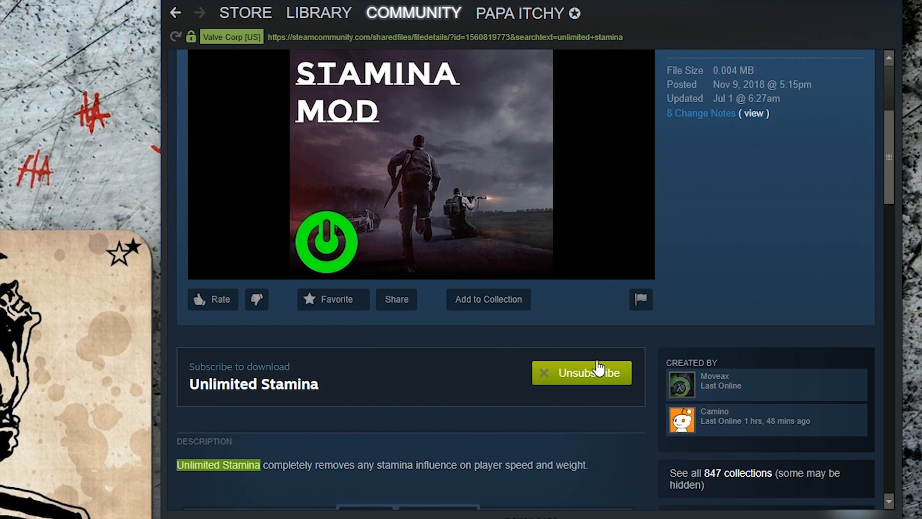
pyautogui.scroll(3)
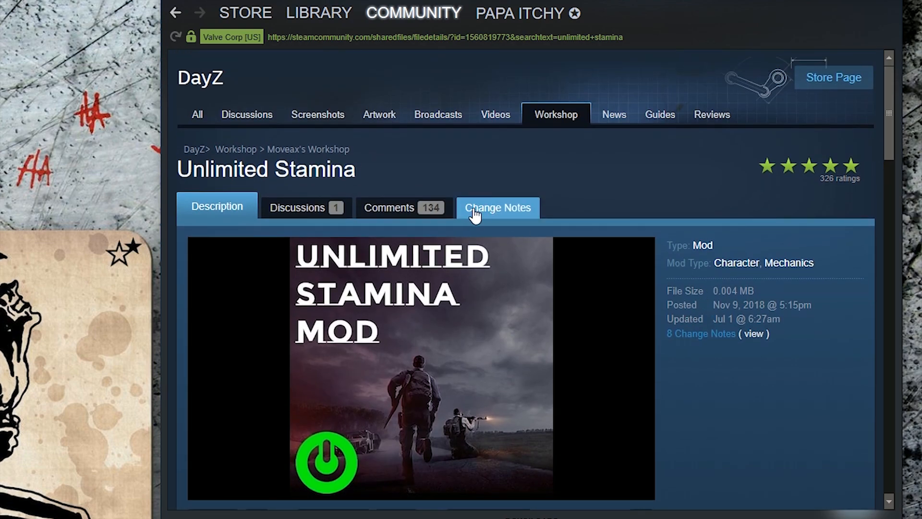
# Browse the DayZ Server tool's local files from its Properties, then close Properties.
pyautogui.click(319, 12)
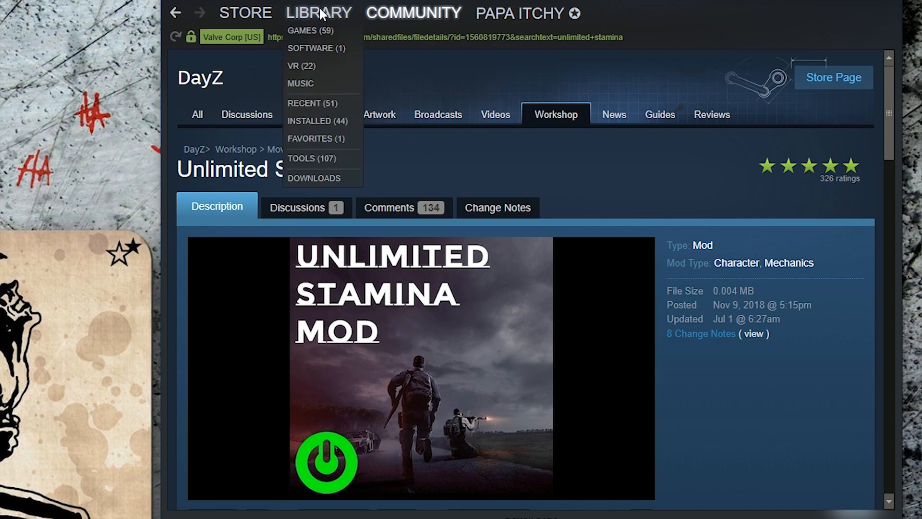
pyautogui.moveTo(325, 163)
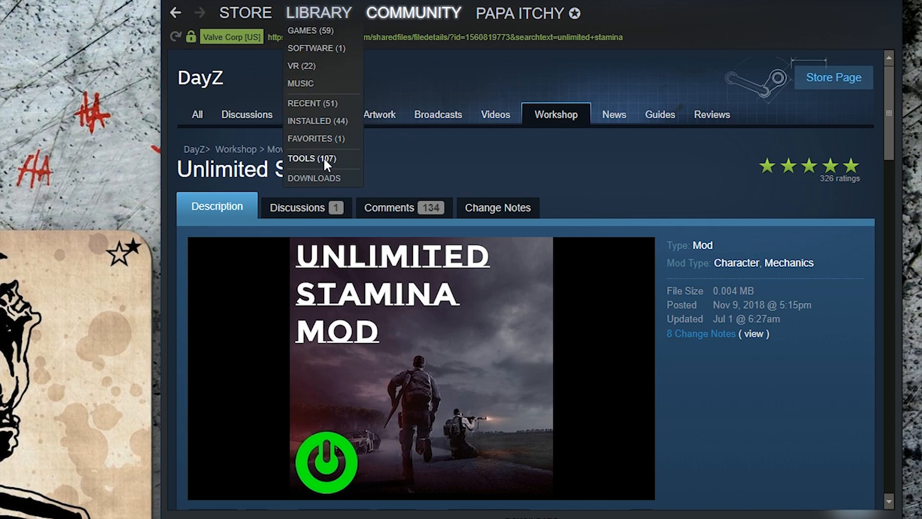
pyautogui.click(311, 158)
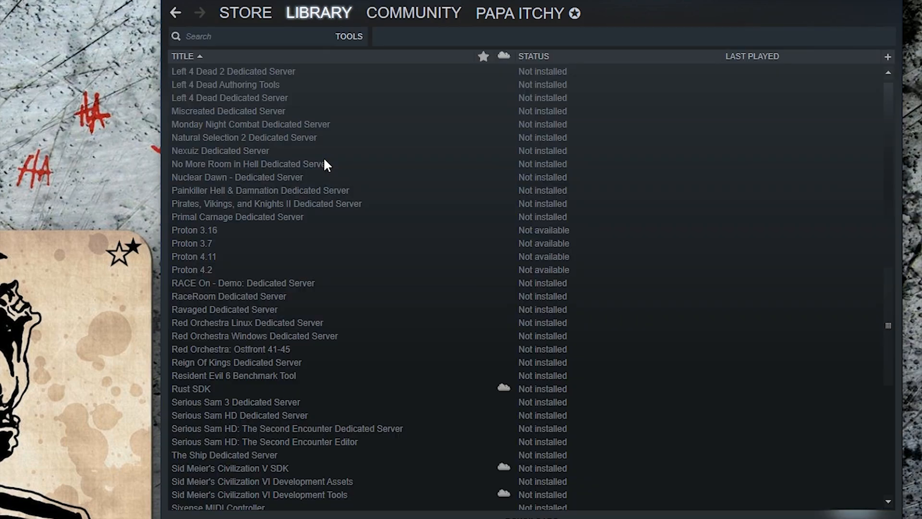
pyautogui.scroll(3)
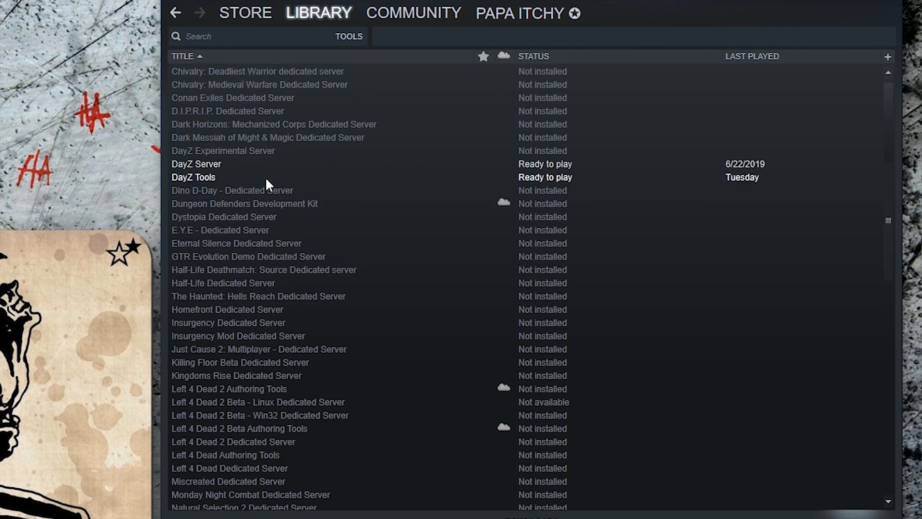
pyautogui.rightClick(196, 164)
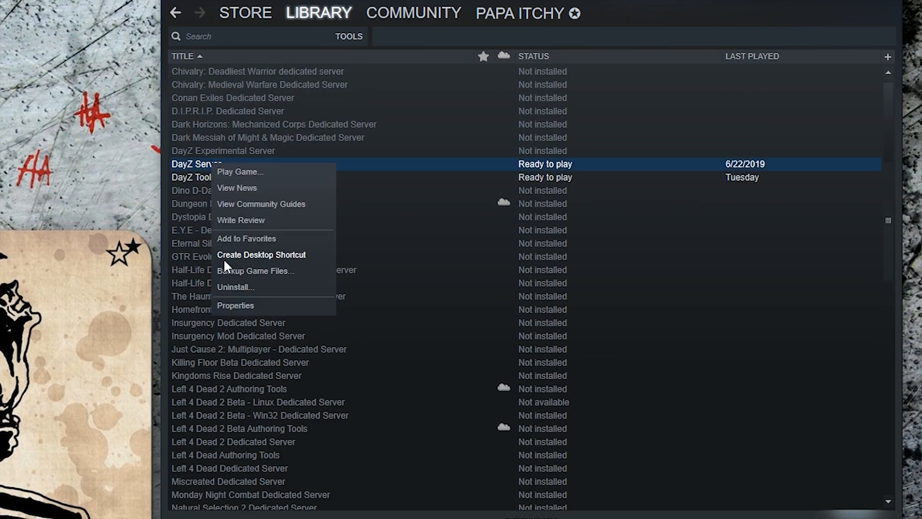
pyautogui.click(235, 305)
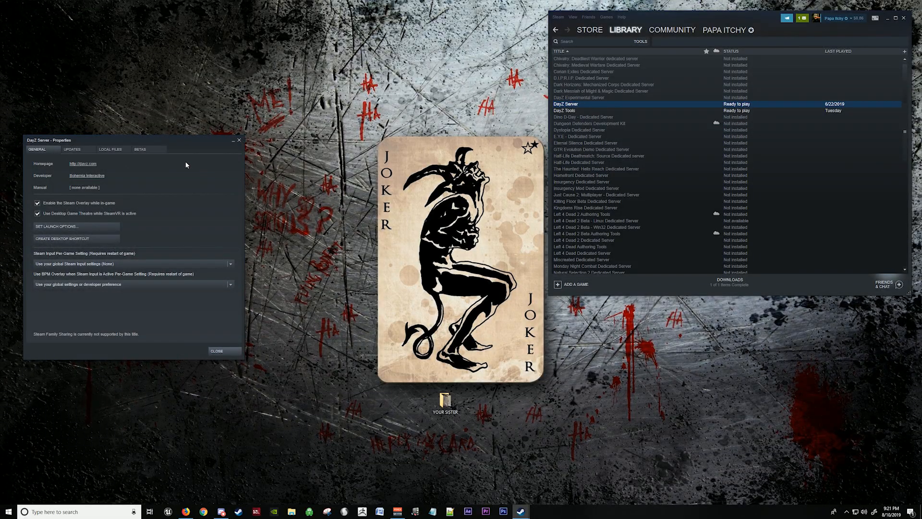
pyautogui.click(110, 149)
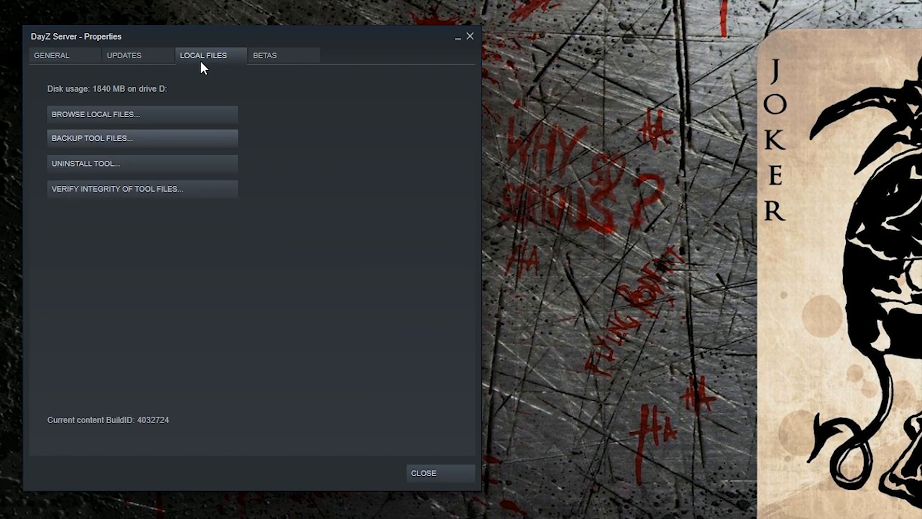
pyautogui.click(96, 114)
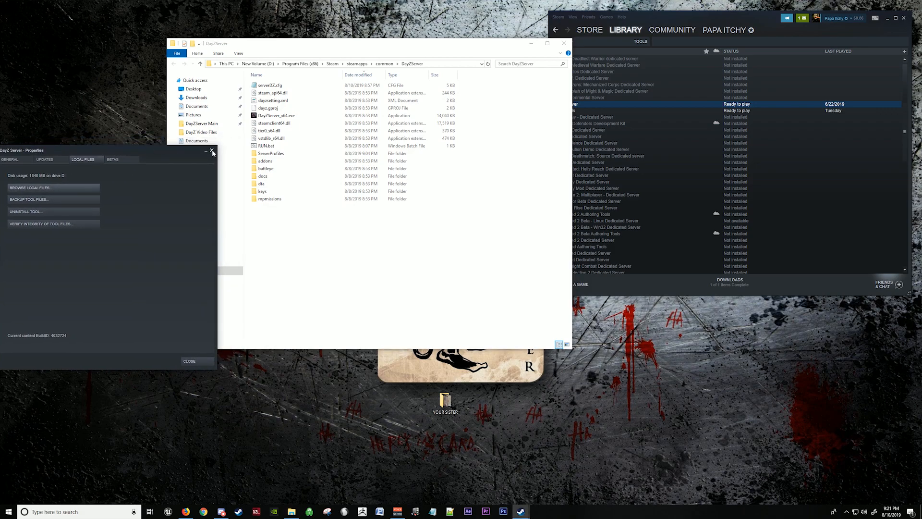
pyautogui.click(189, 361)
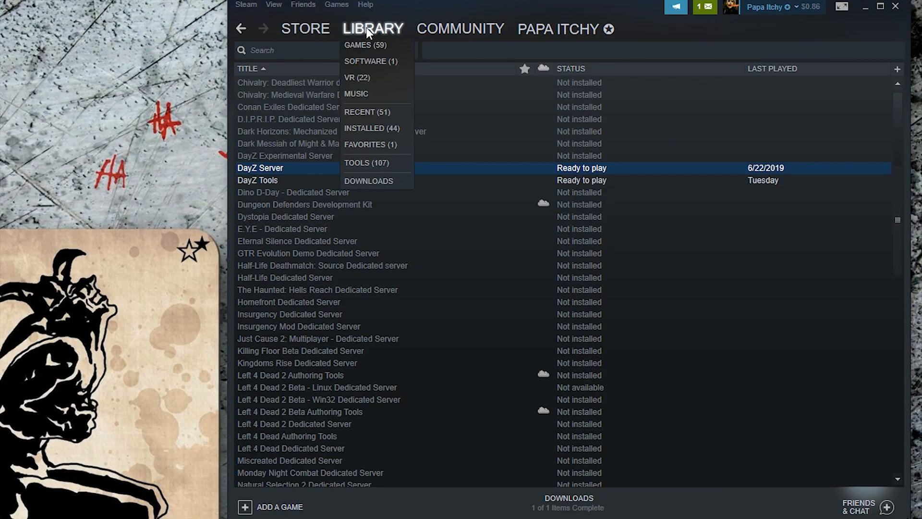
# Launch DayZ Launcher from the DayZ game entry and browse its MODS list.
pyautogui.click(365, 44)
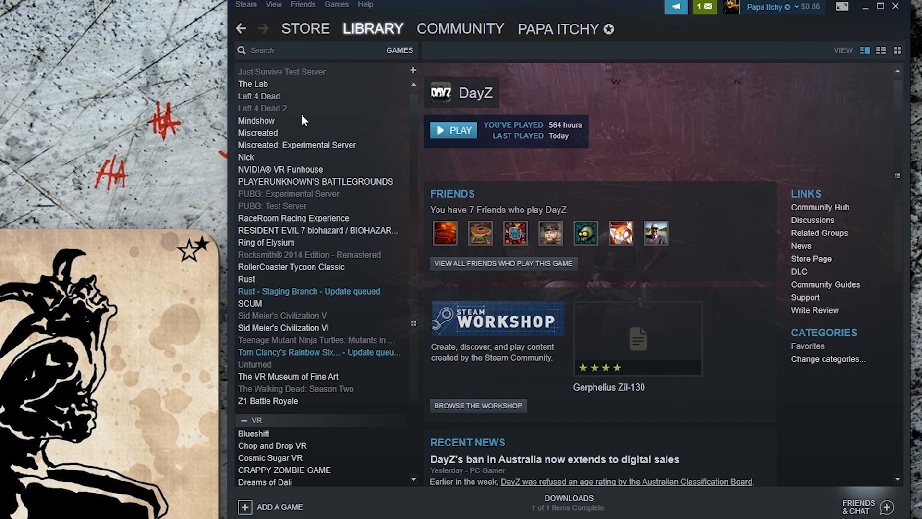
pyautogui.rightClick(246, 84)
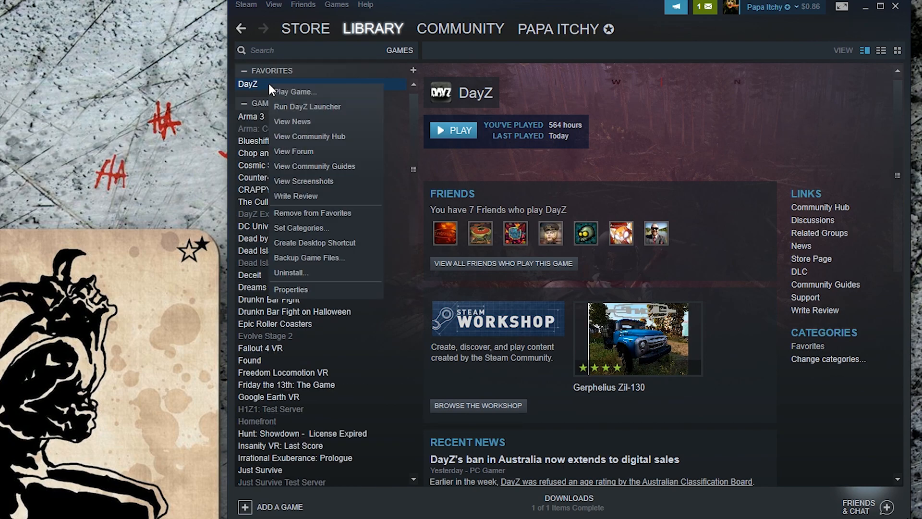
pyautogui.moveTo(326, 112)
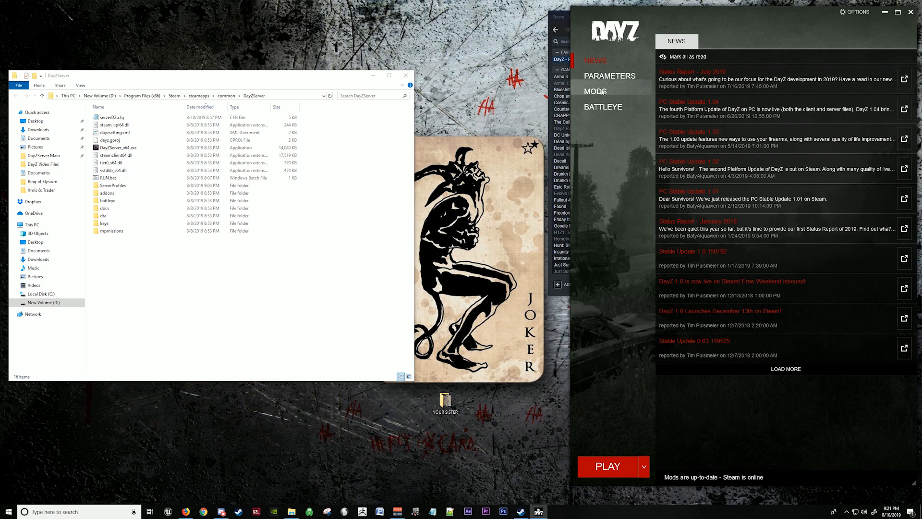
pyautogui.click(595, 91)
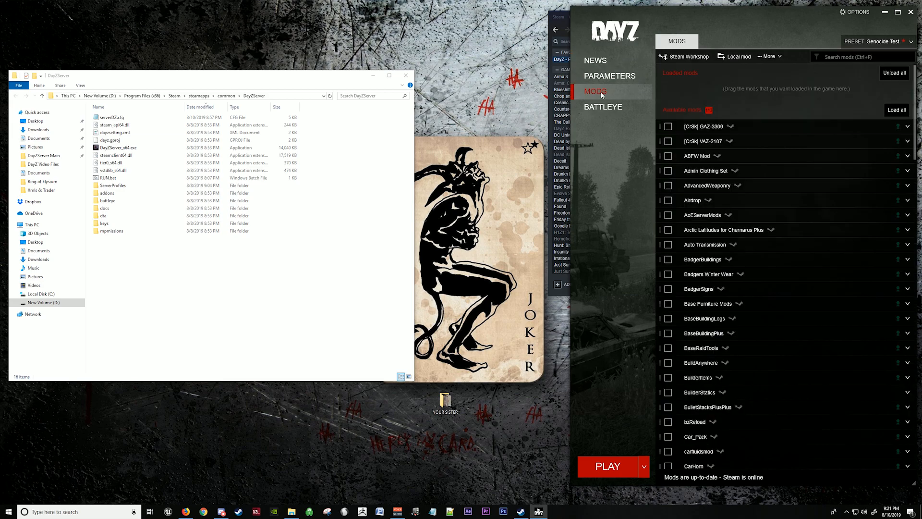
pyautogui.moveTo(602, 157)
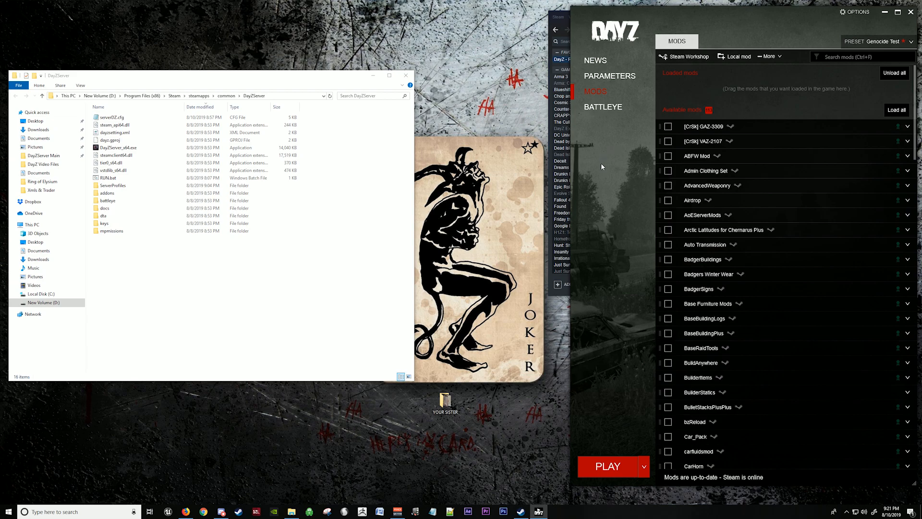
pyautogui.moveTo(600, 170)
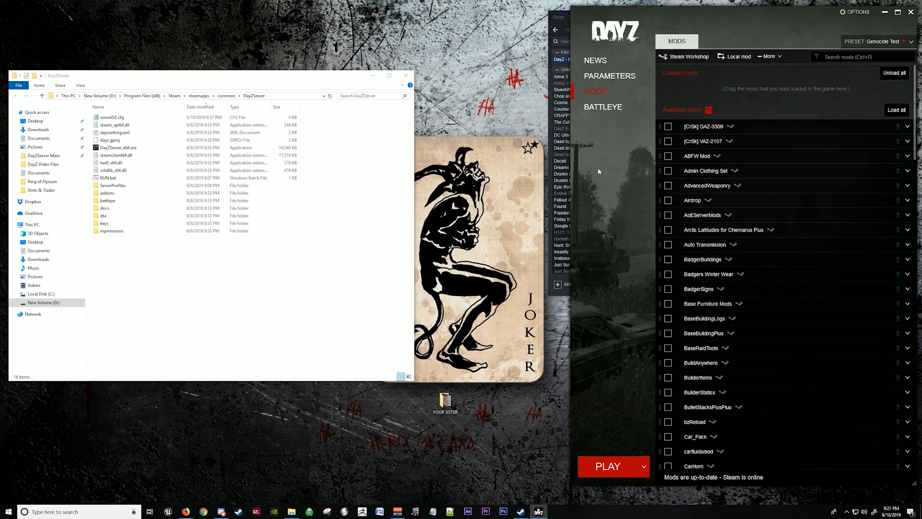
pyautogui.moveTo(608, 183)
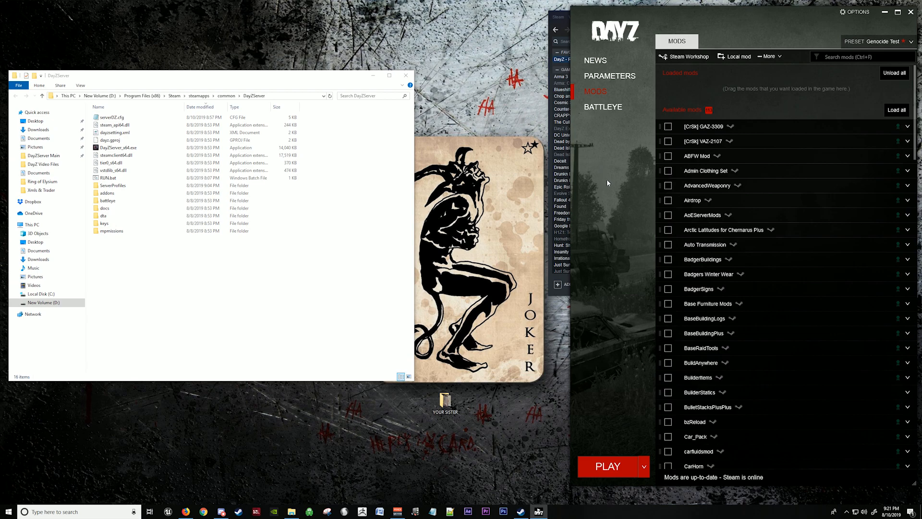
pyautogui.moveTo(856, 229)
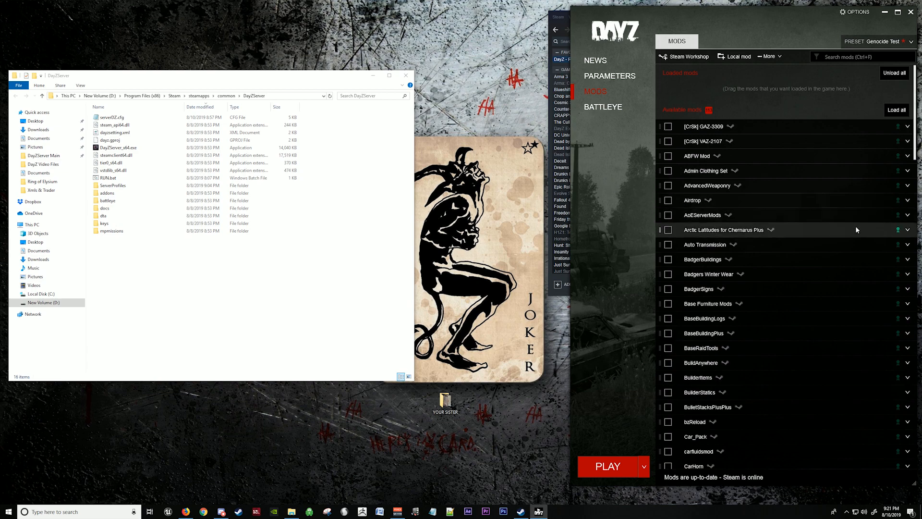
pyautogui.scroll(-3)
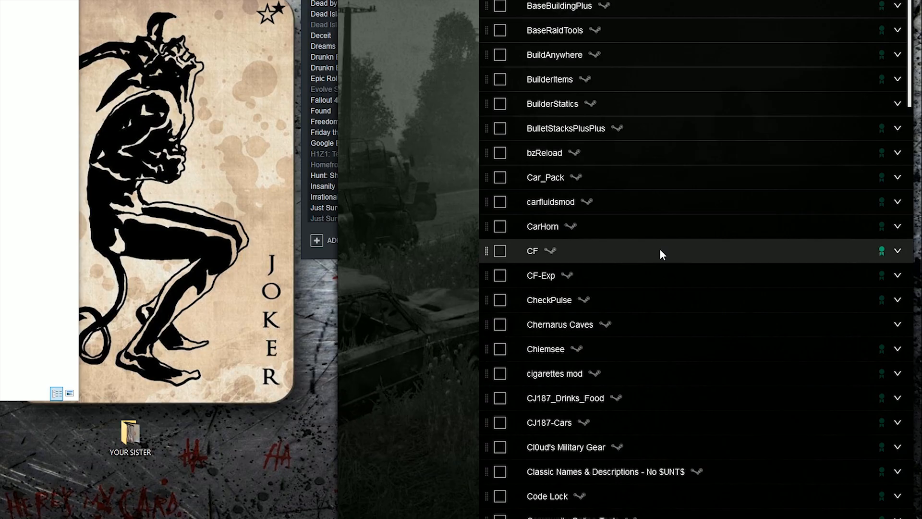
# Open the CF mod's folder from the launcher and accept the Workshop-cache warning.
pyautogui.click(896, 251)
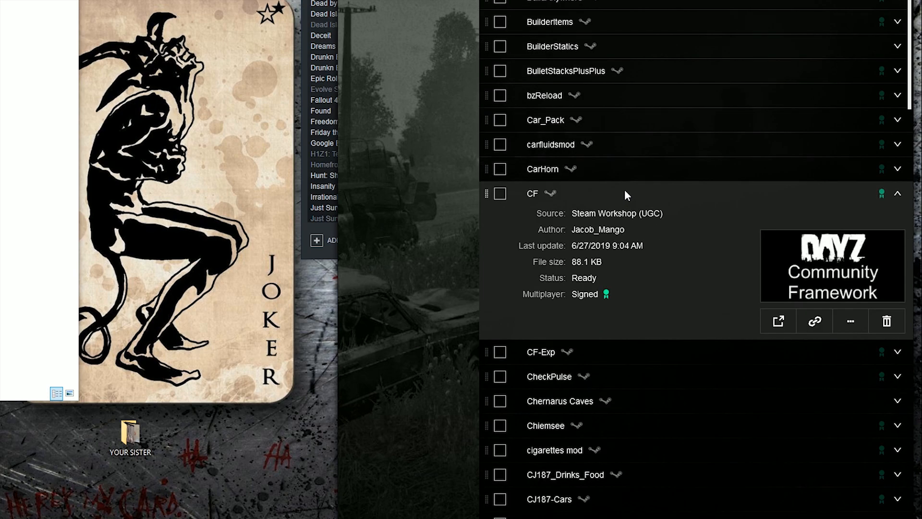
pyautogui.moveTo(618, 203)
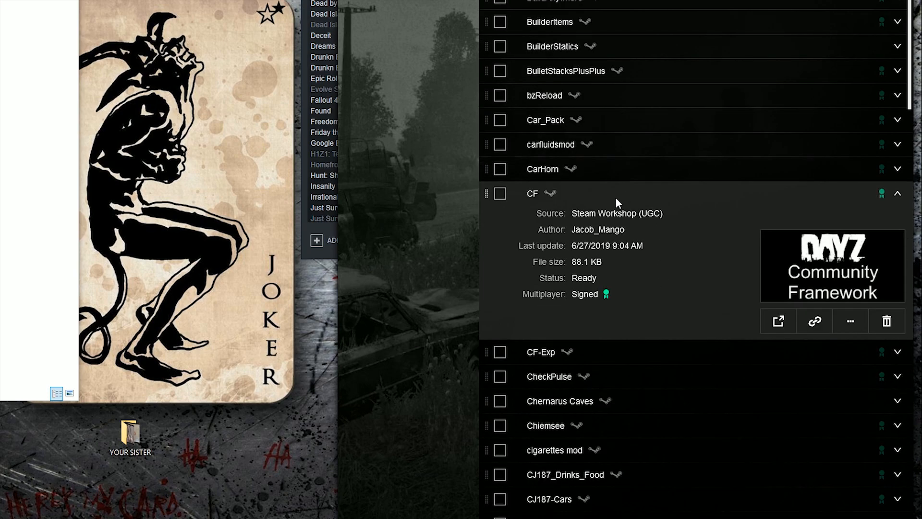
pyautogui.click(849, 320)
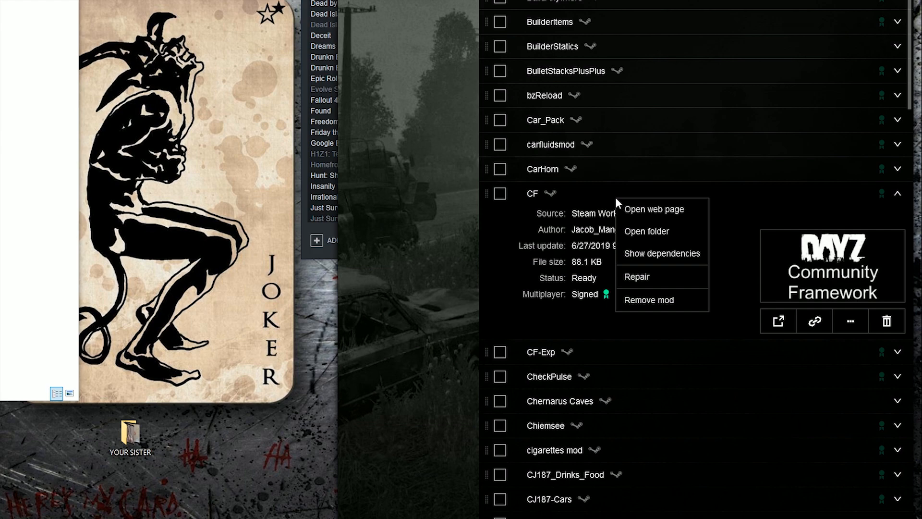
pyautogui.moveTo(647, 231)
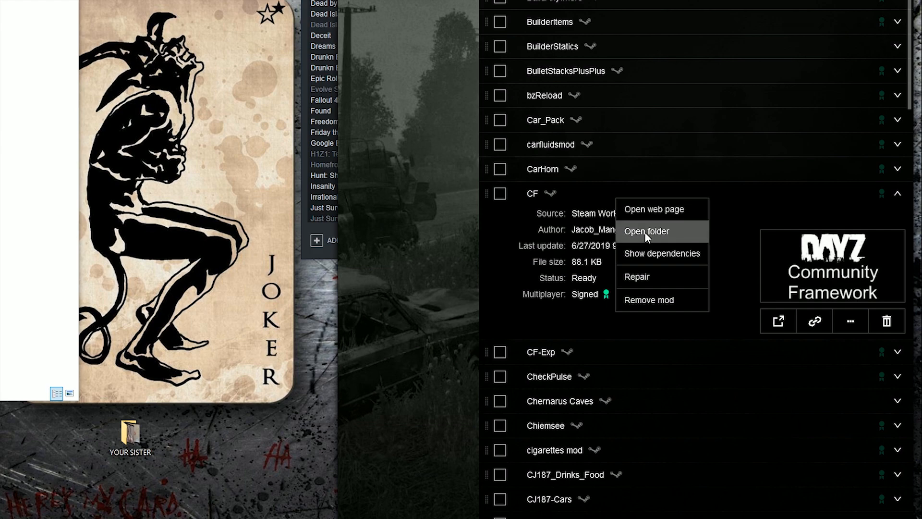
pyautogui.click(646, 231)
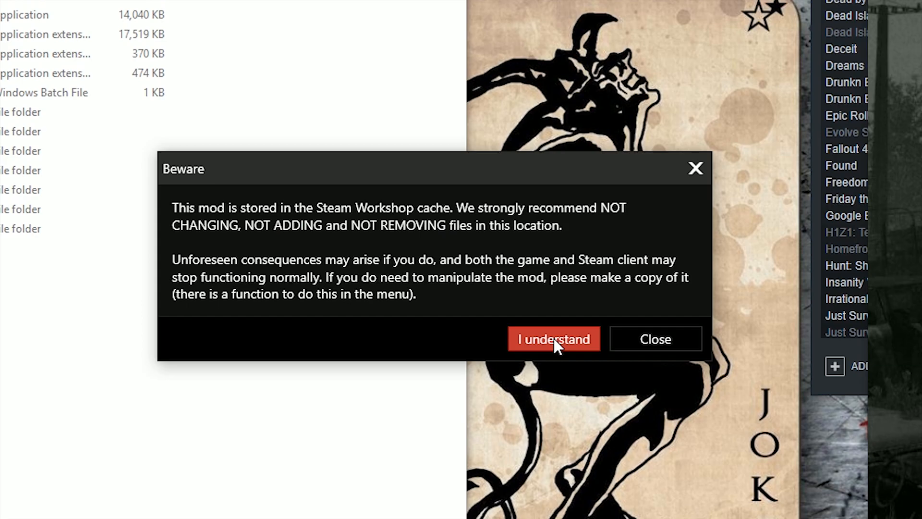
pyautogui.click(553, 339)
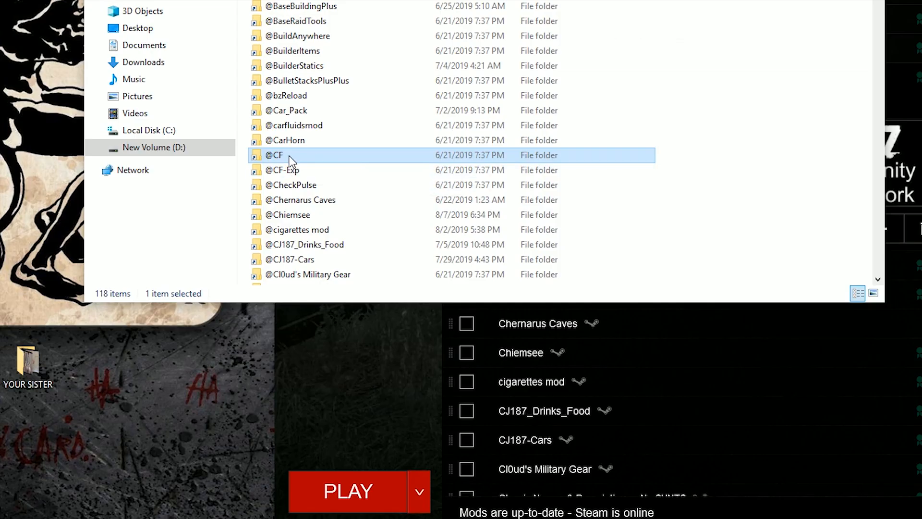
pyautogui.rightClick(273, 155)
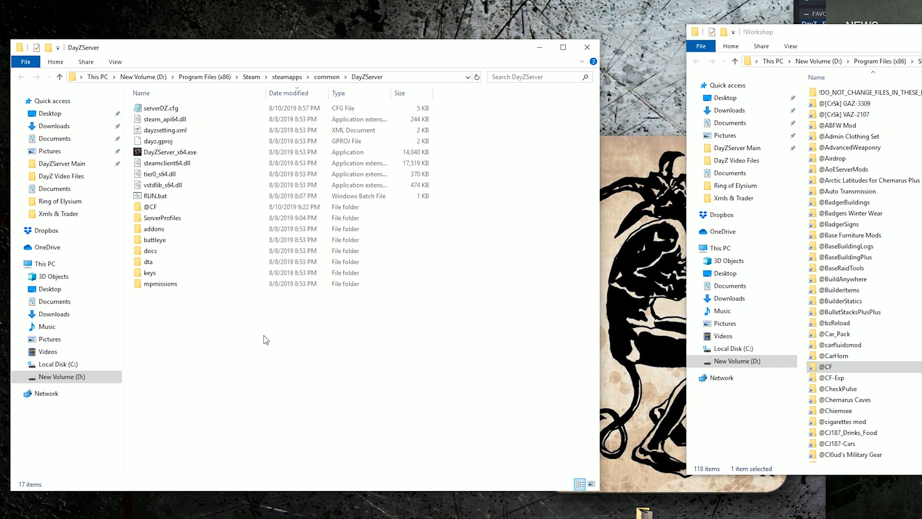
pyautogui.click(160, 283)
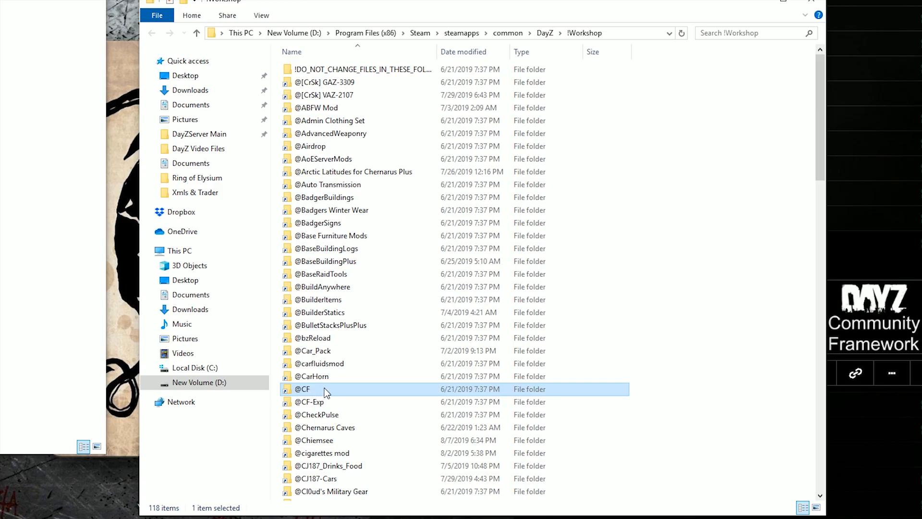
pyautogui.doubleClick(304, 389)
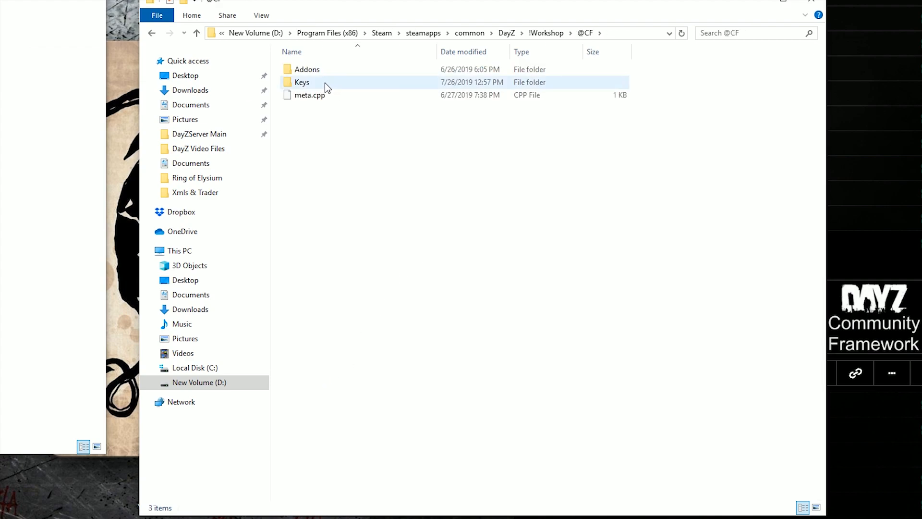
pyautogui.moveTo(356, 86)
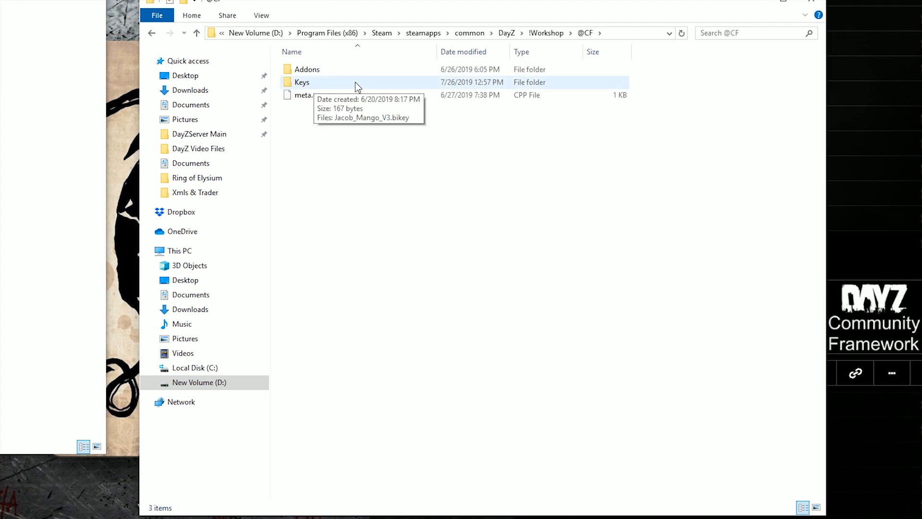
pyautogui.doubleClick(301, 81)
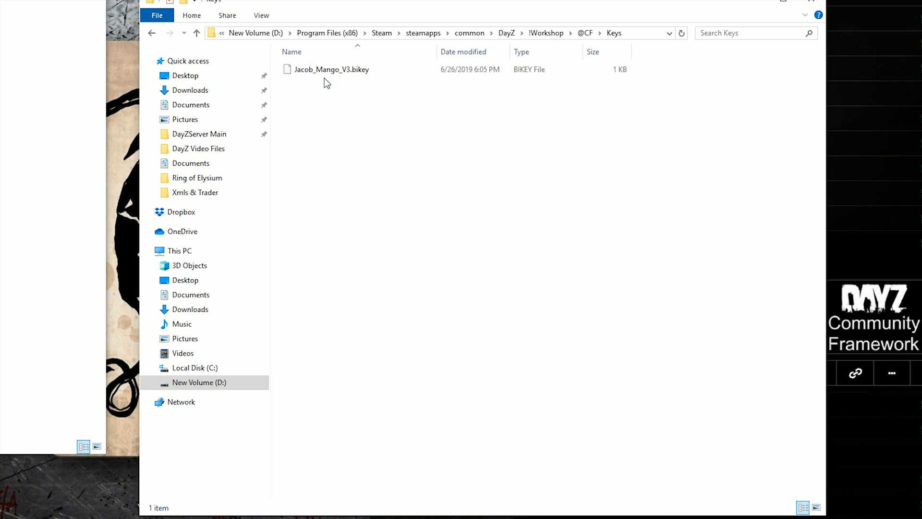
pyautogui.click(331, 69)
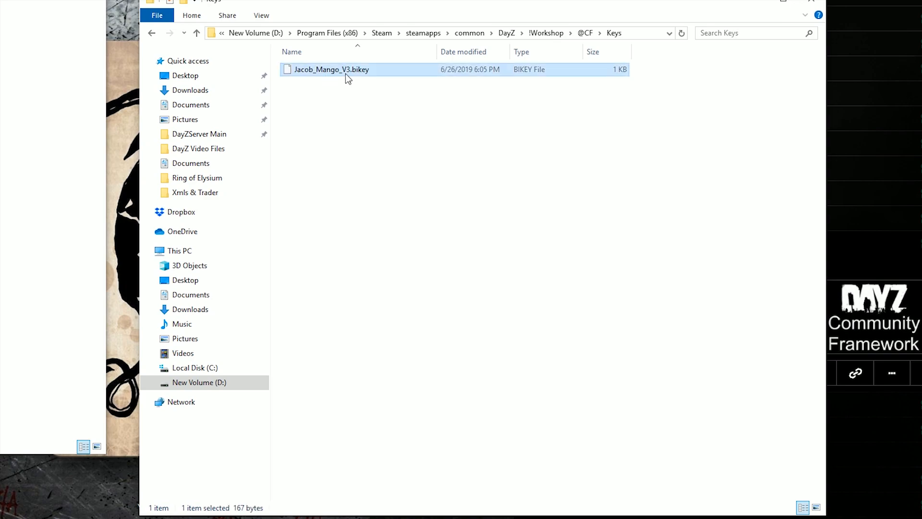
pyautogui.rightClick(331, 69)
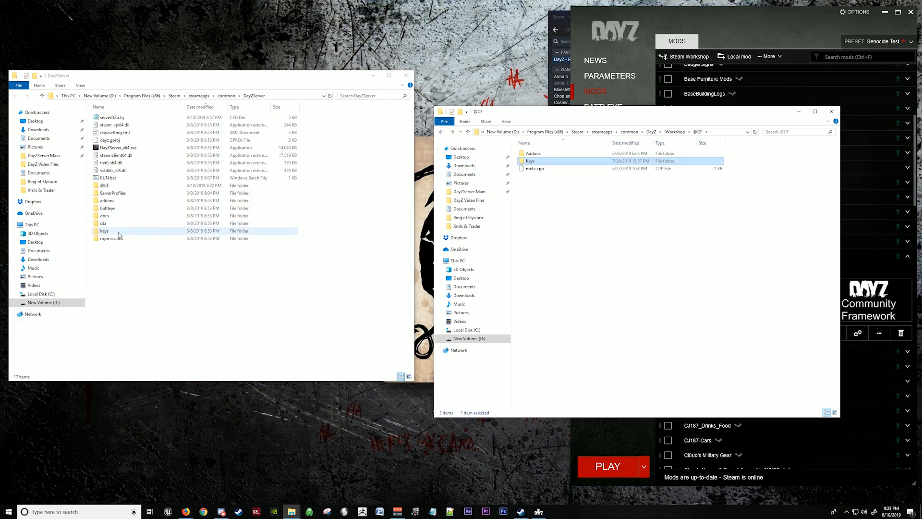
pyautogui.doubleClick(105, 230)
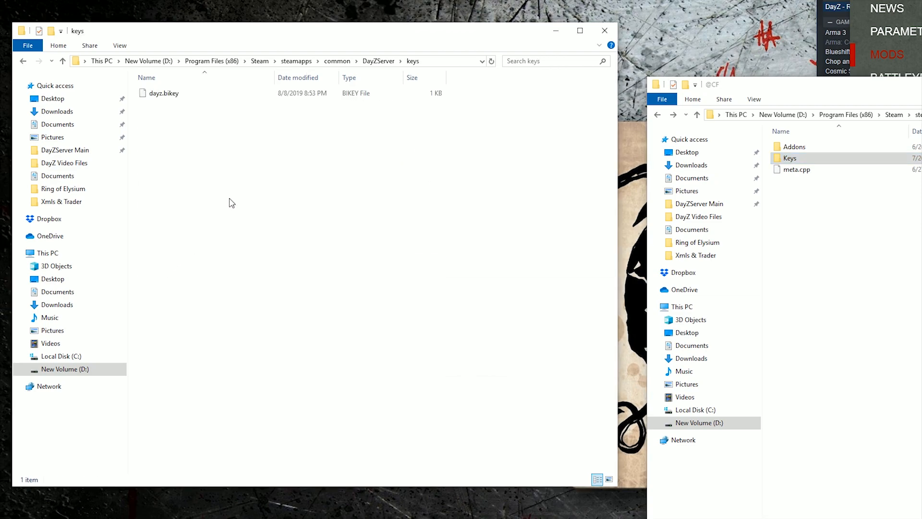
pyautogui.rightClick(229, 202)
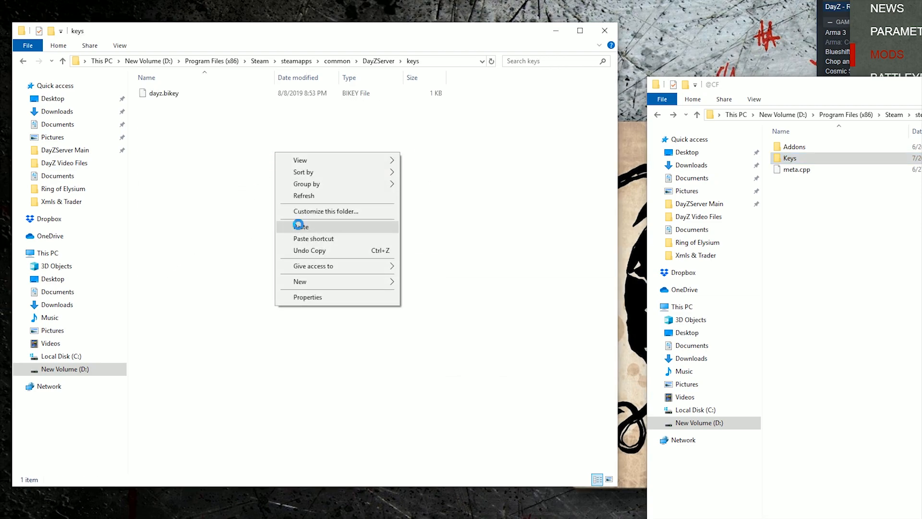
pyautogui.click(301, 226)
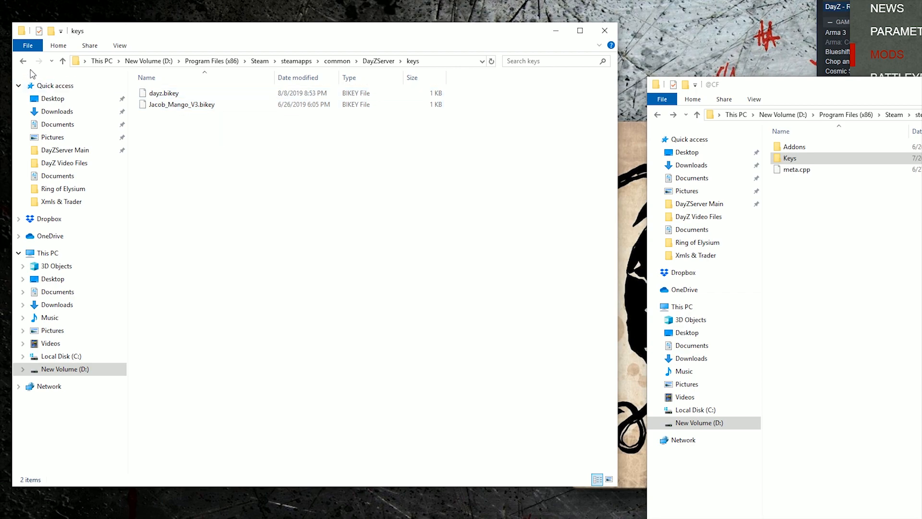
pyautogui.click(63, 60)
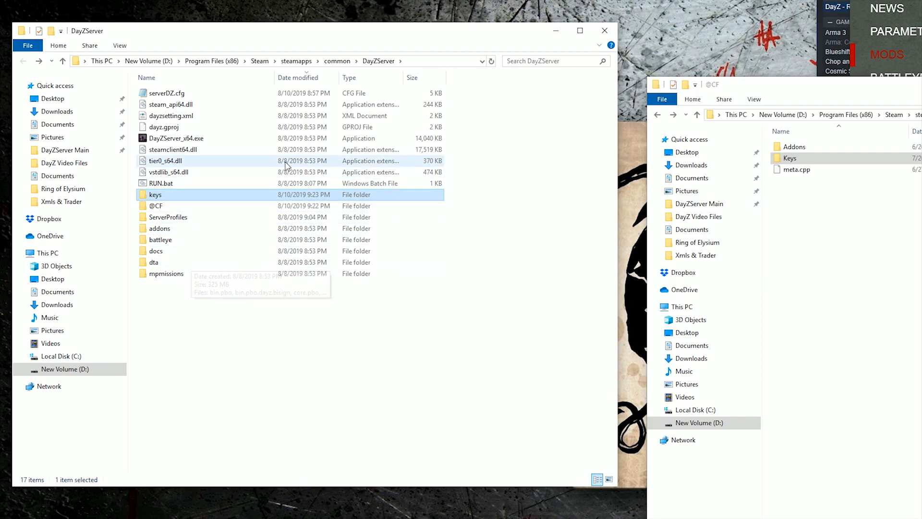
pyautogui.moveTo(520, 191)
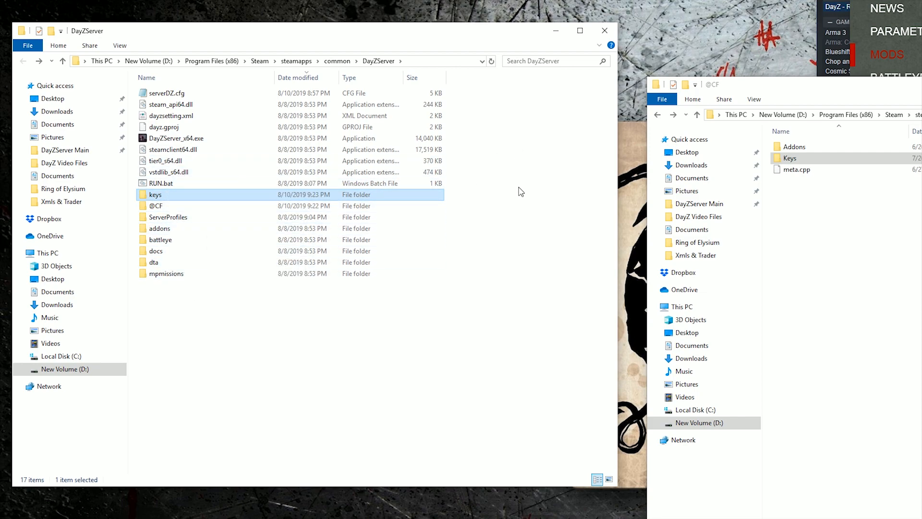
pyautogui.moveTo(519, 188)
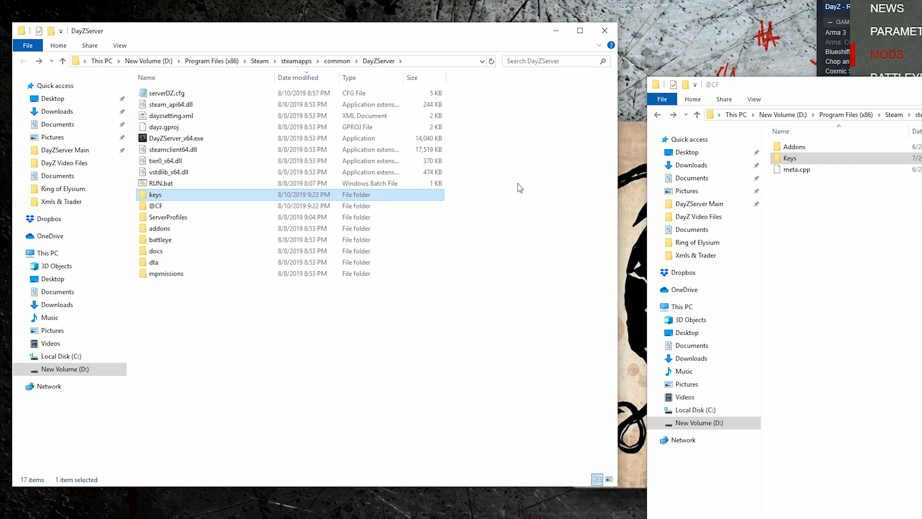
pyautogui.click(161, 183)
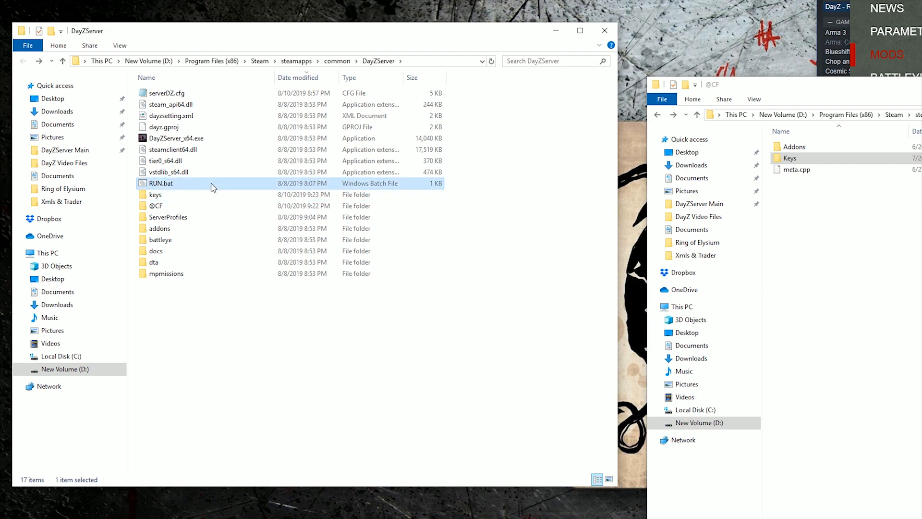
pyautogui.rightClick(160, 183)
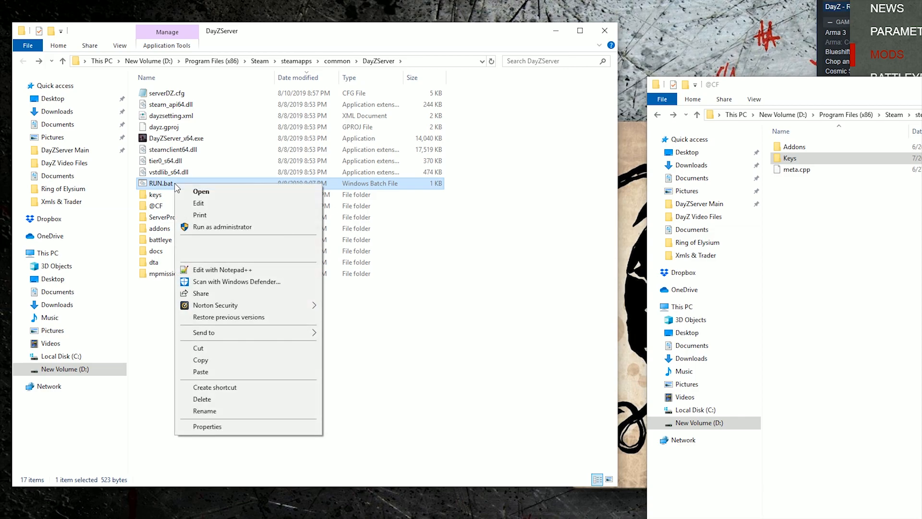
pyautogui.click(223, 270)
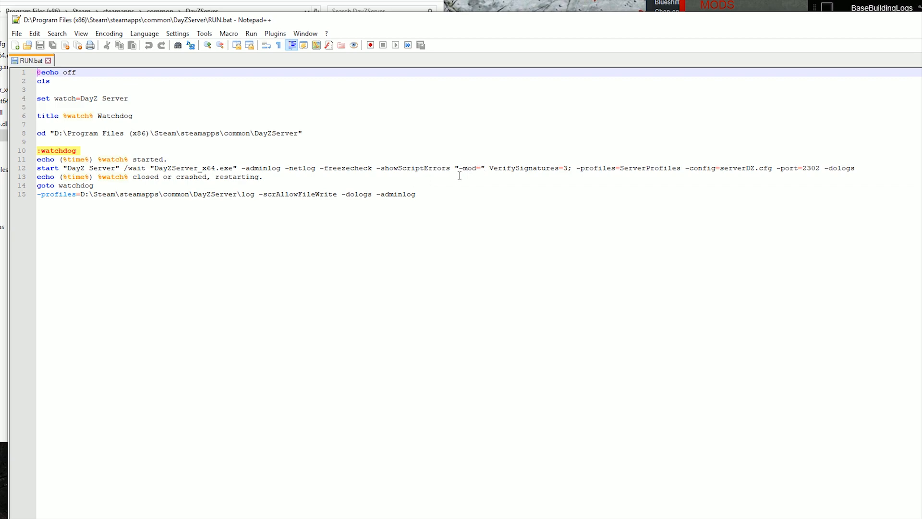
pyautogui.click(482, 168)
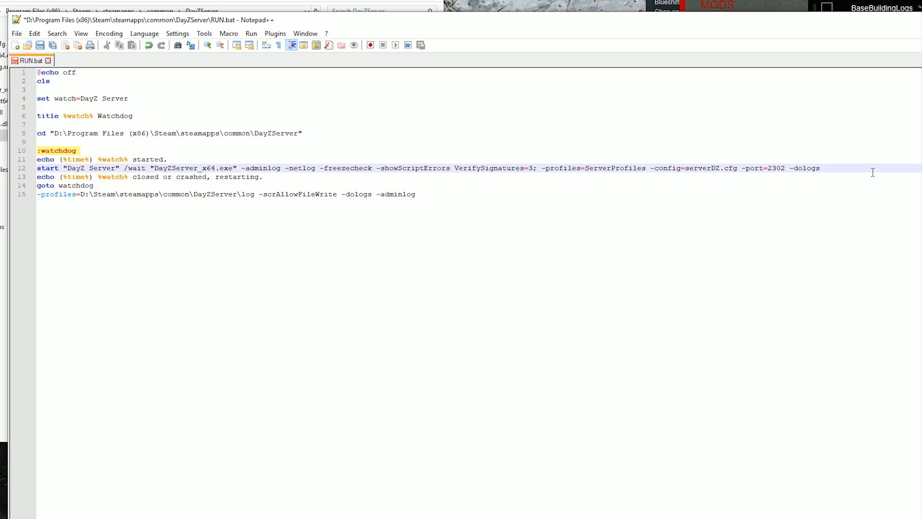
pyautogui.write('"-mod=@C')
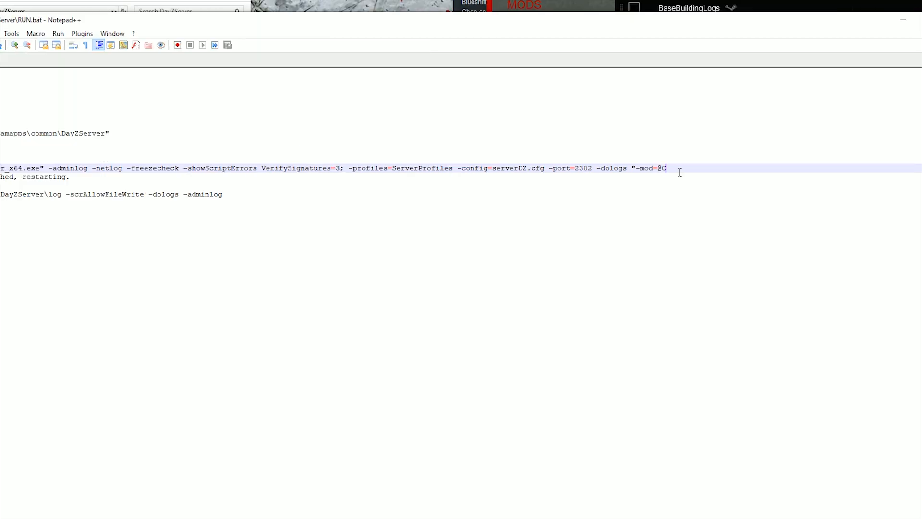
pyautogui.write('F')
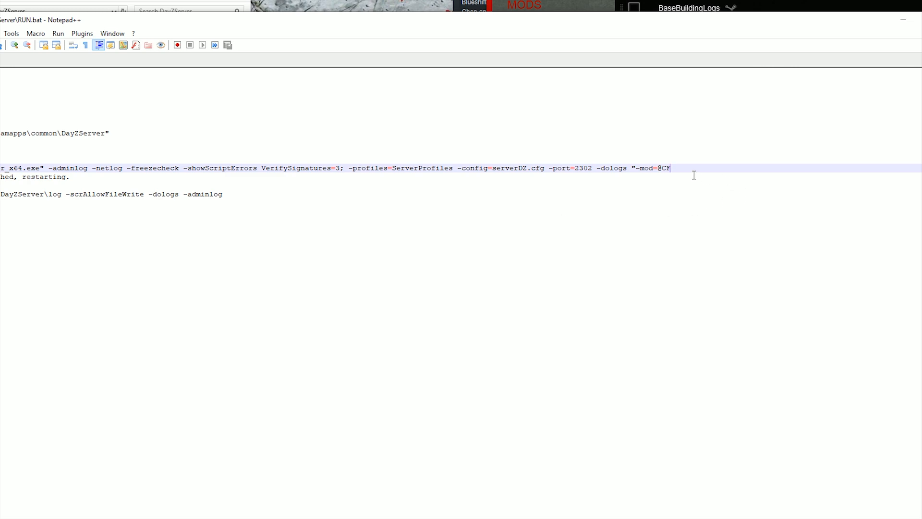
pyautogui.write(';')
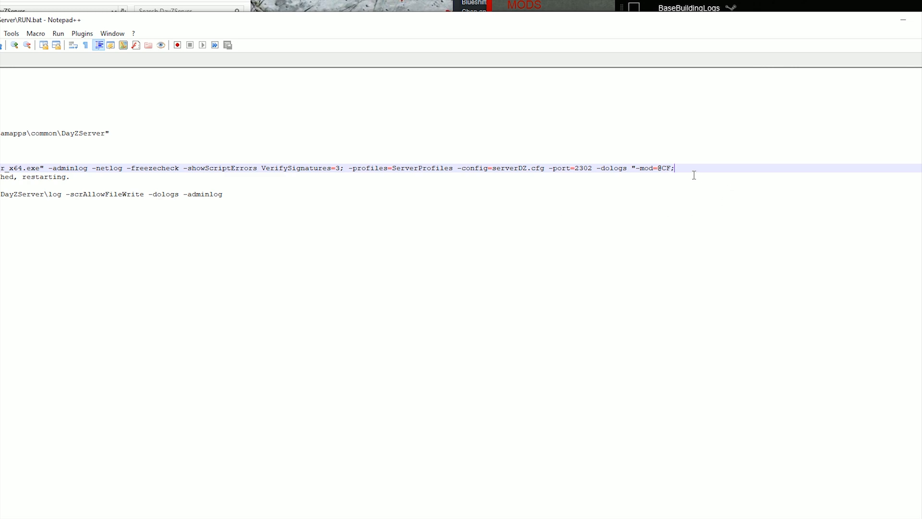
pyautogui.moveTo(717, 164)
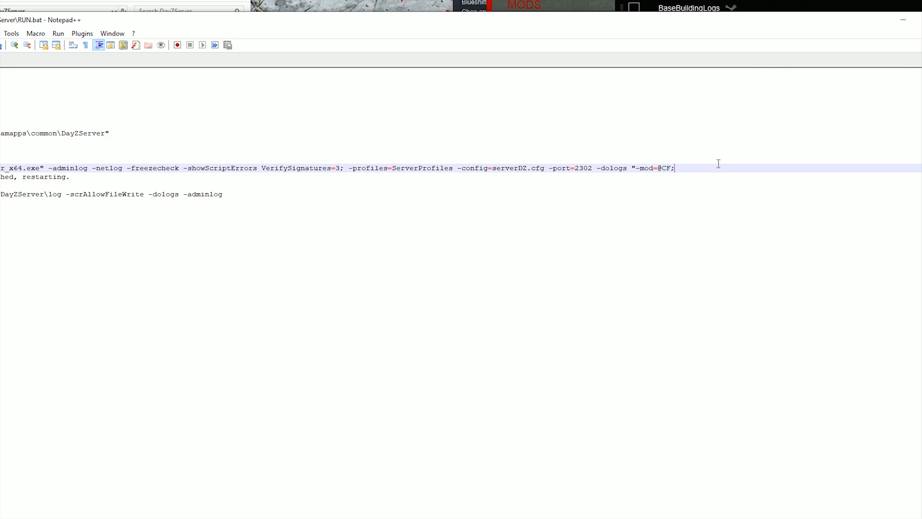
pyautogui.write('"')
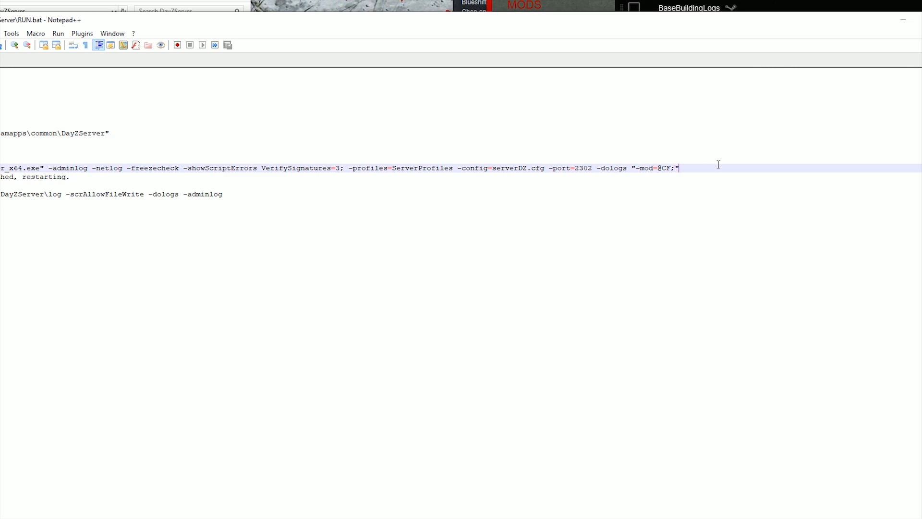
pyautogui.moveTo(683, 171)
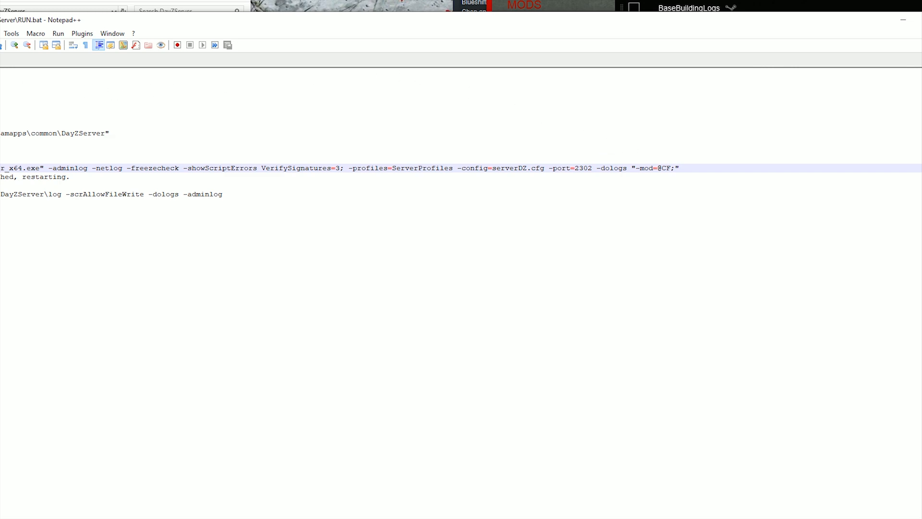
pyautogui.click(677, 168)
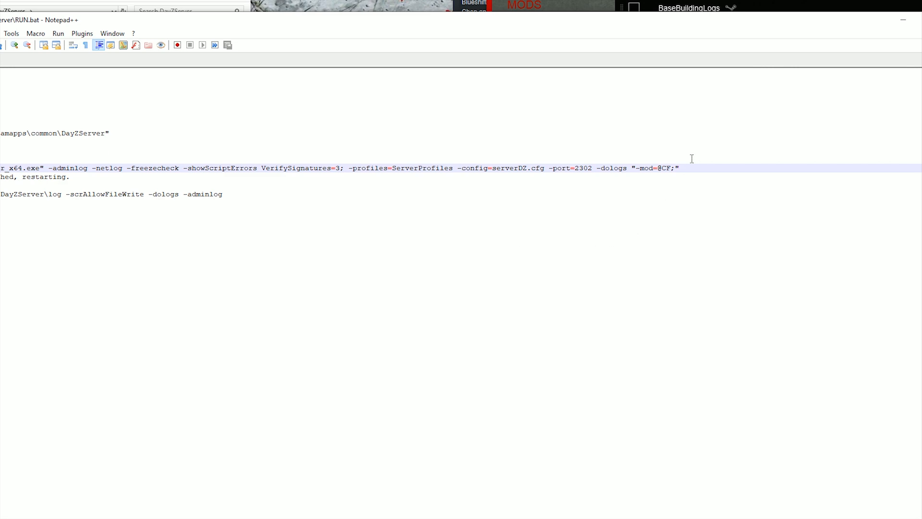
pyautogui.moveTo(676, 168)
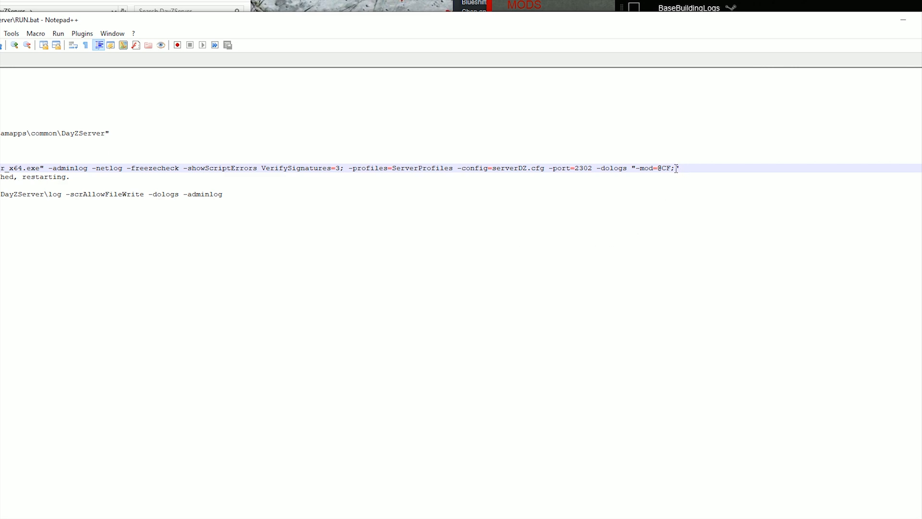
pyautogui.doubleClick(654, 168)
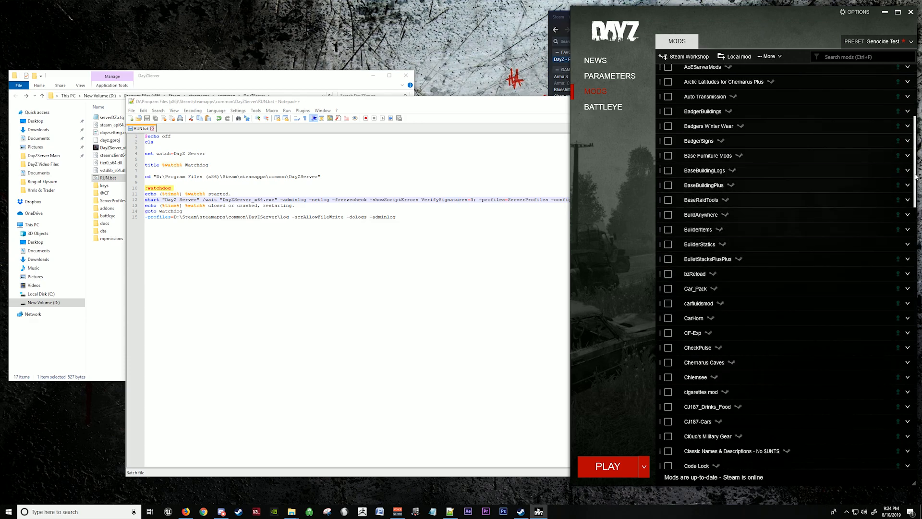
pyautogui.click(669, 90)
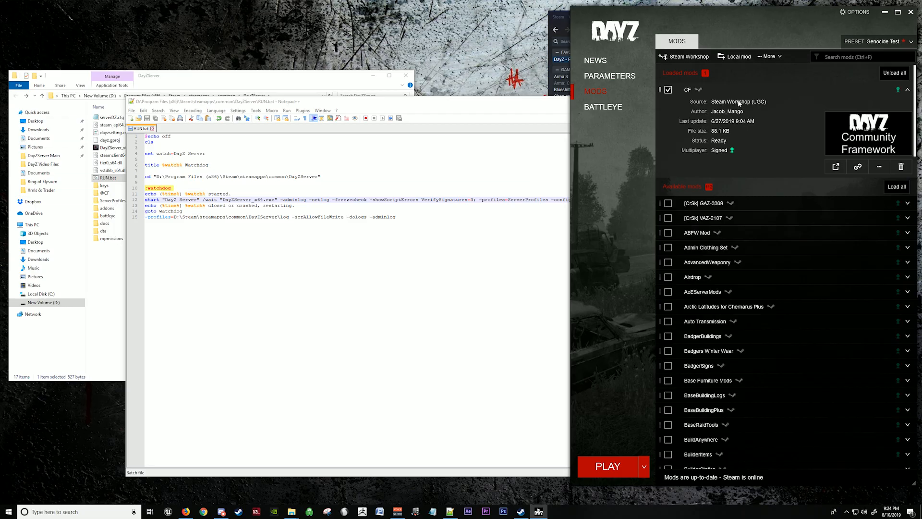
pyautogui.click(610, 75)
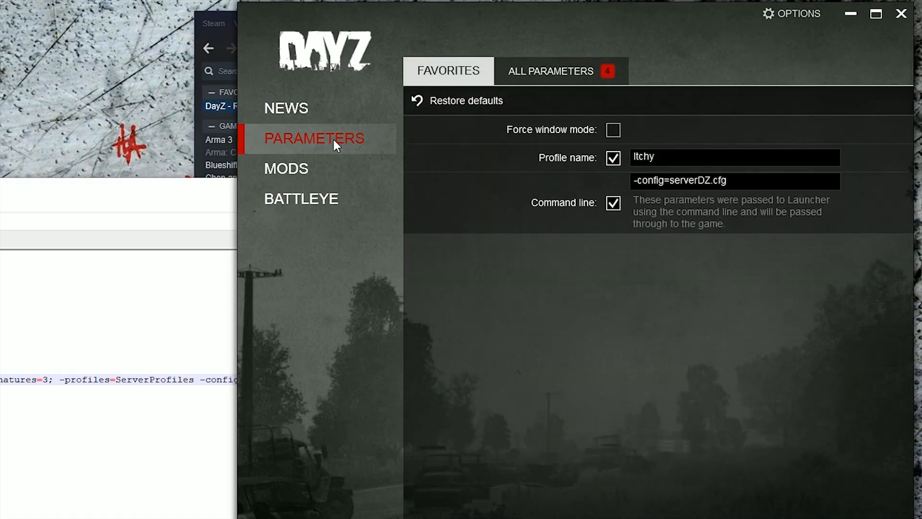
pyautogui.click(550, 71)
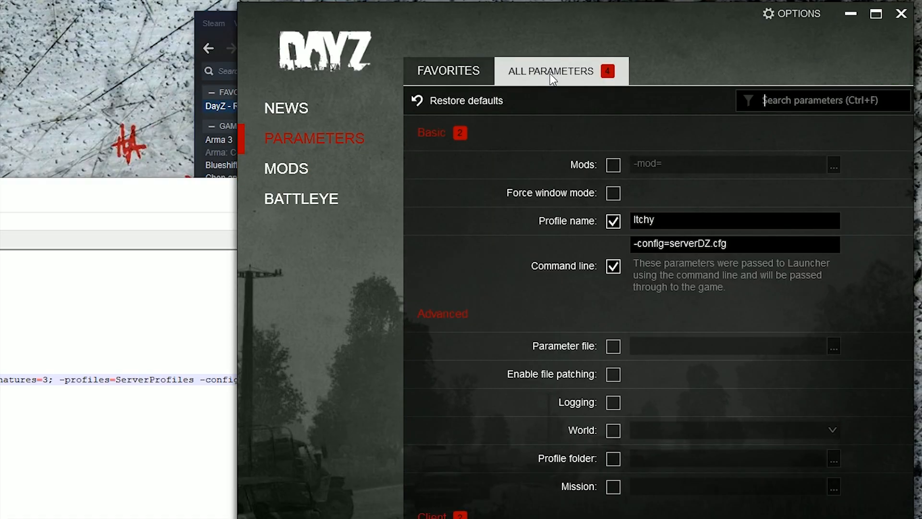
pyautogui.moveTo(611, 171)
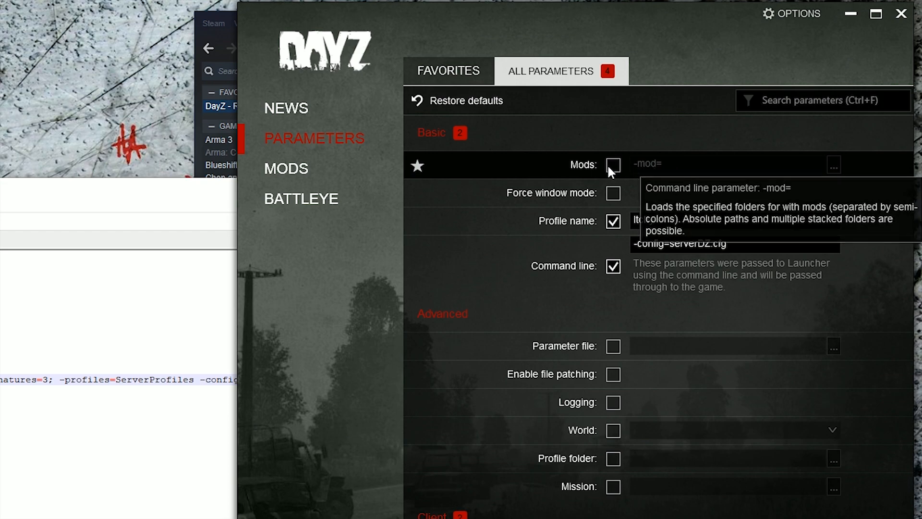
pyautogui.click(612, 164)
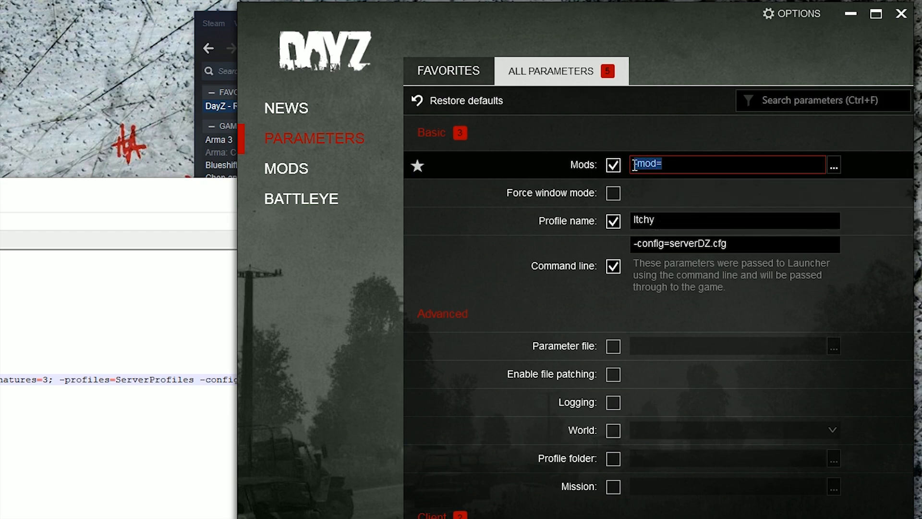
pyautogui.rightClick(727, 164)
pyautogui.write('@CF')
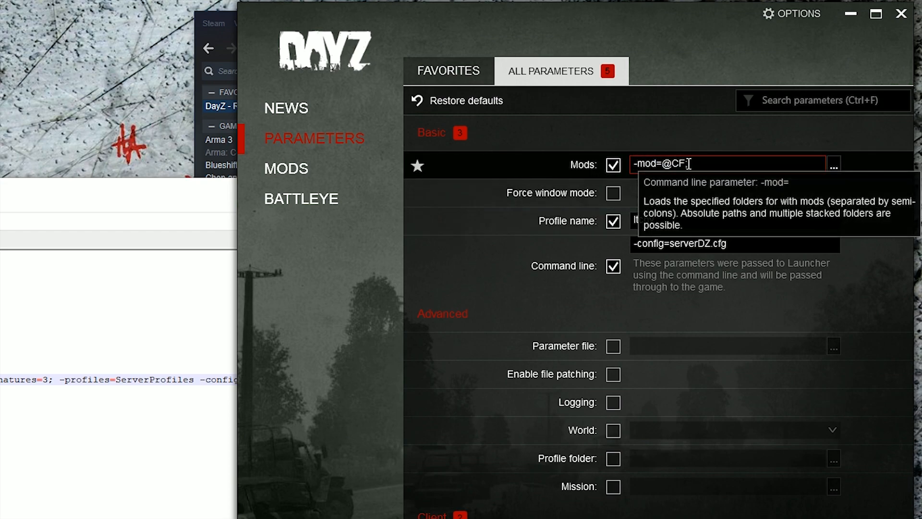
pyautogui.moveTo(692, 195)
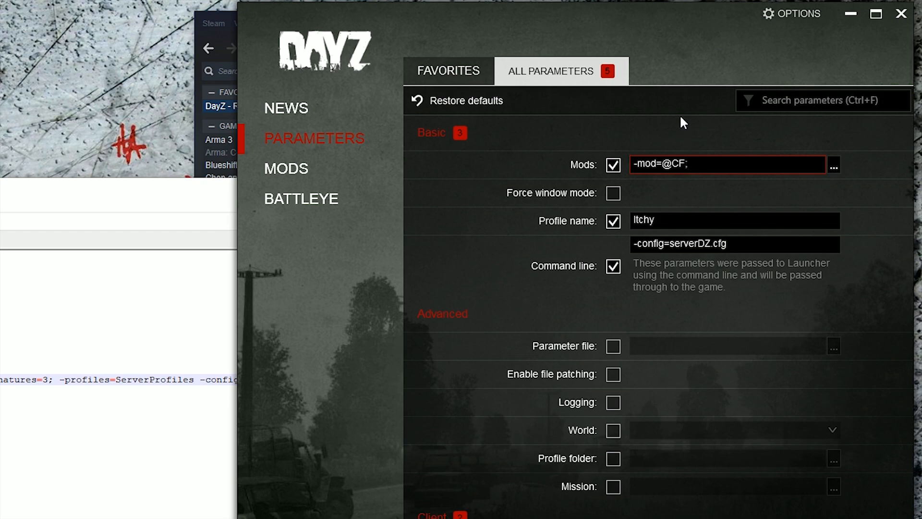
pyautogui.moveTo(623, 171)
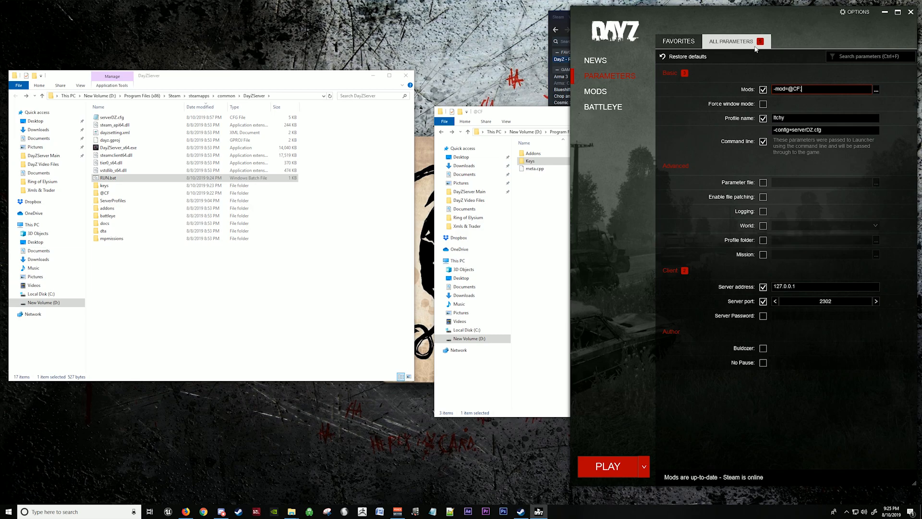
# Scroll the available mods to Unlimited Stamina and load it beside CF.
pyautogui.click(595, 91)
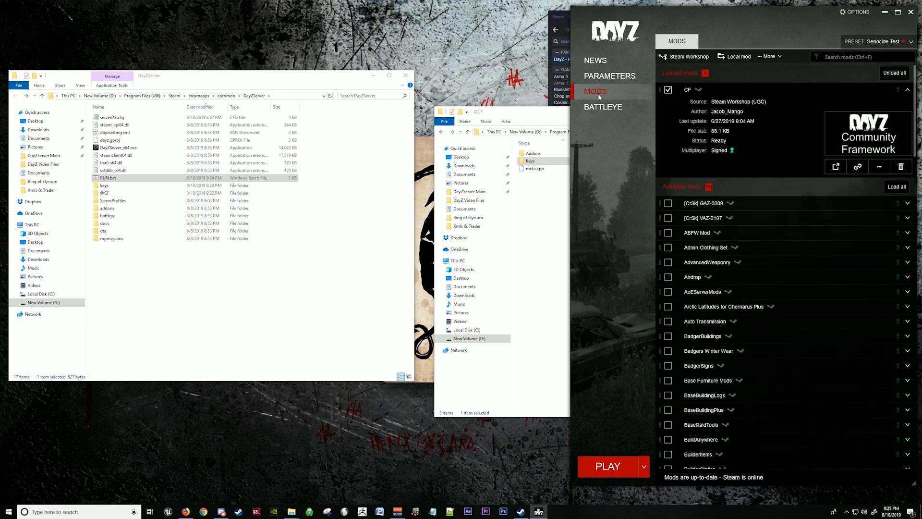
pyautogui.scroll(-3)
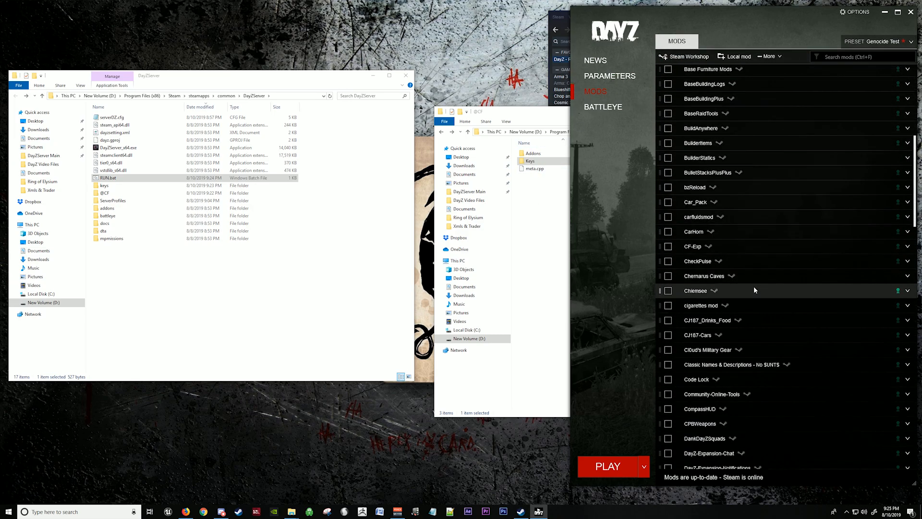
pyautogui.scroll(-3)
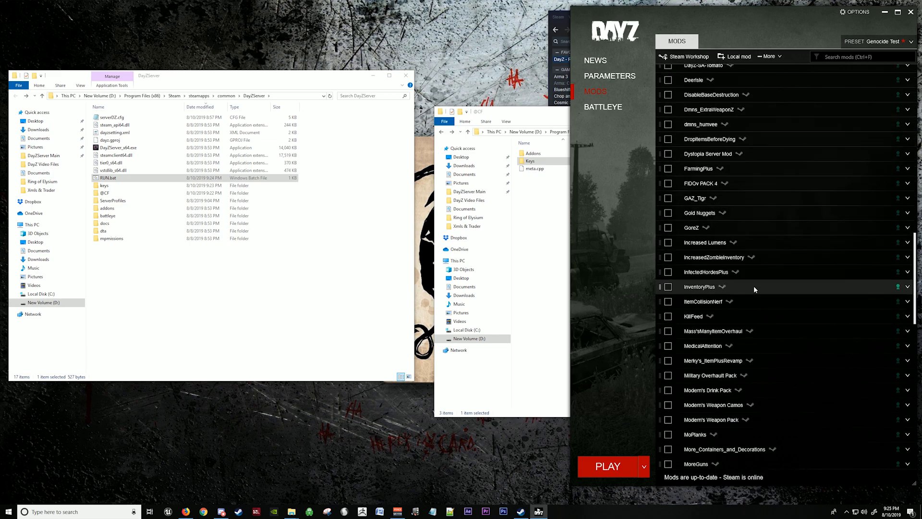
pyautogui.scroll(-3)
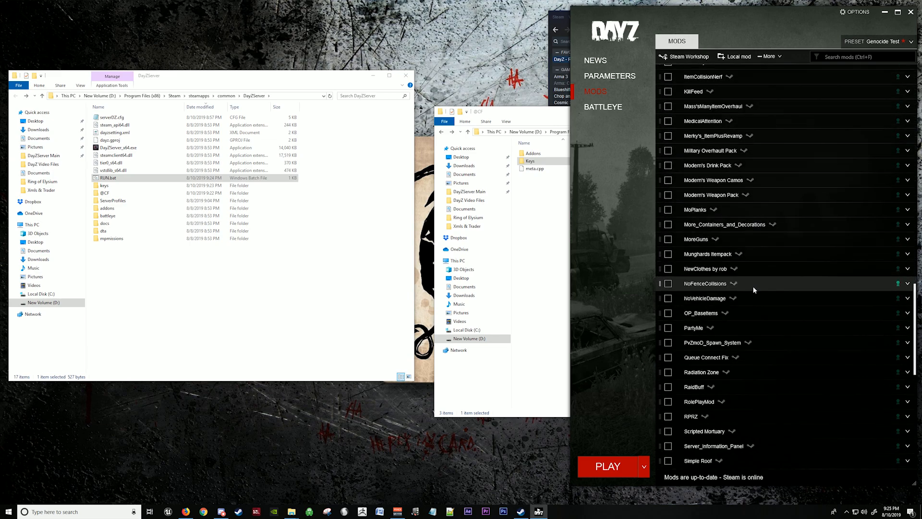
pyautogui.scroll(-3)
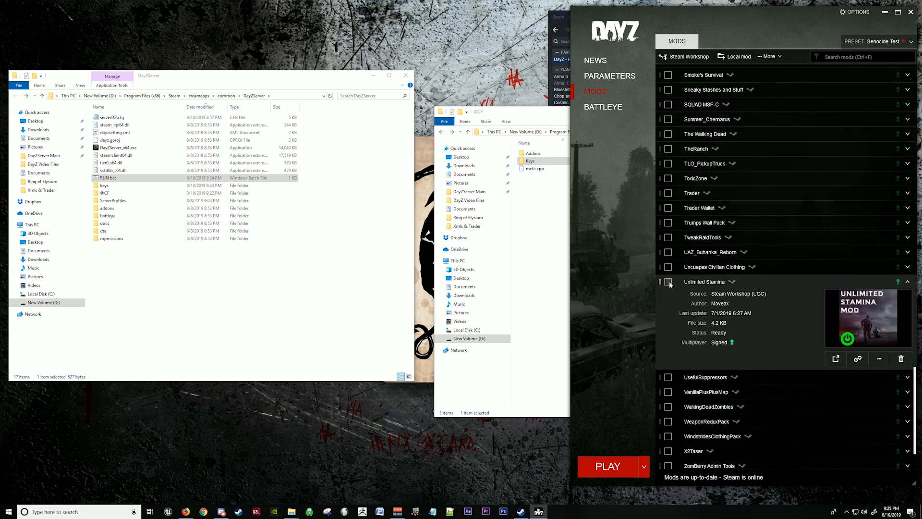
pyautogui.scroll(3)
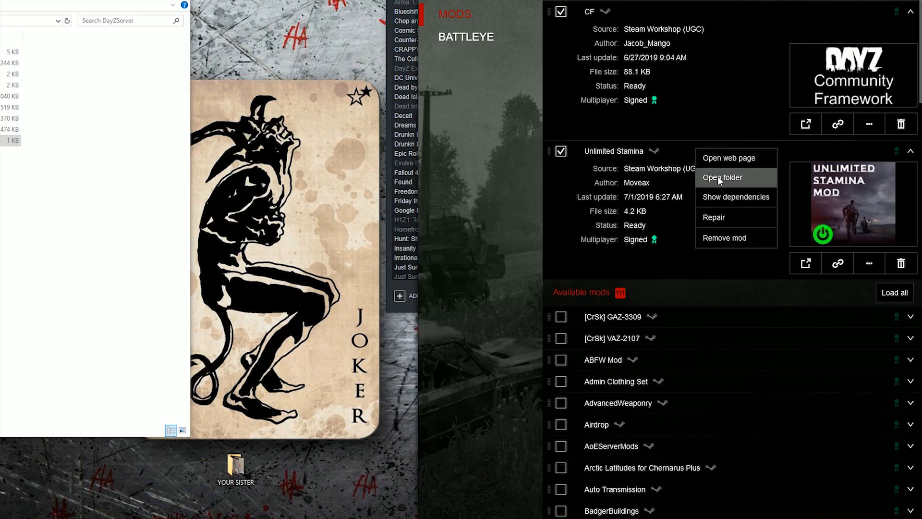
pyautogui.click(723, 177)
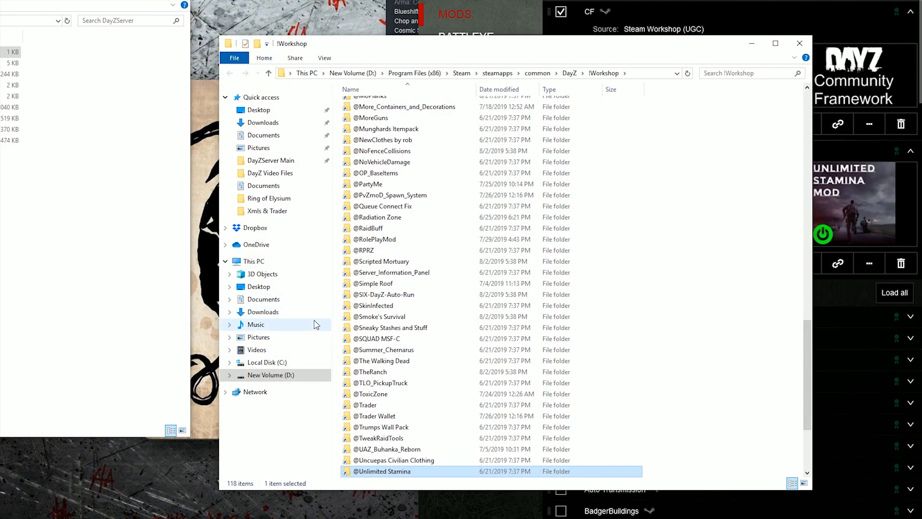
pyautogui.moveTo(399, 471)
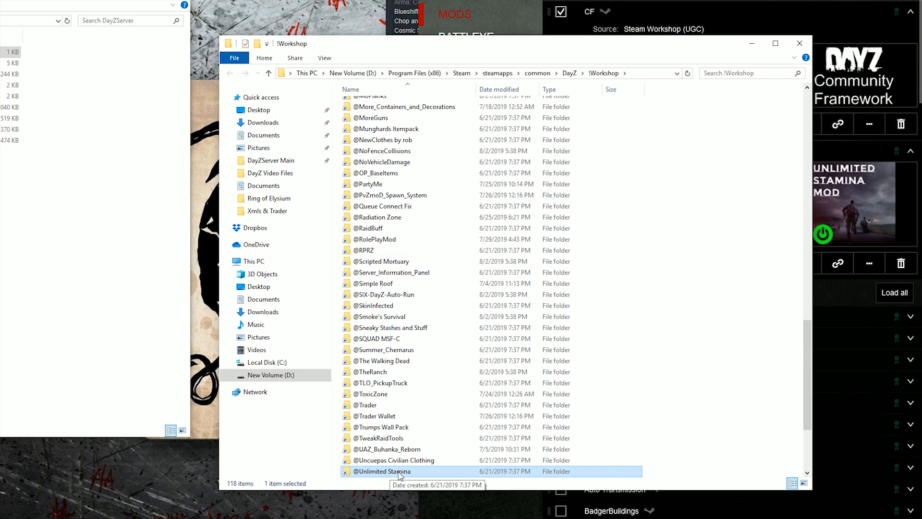
pyautogui.rightClick(381, 471)
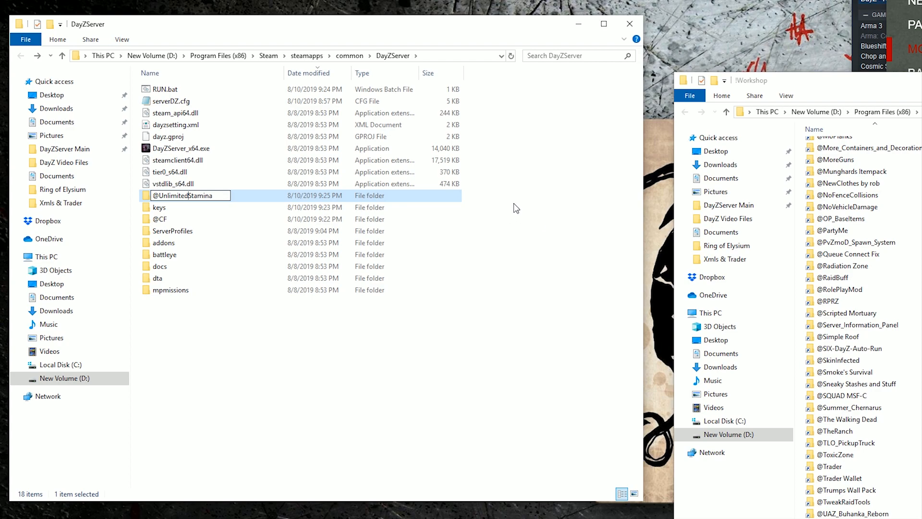
pyautogui.moveTo(528, 176)
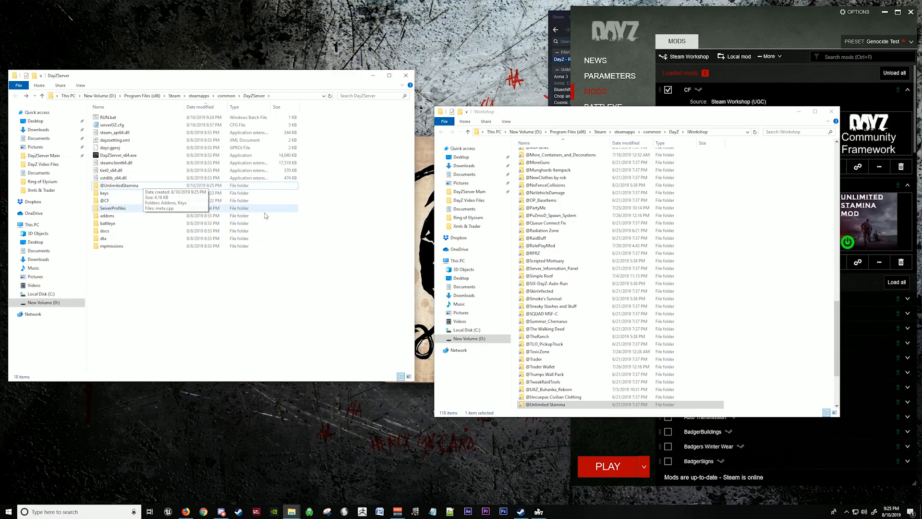
pyautogui.doubleClick(547, 404)
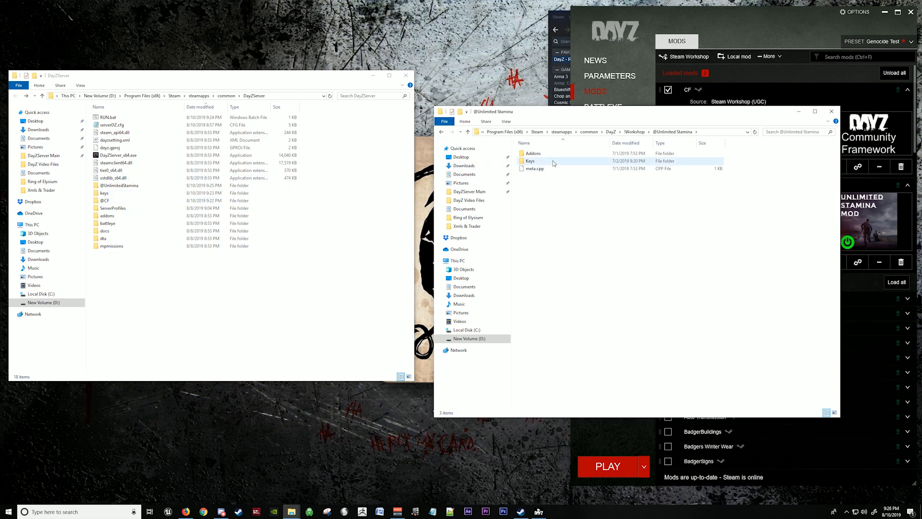
pyautogui.doubleClick(530, 161)
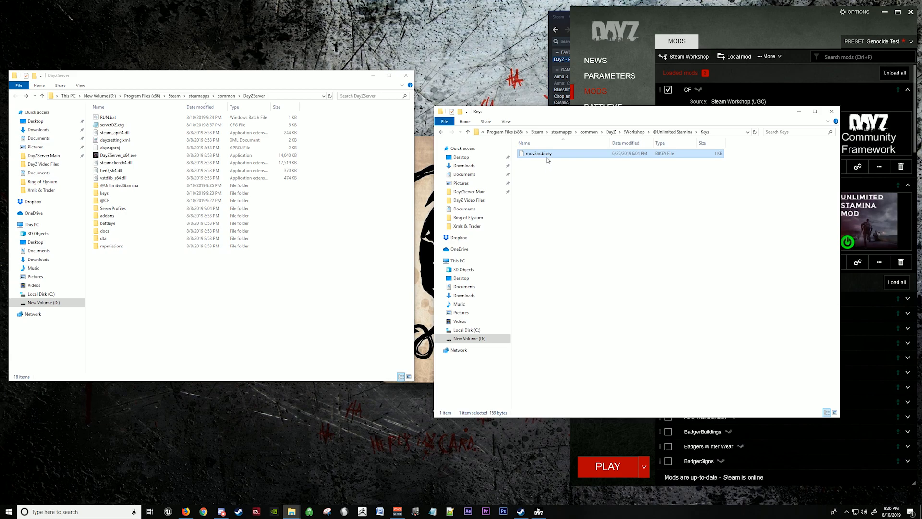
pyautogui.rightClick(534, 153)
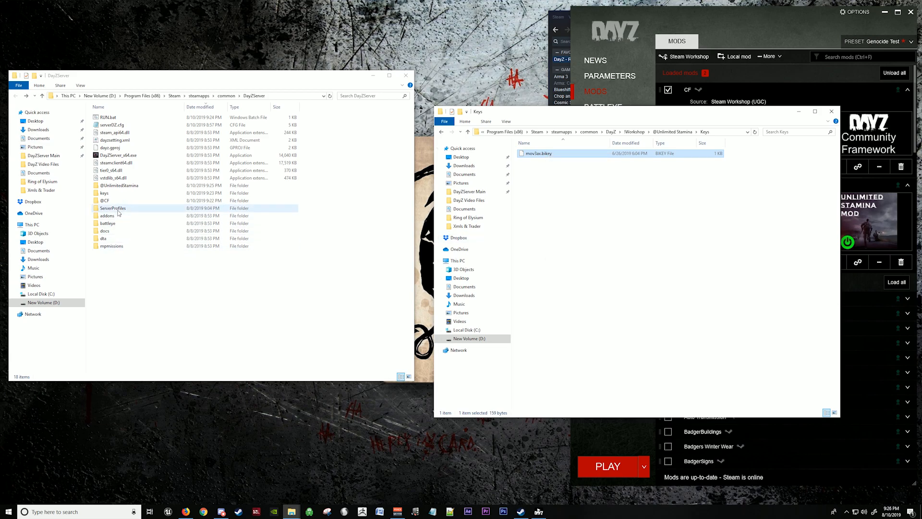
pyautogui.doubleClick(104, 193)
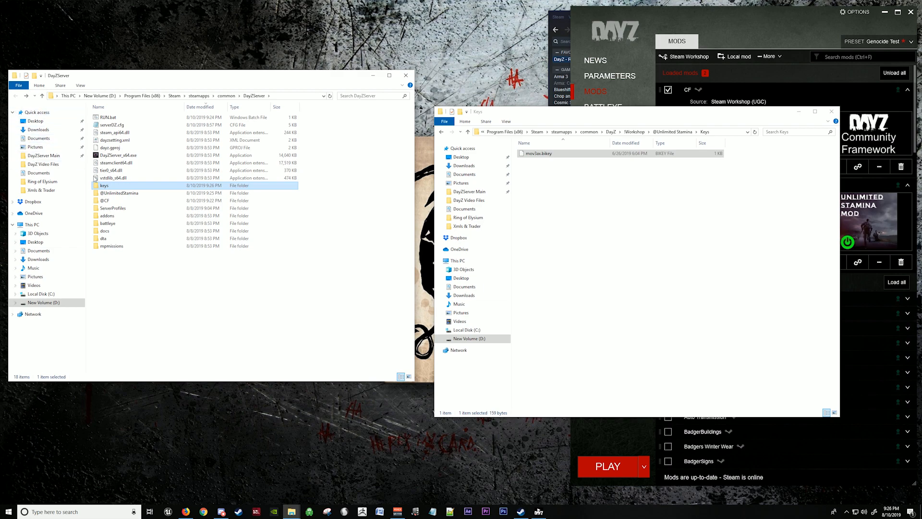
pyautogui.click(120, 193)
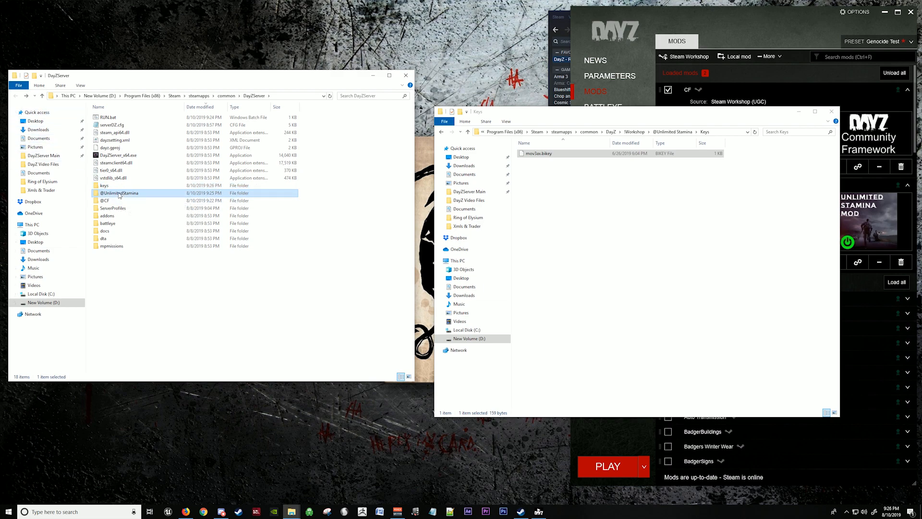
pyautogui.rightClick(118, 193)
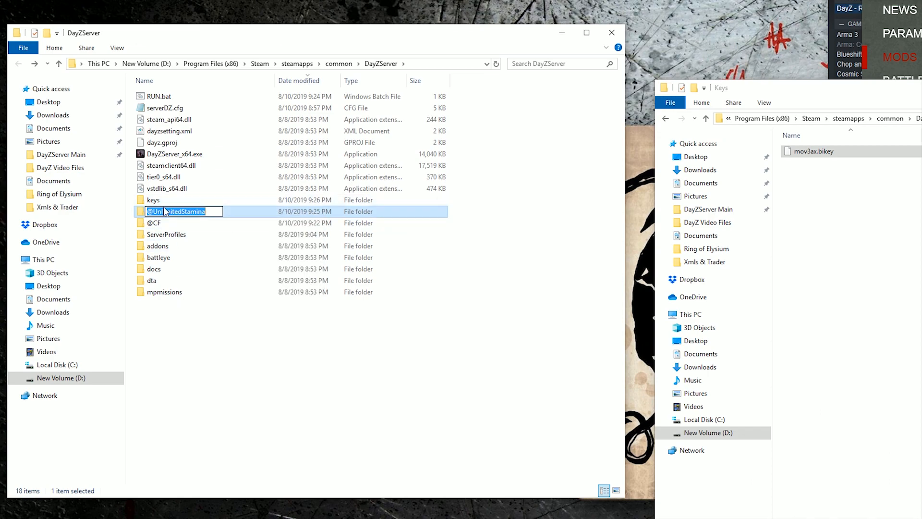
pyautogui.click(501, 182)
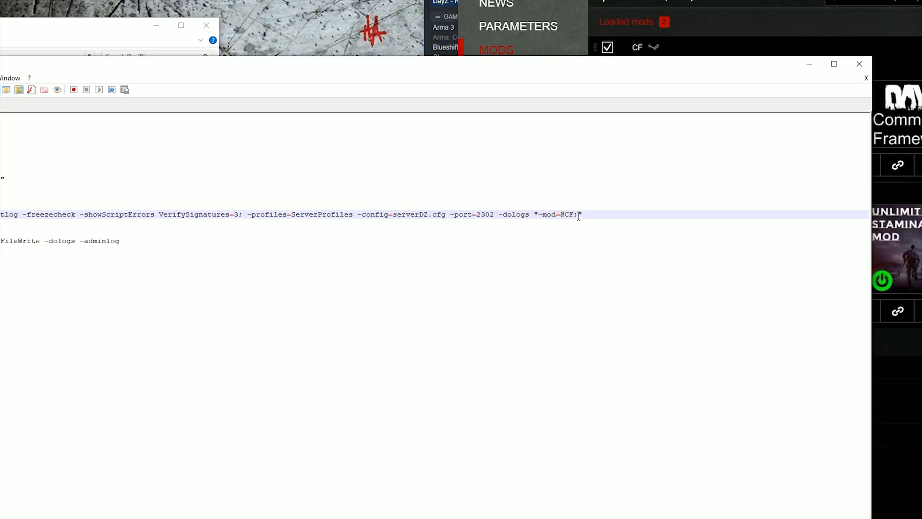
pyautogui.rightClick(578, 215)
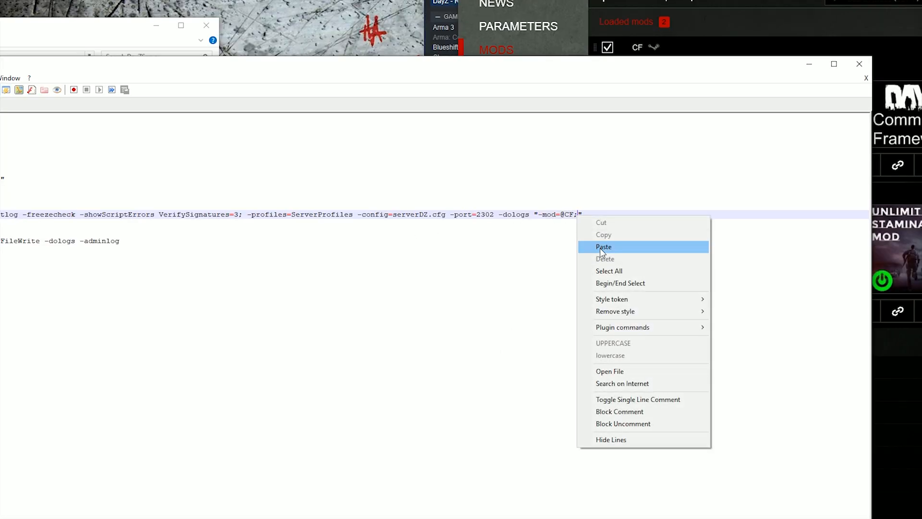
pyautogui.click(602, 246)
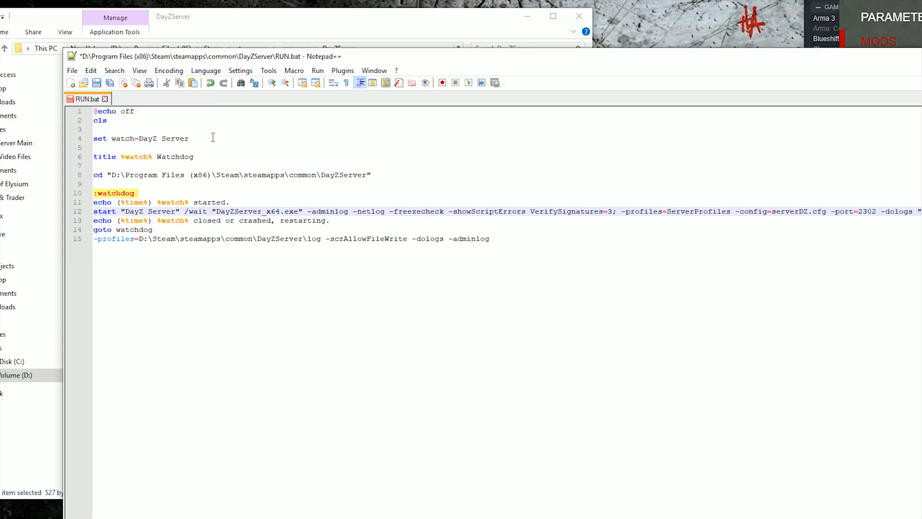
pyautogui.click(96, 82)
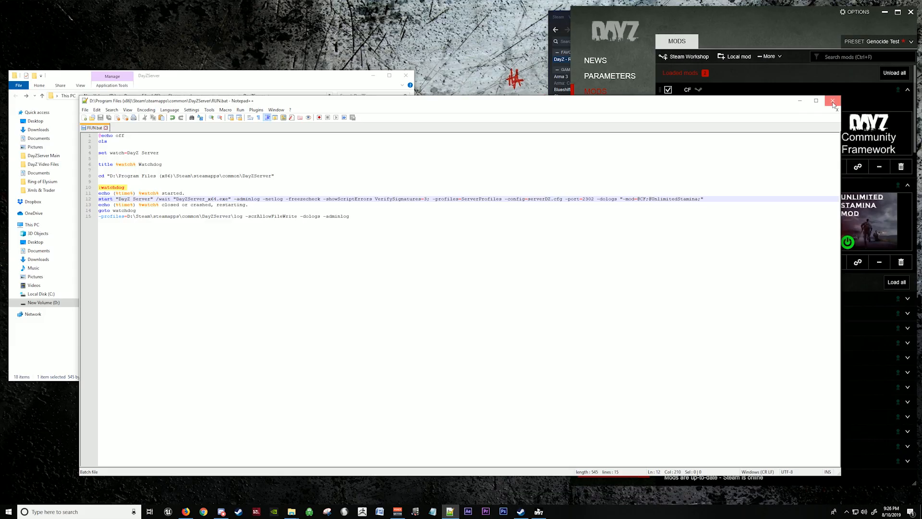
pyautogui.click(833, 100)
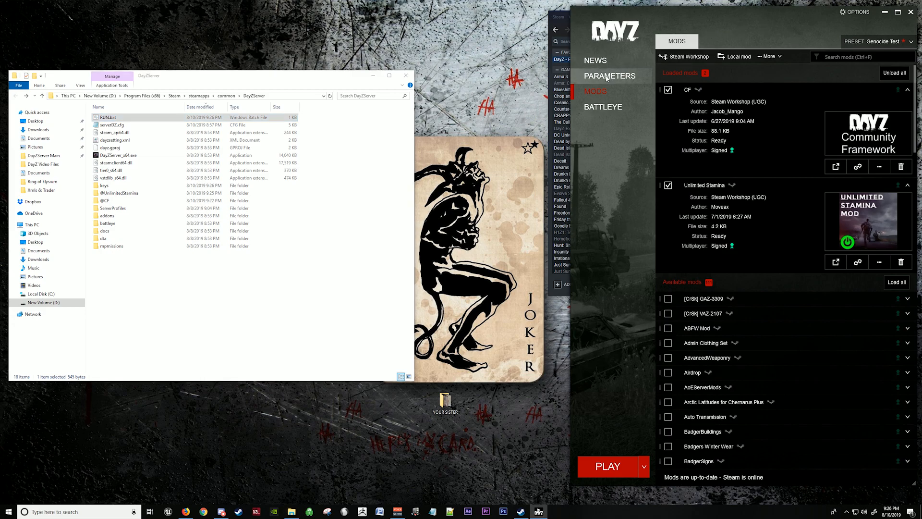
pyautogui.click(610, 75)
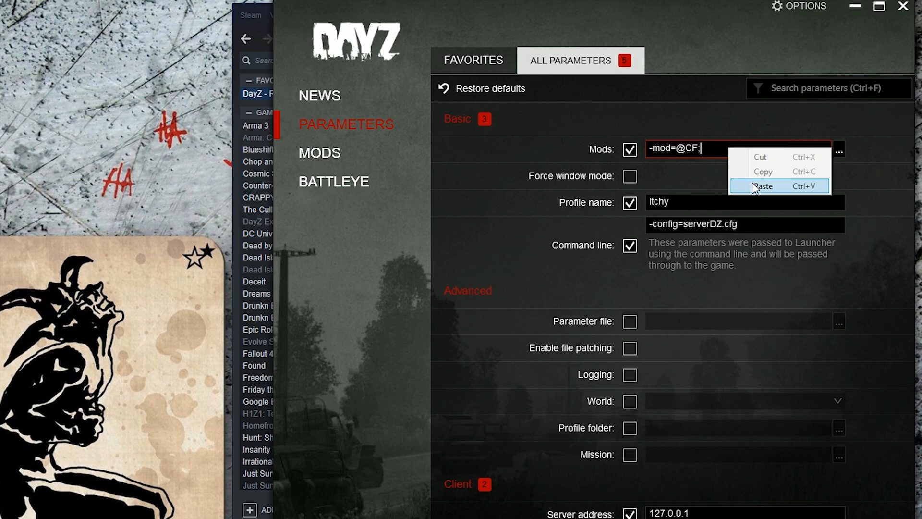
pyautogui.click(762, 185)
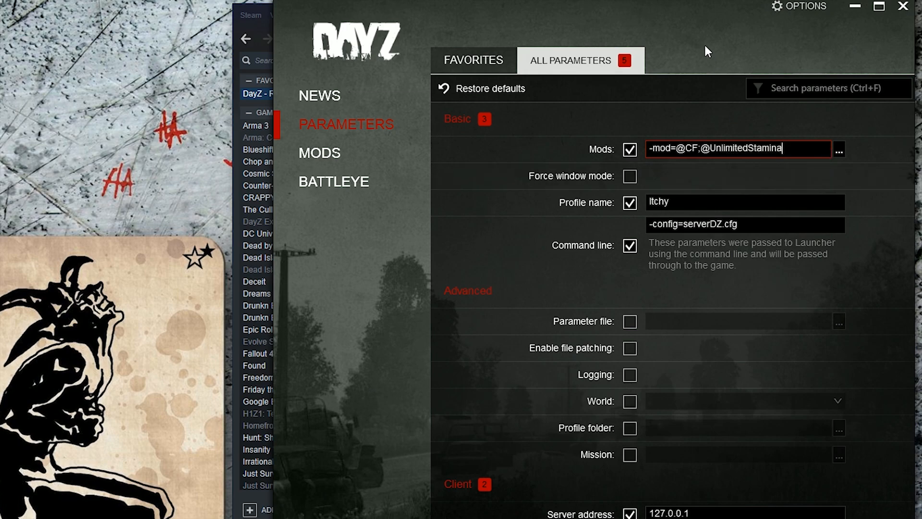
pyautogui.write(';')
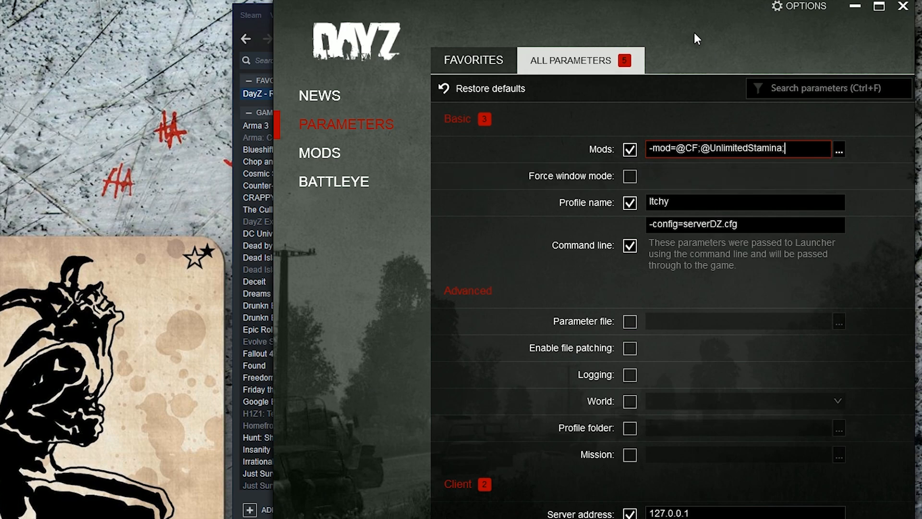
pyautogui.moveTo(696, 108)
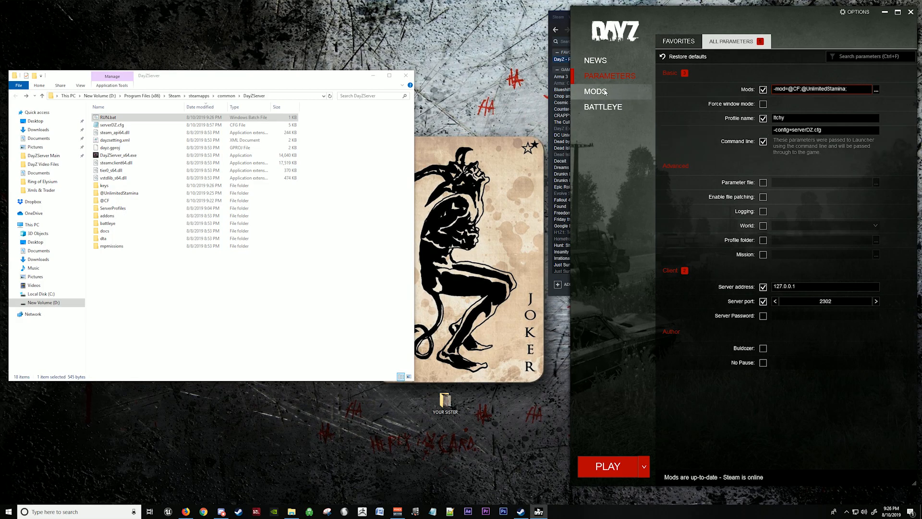
pyautogui.click(595, 91)
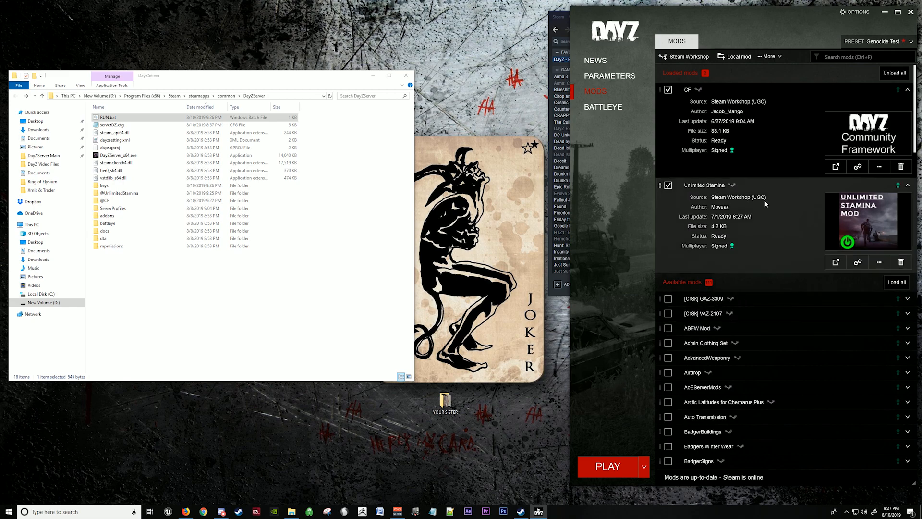
# Tick ToxicZone to load it and check its dependencies show CF subscribed and loaded.
pyautogui.scroll(-3)
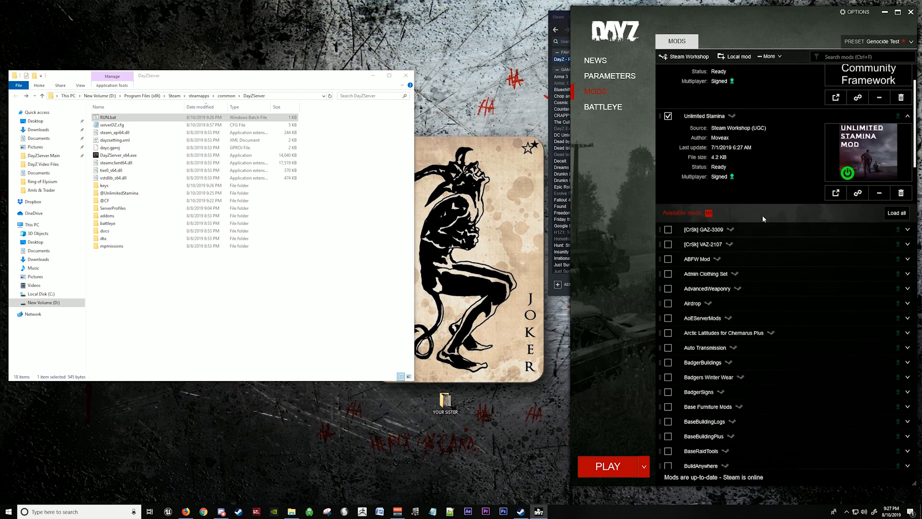
pyautogui.scroll(-3)
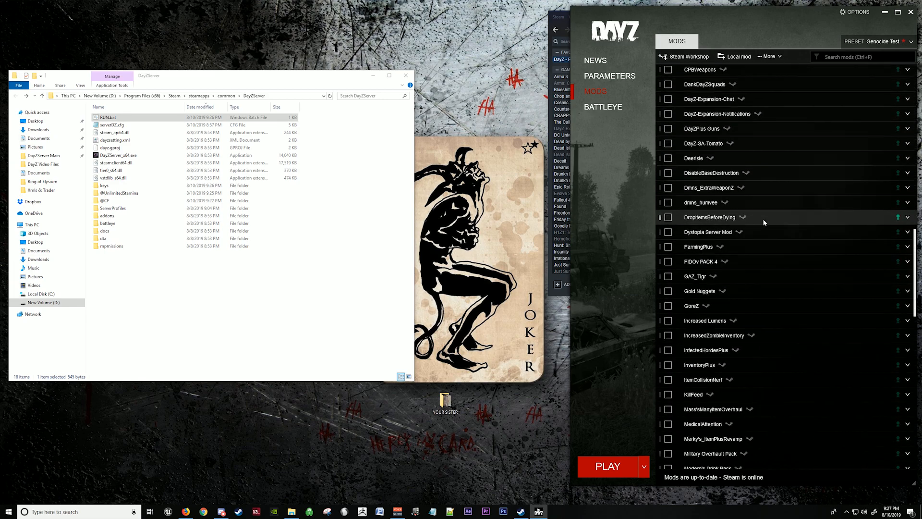
pyautogui.scroll(-3)
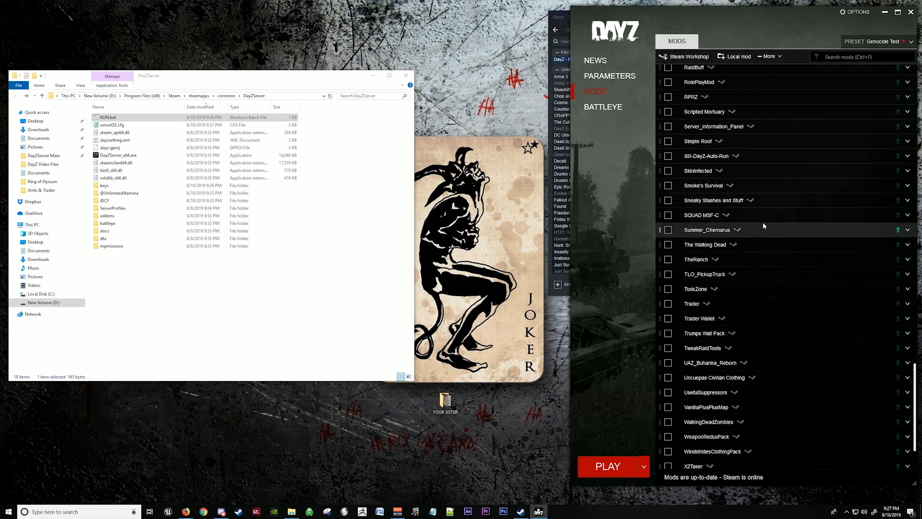
pyautogui.click(696, 288)
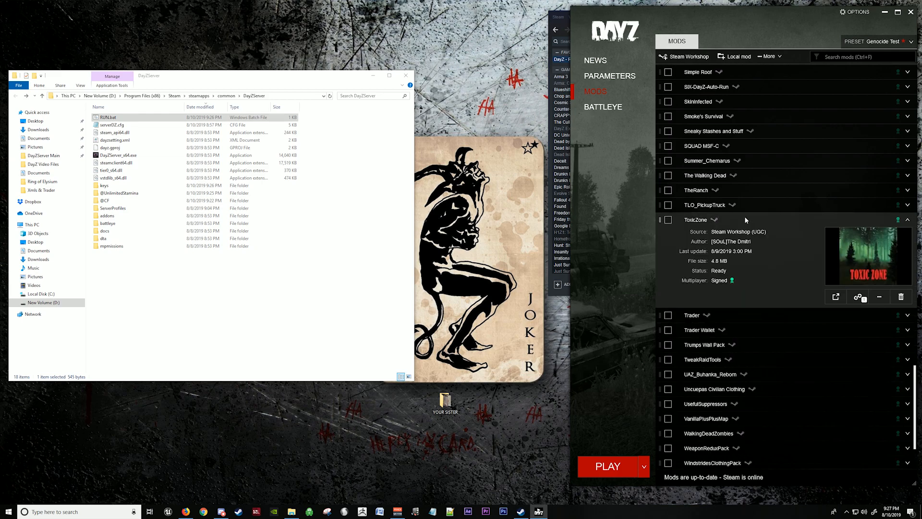
pyautogui.moveTo(705, 265)
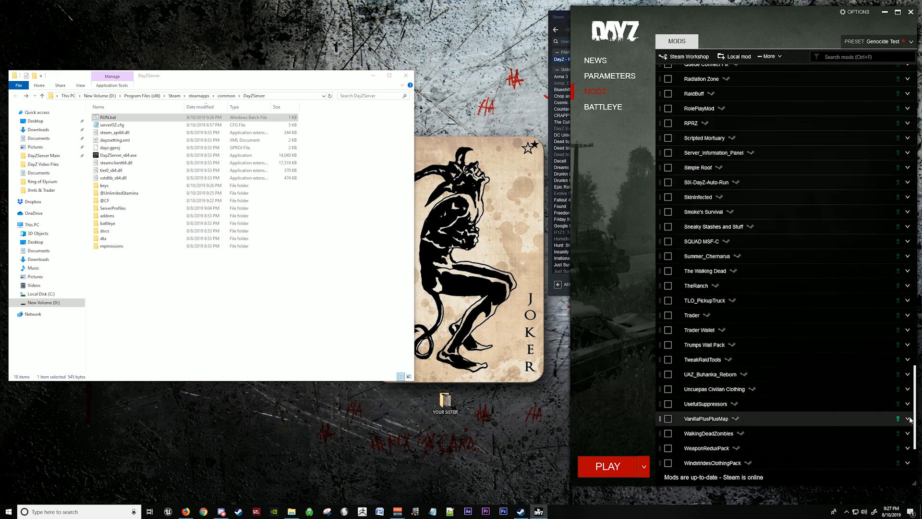
pyautogui.scroll(3)
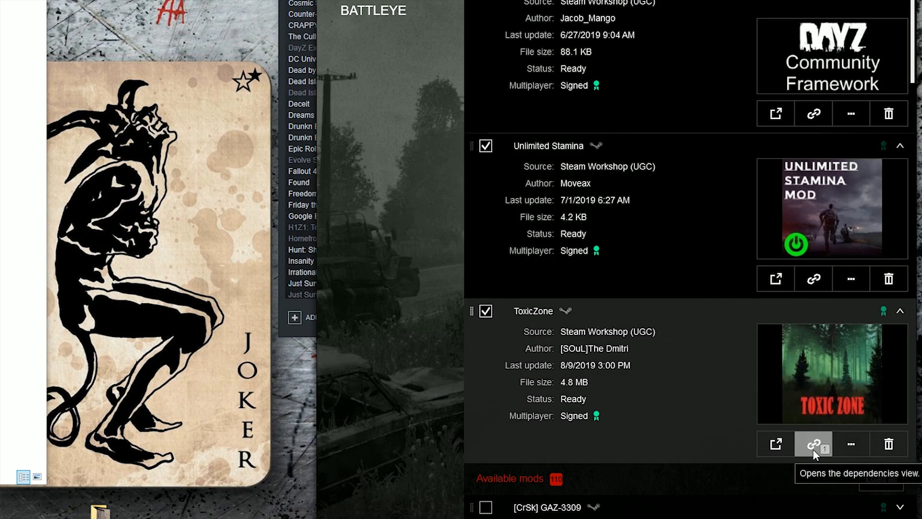
pyautogui.click(814, 443)
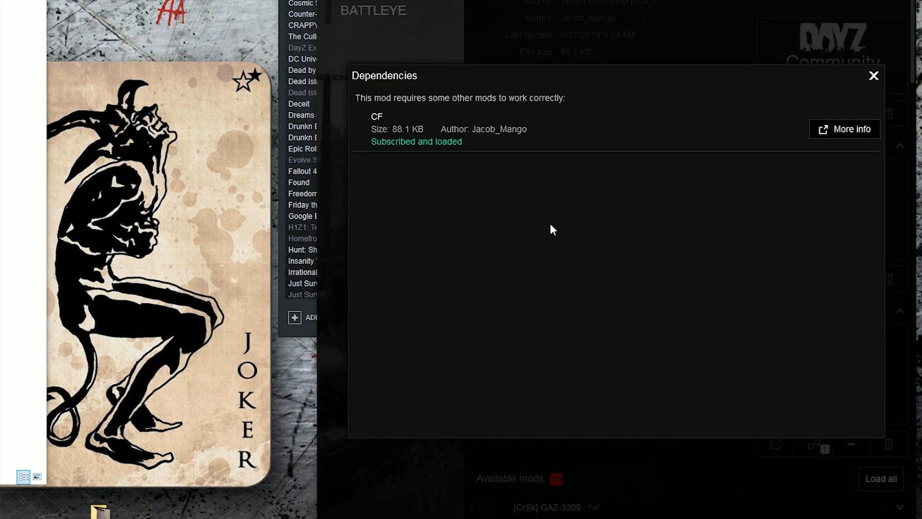
pyautogui.moveTo(393, 120)
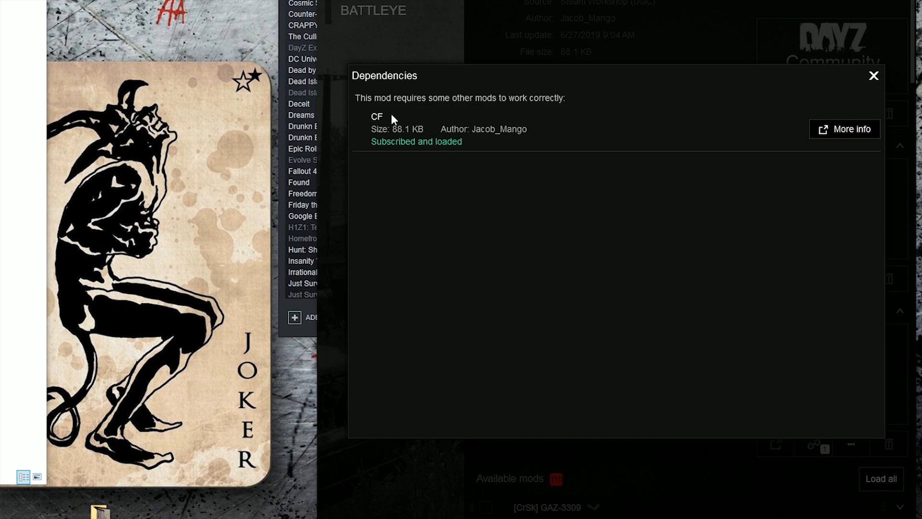
pyautogui.moveTo(859, 96)
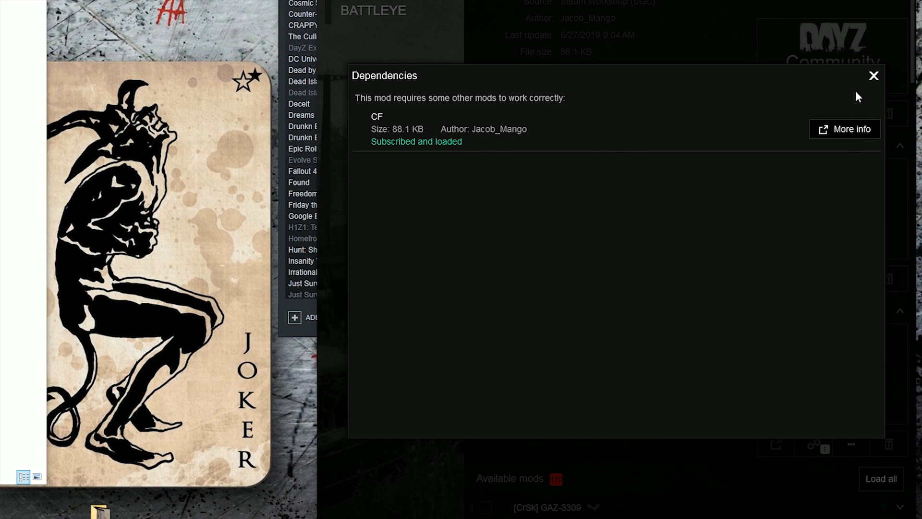
pyautogui.click(873, 75)
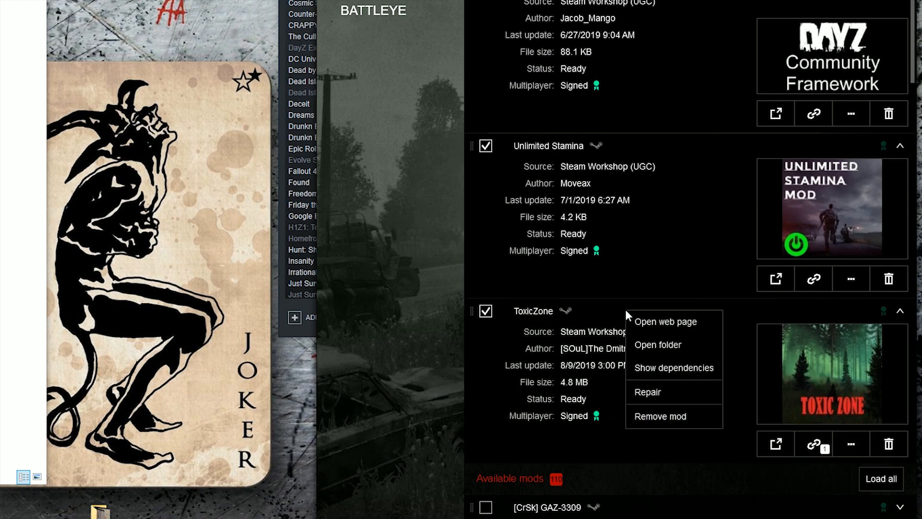
pyautogui.click(658, 344)
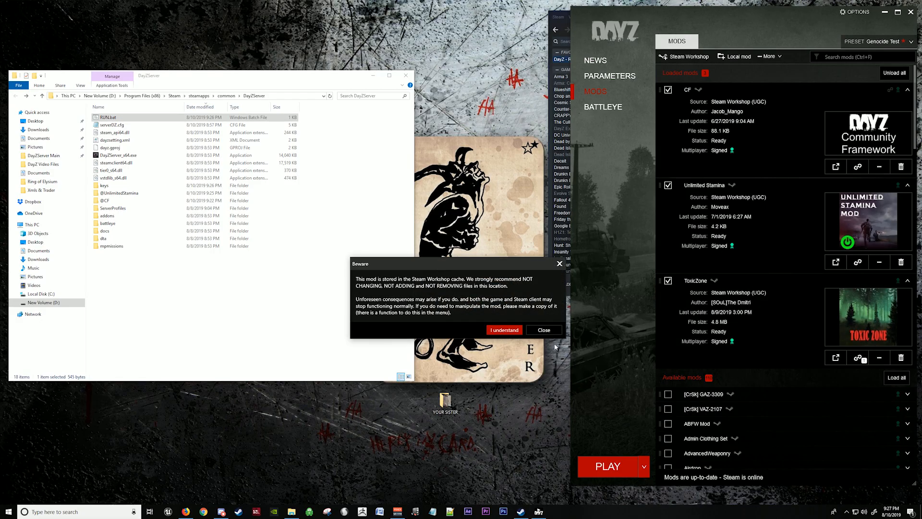
pyautogui.click(503, 330)
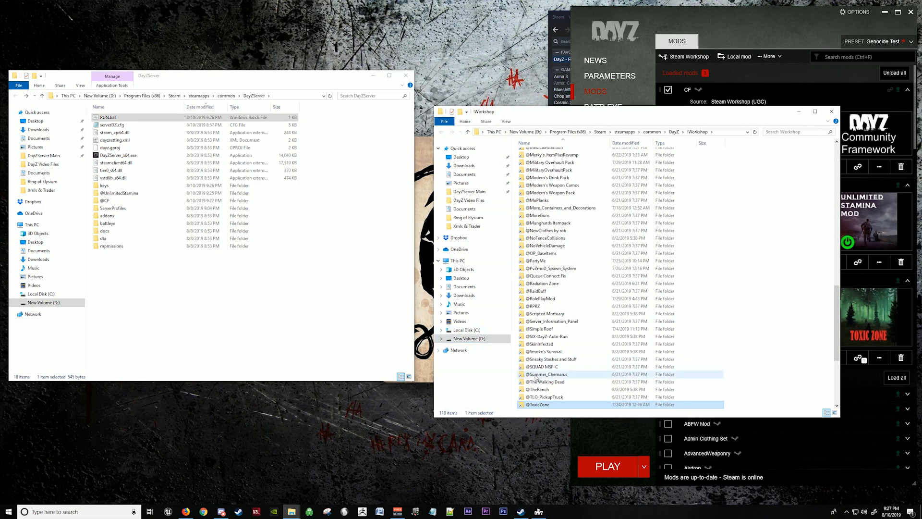
pyautogui.rightClick(539, 404)
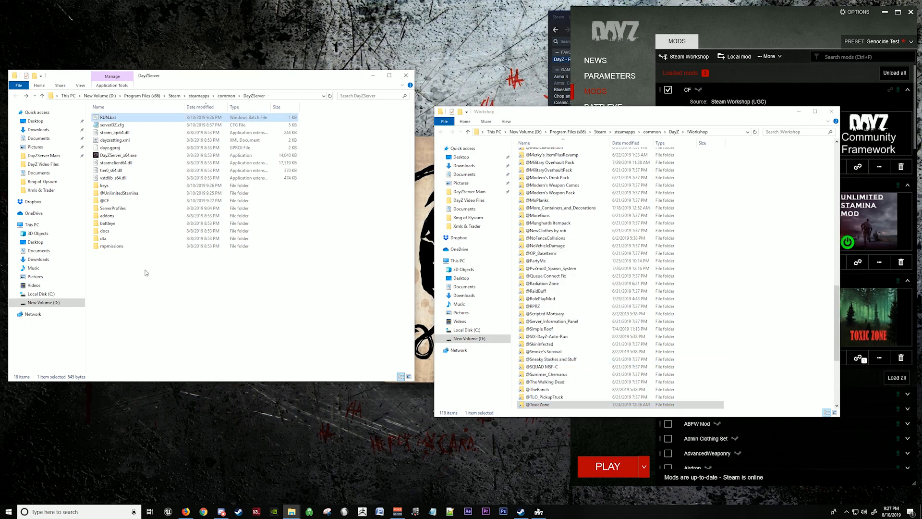
pyautogui.rightClick(145, 273)
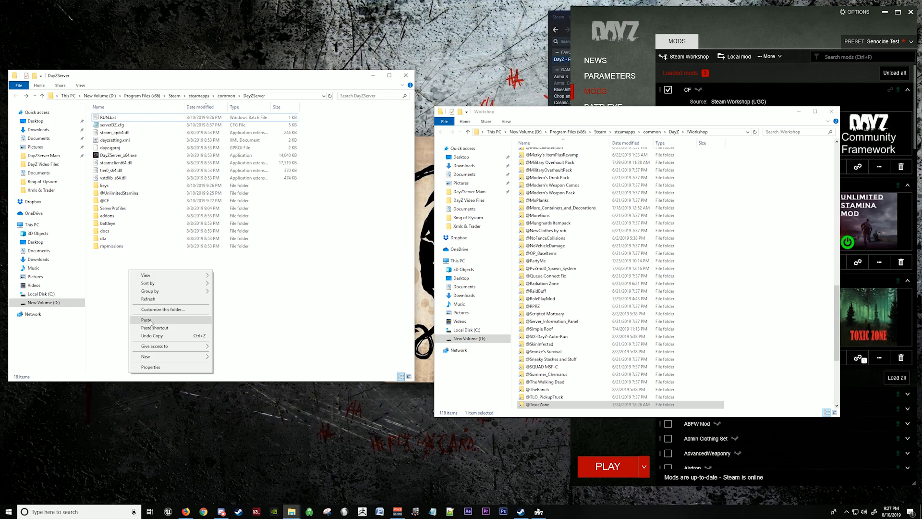
pyautogui.click(146, 320)
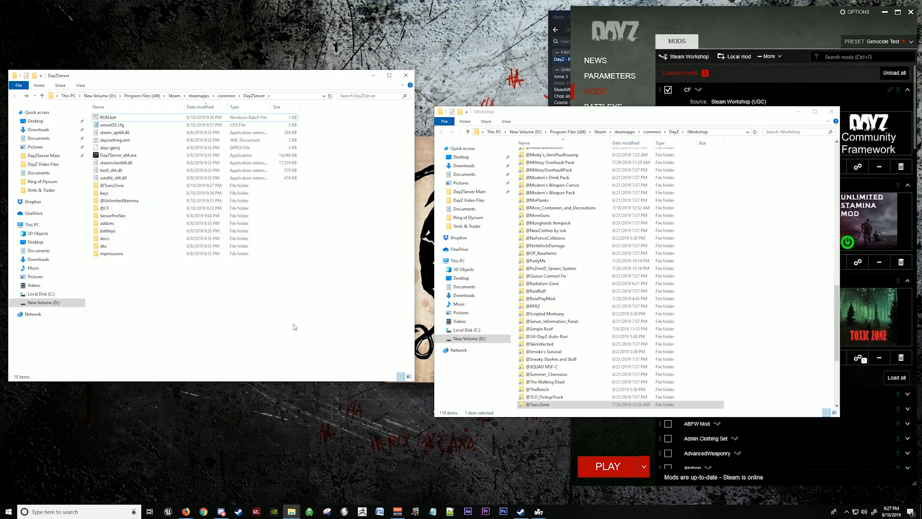
pyautogui.doubleClick(539, 404)
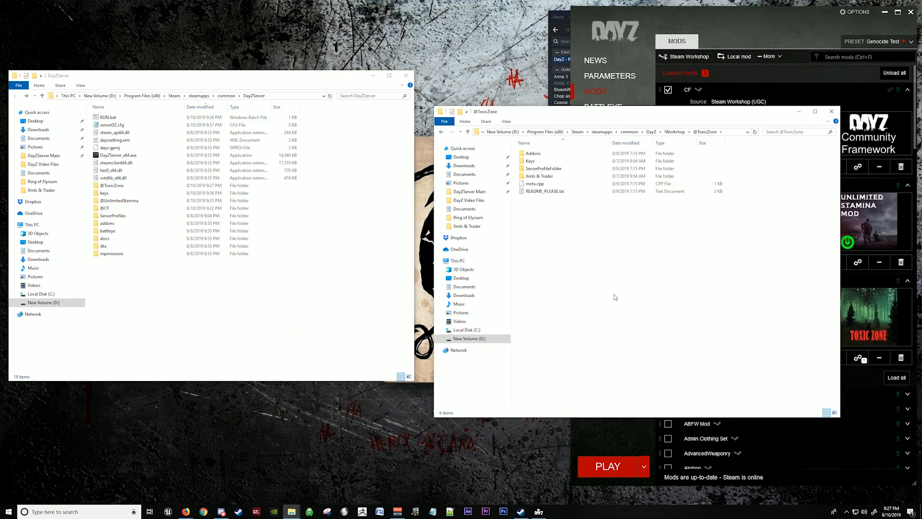
pyautogui.click(543, 168)
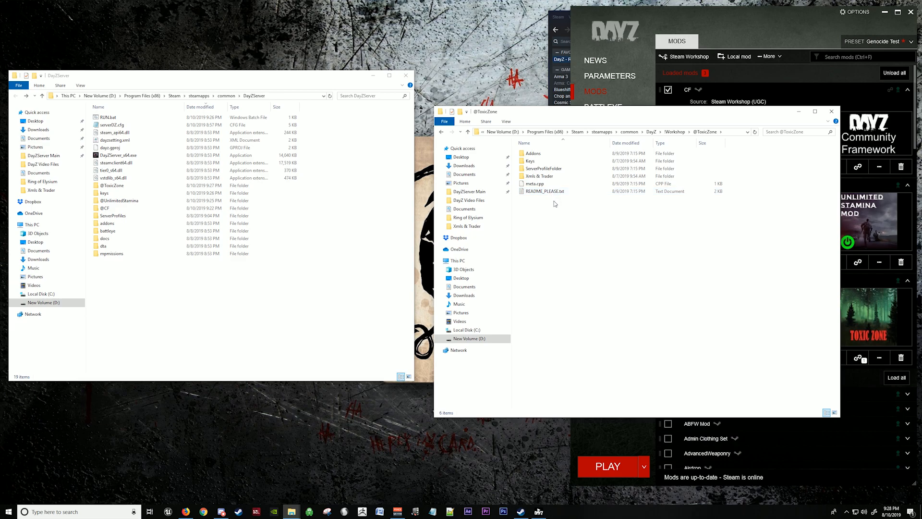
pyautogui.click(544, 191)
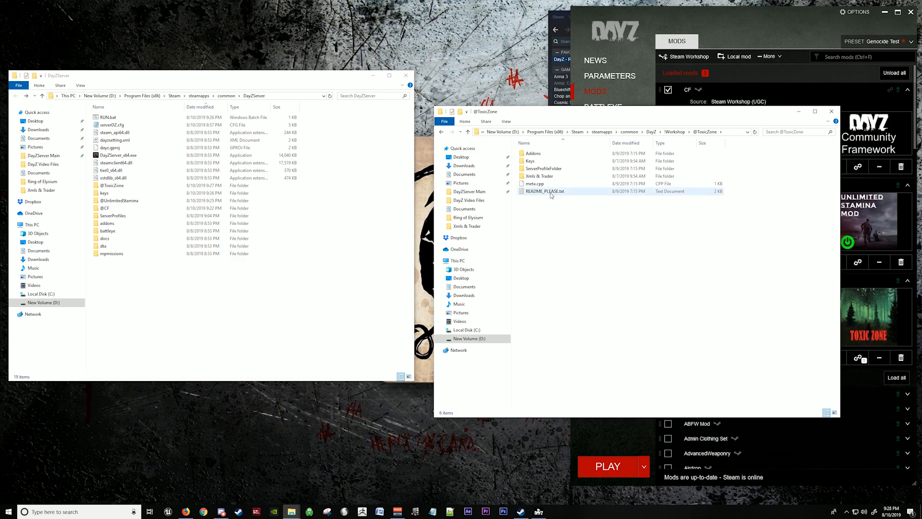
pyautogui.doubleClick(544, 191)
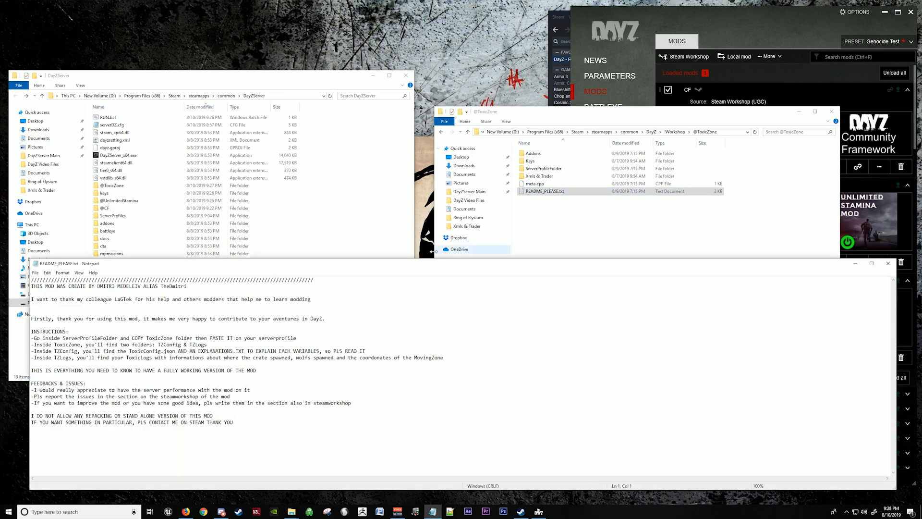
pyautogui.moveTo(886, 286)
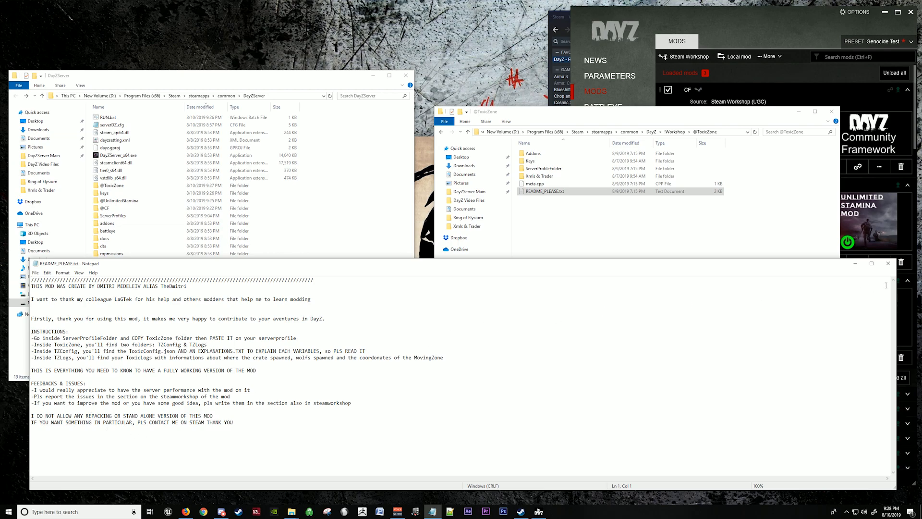
pyautogui.click(887, 263)
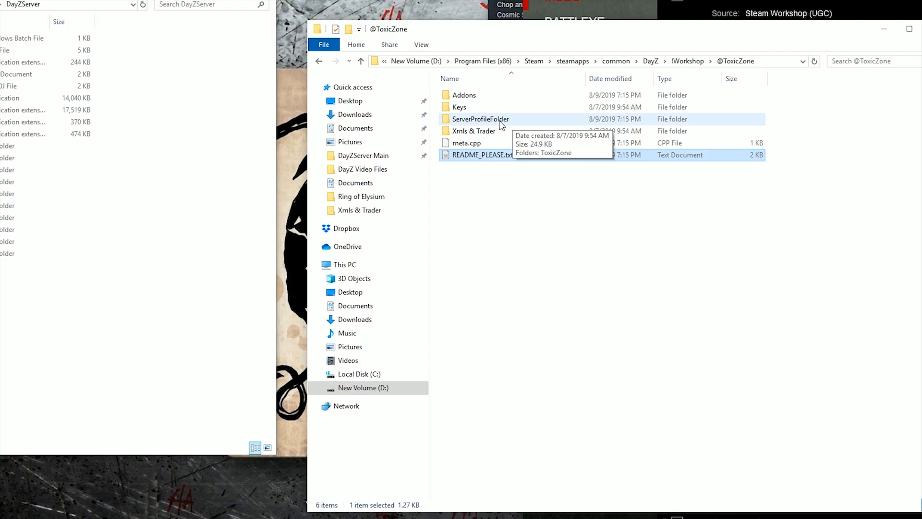
# Paste the ToxicZone profile folder into DayZServer\ServerProfiles, then go back to DayZServer.
pyautogui.doubleClick(479, 119)
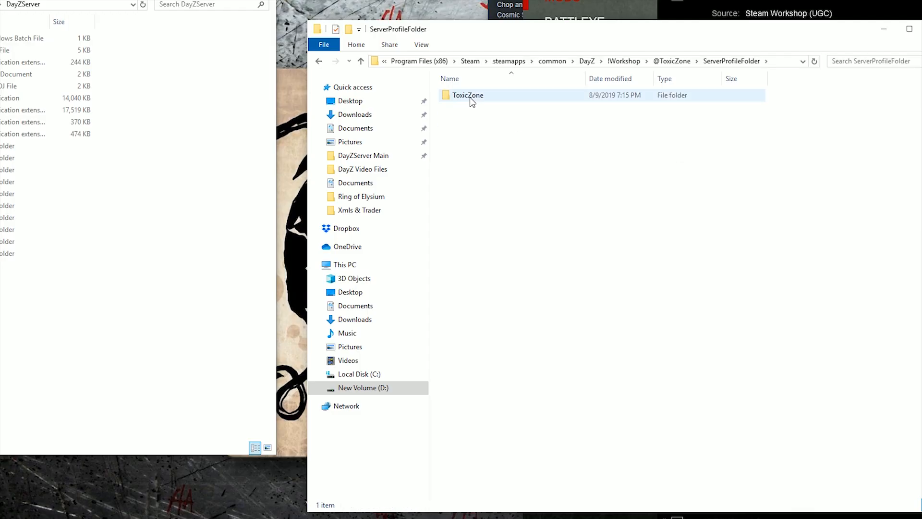
pyautogui.click(468, 95)
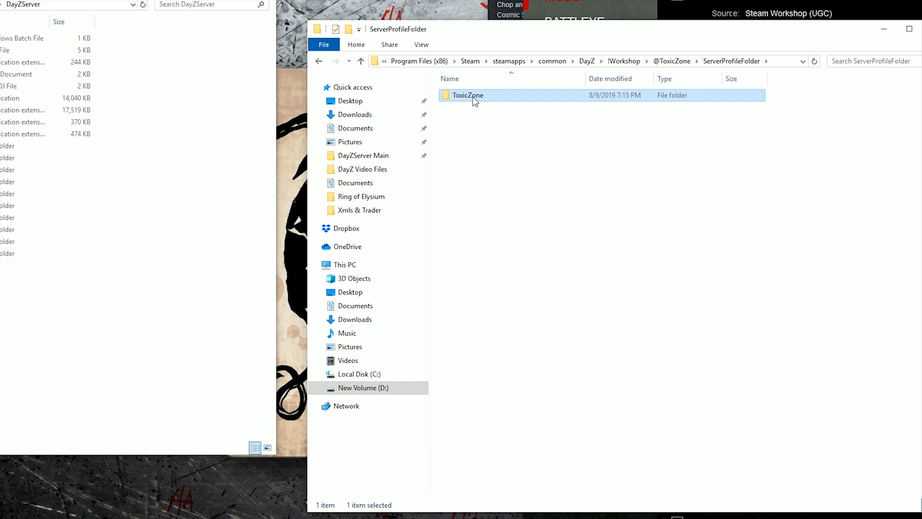
pyautogui.rightClick(467, 94)
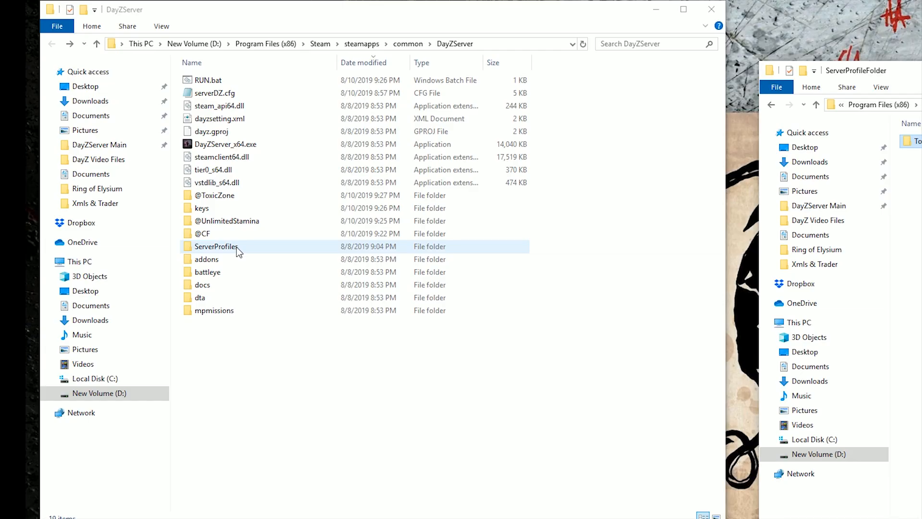
pyautogui.doubleClick(216, 246)
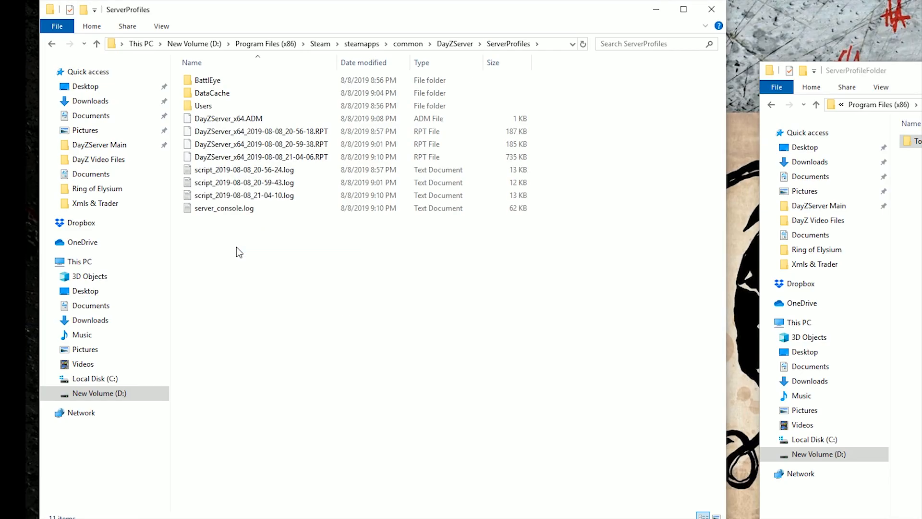
pyautogui.rightClick(239, 252)
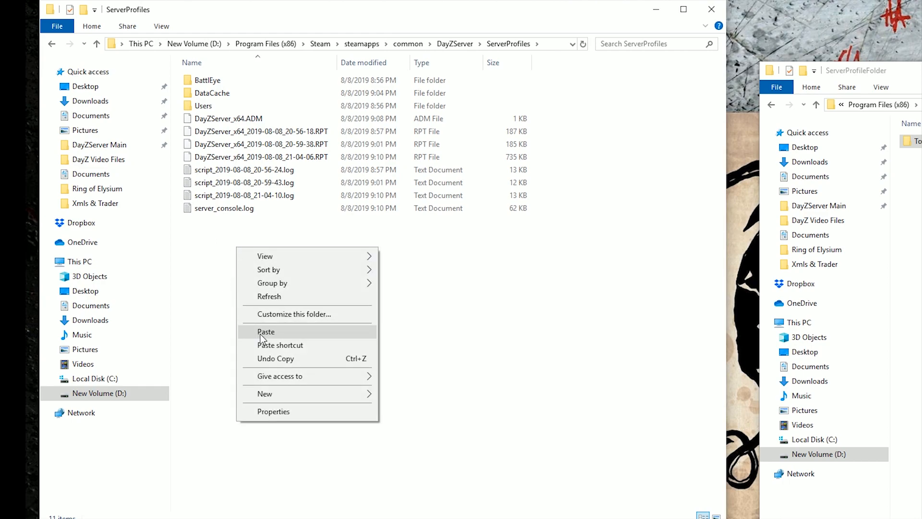
pyautogui.click(266, 331)
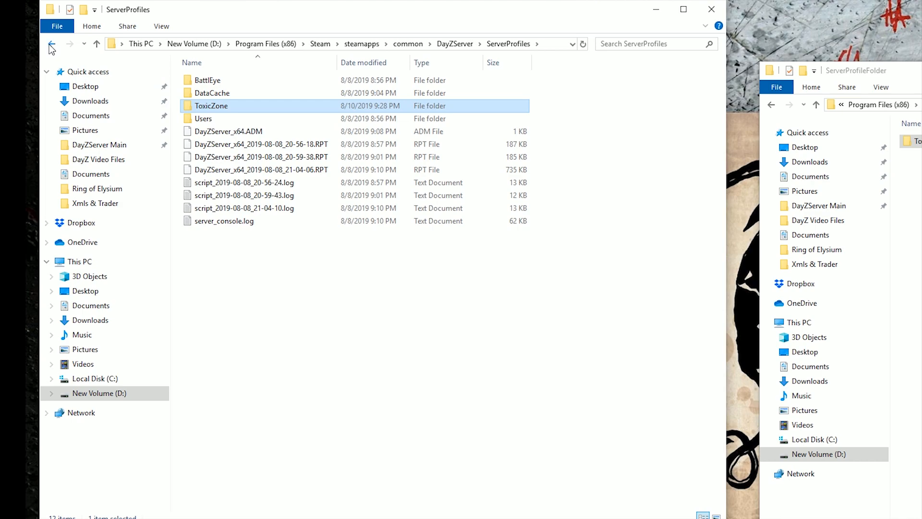
pyautogui.click(51, 45)
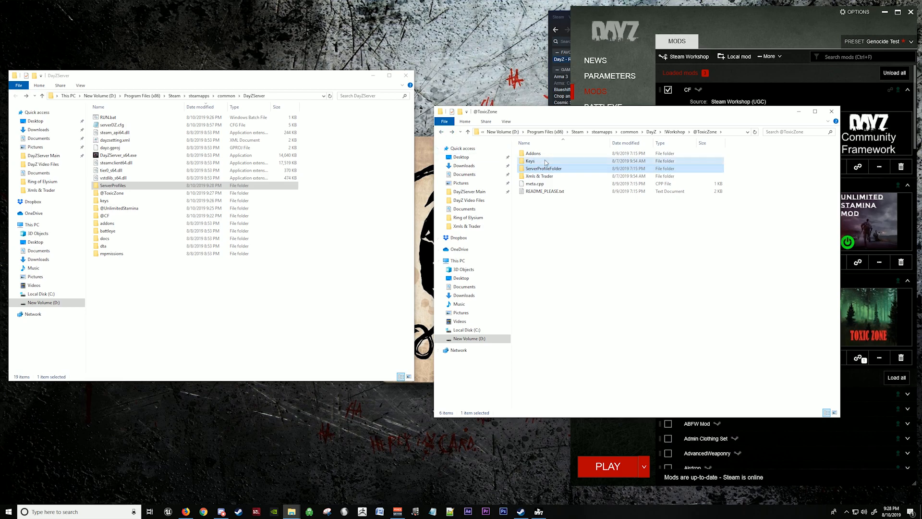
pyautogui.doubleClick(530, 161)
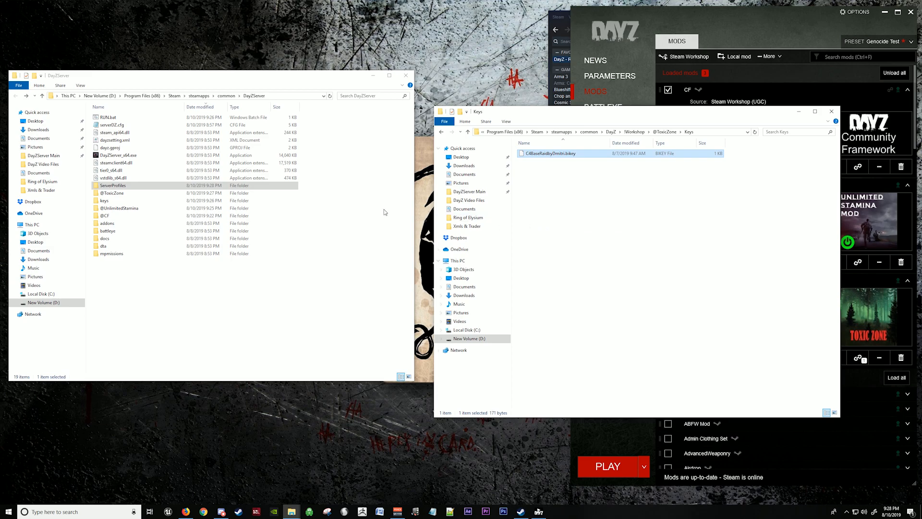
pyautogui.doubleClick(104, 199)
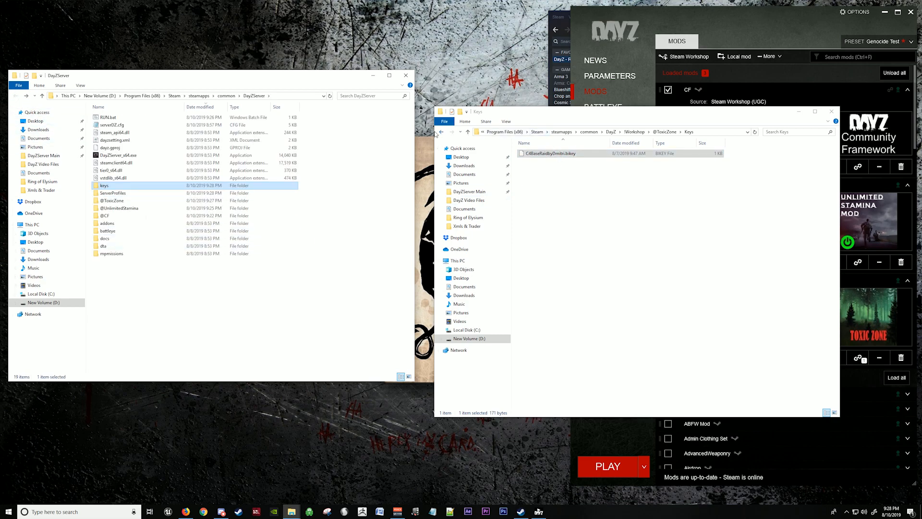
pyautogui.click(467, 132)
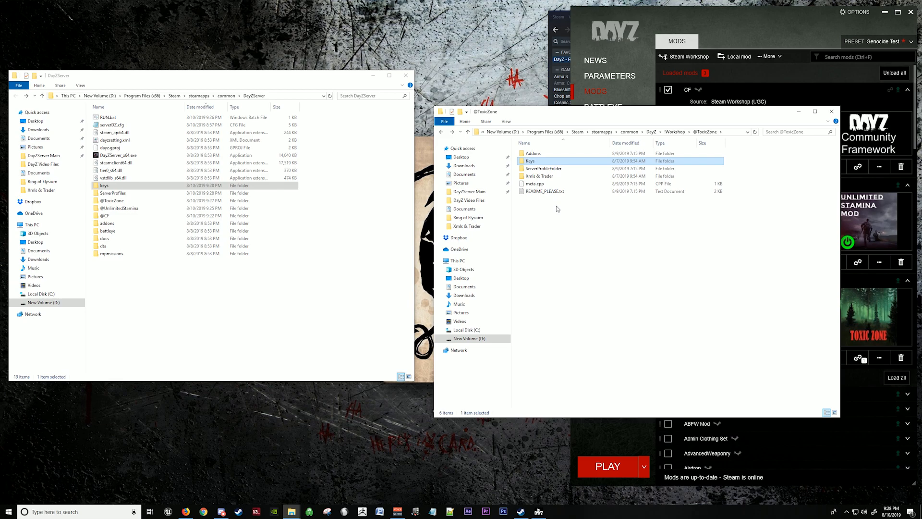
pyautogui.click(159, 276)
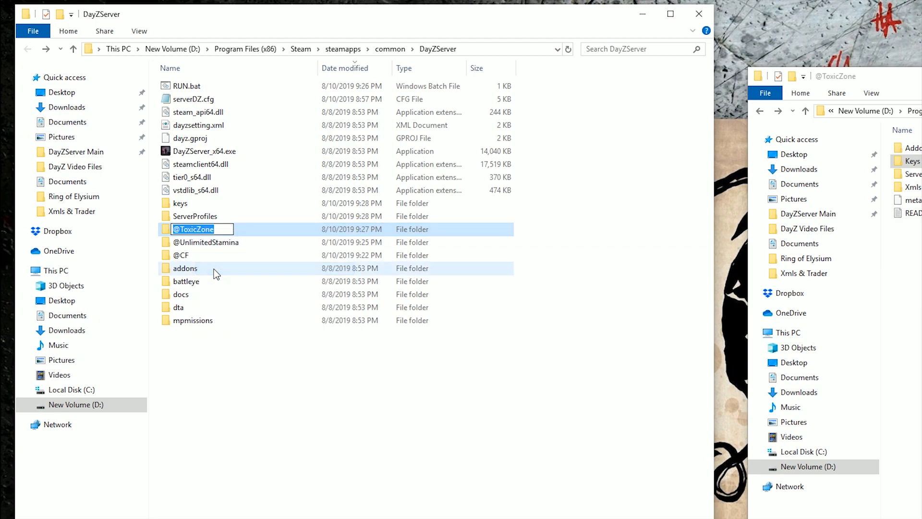
pyautogui.click(187, 86)
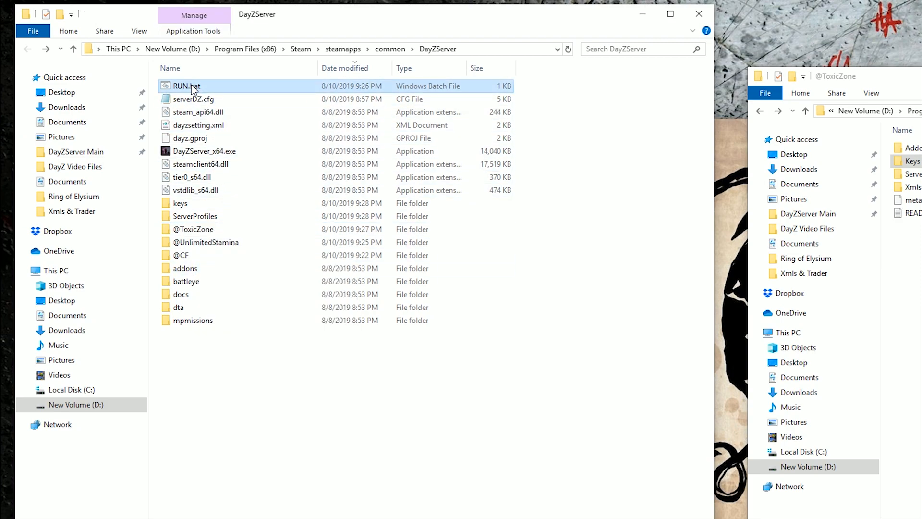
pyautogui.doubleClick(185, 86)
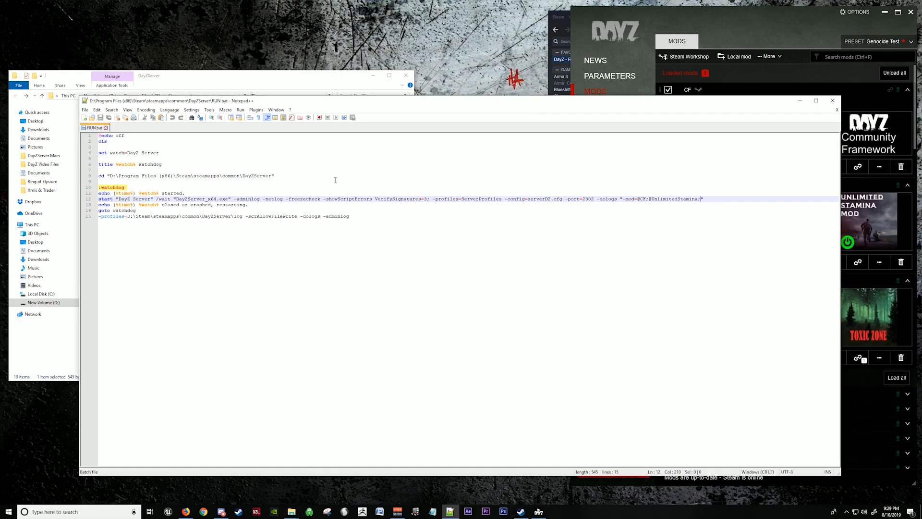
pyautogui.rightClick(665, 223)
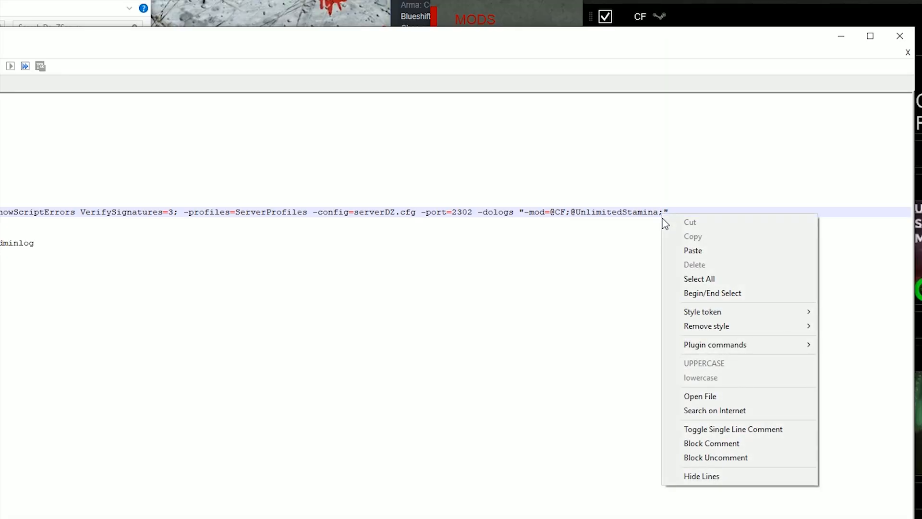
pyautogui.click(692, 250)
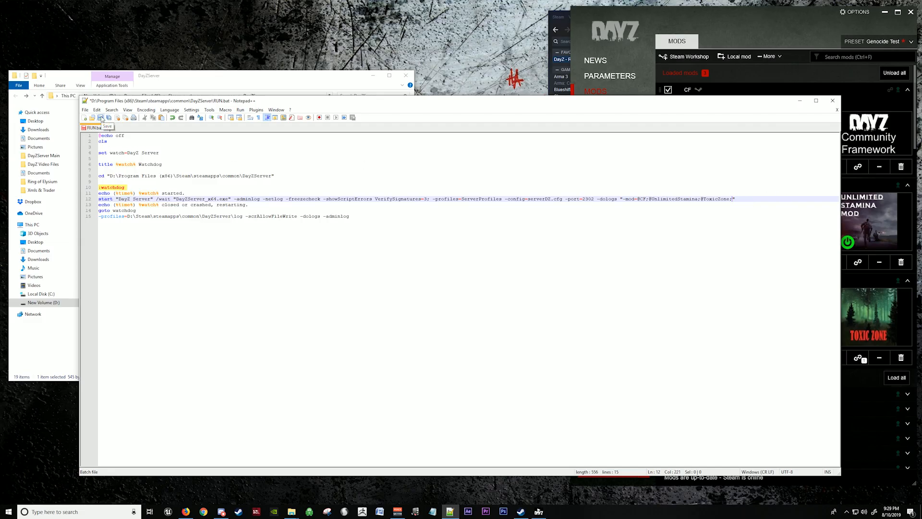
pyautogui.click(100, 117)
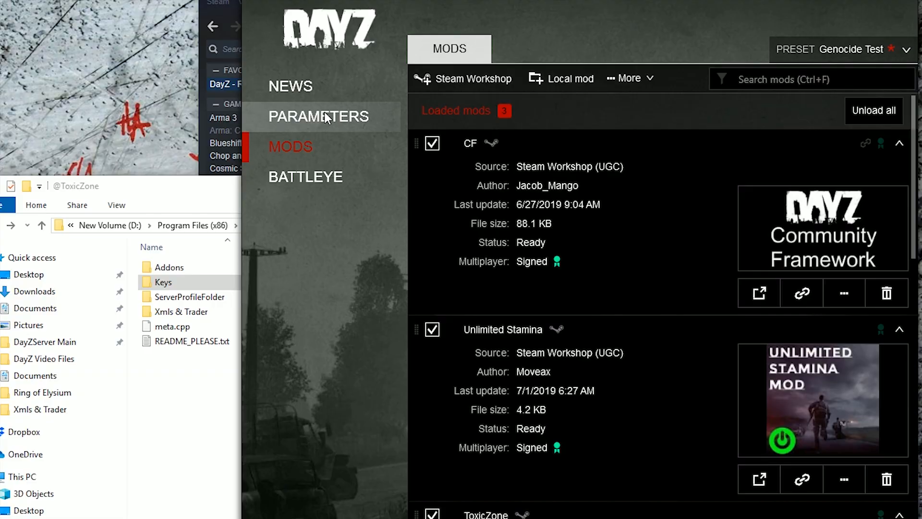
pyautogui.click(319, 115)
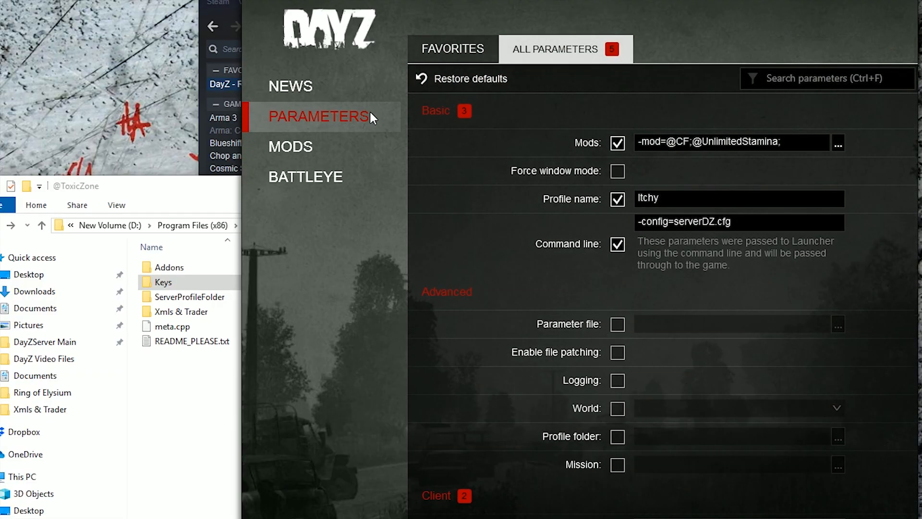
pyautogui.rightClick(735, 142)
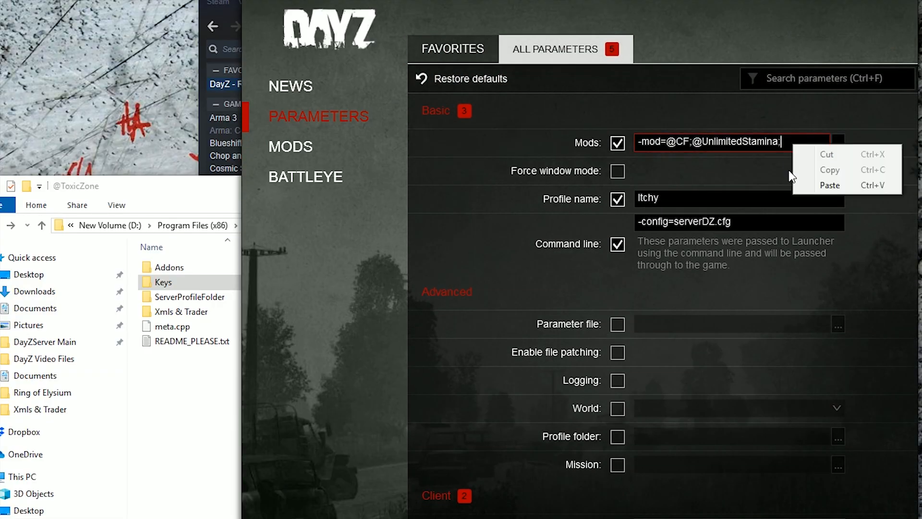
pyautogui.click(829, 186)
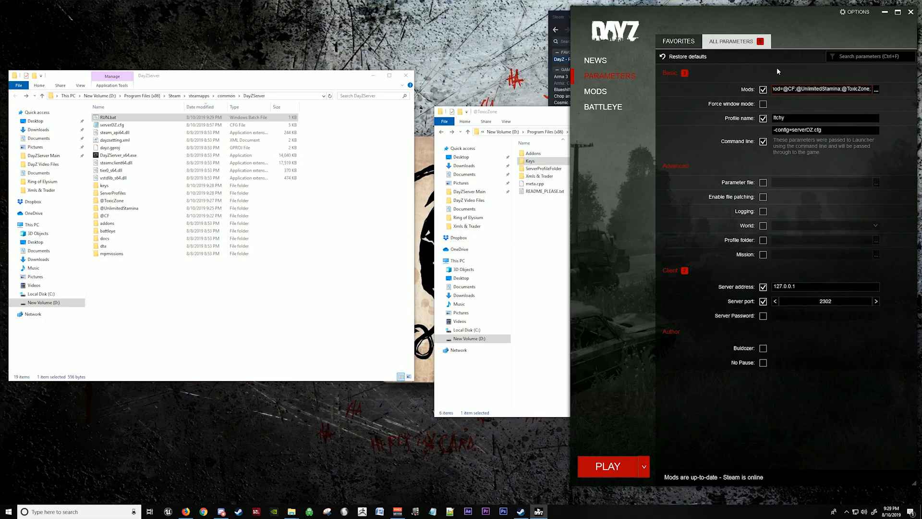
pyautogui.click(595, 91)
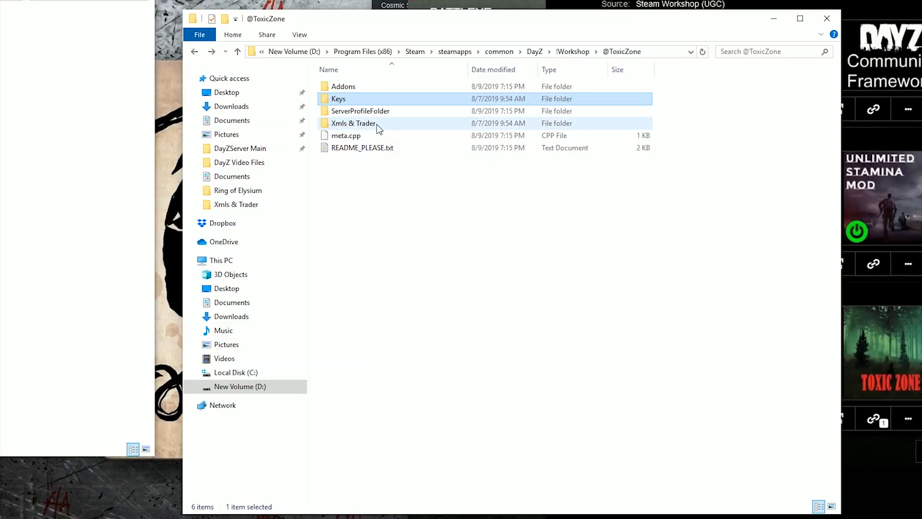
pyautogui.moveTo(353, 122)
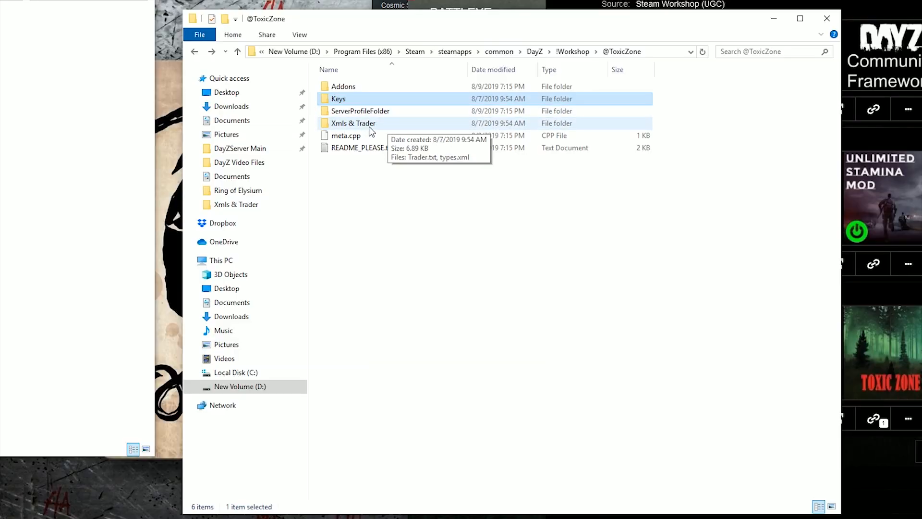
# Open ToxicZone's Xmls & Trader folder and view Trader.txt with the DeadZoneNBC trader prices.
pyautogui.doubleClick(354, 123)
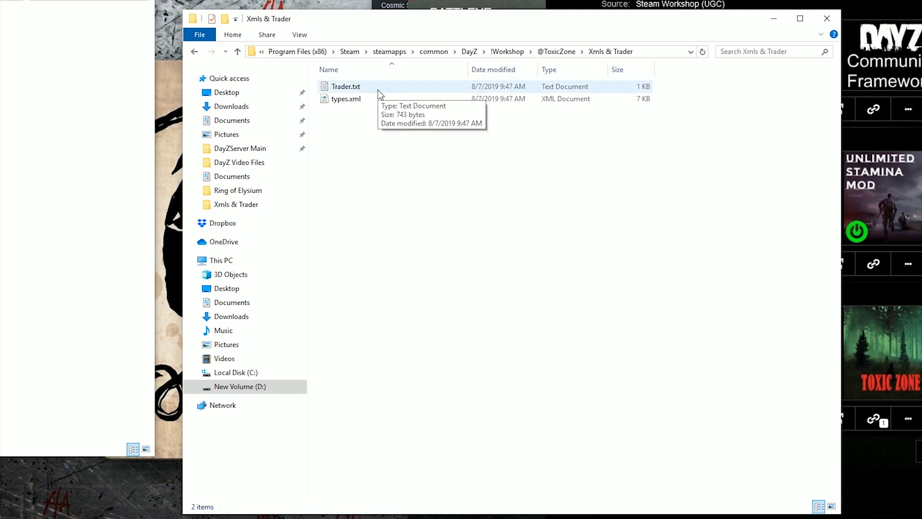
pyautogui.moveTo(407, 152)
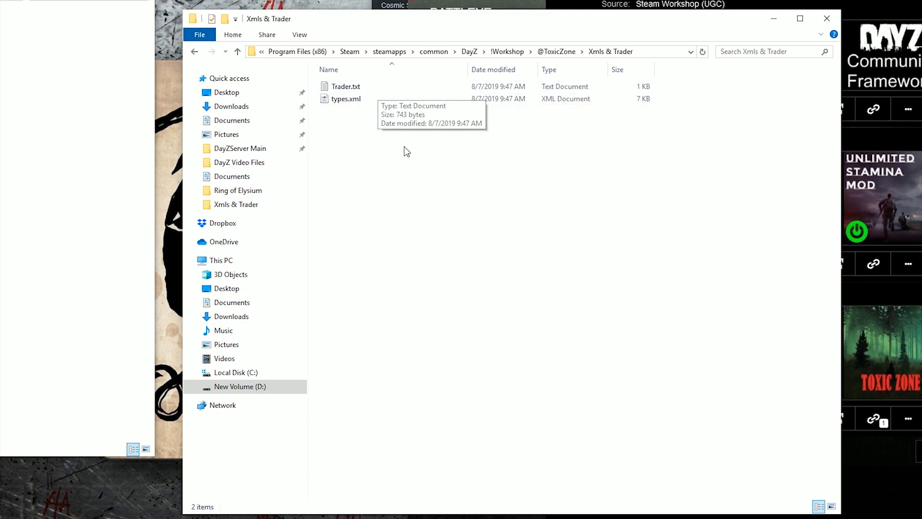
pyautogui.doubleClick(345, 86)
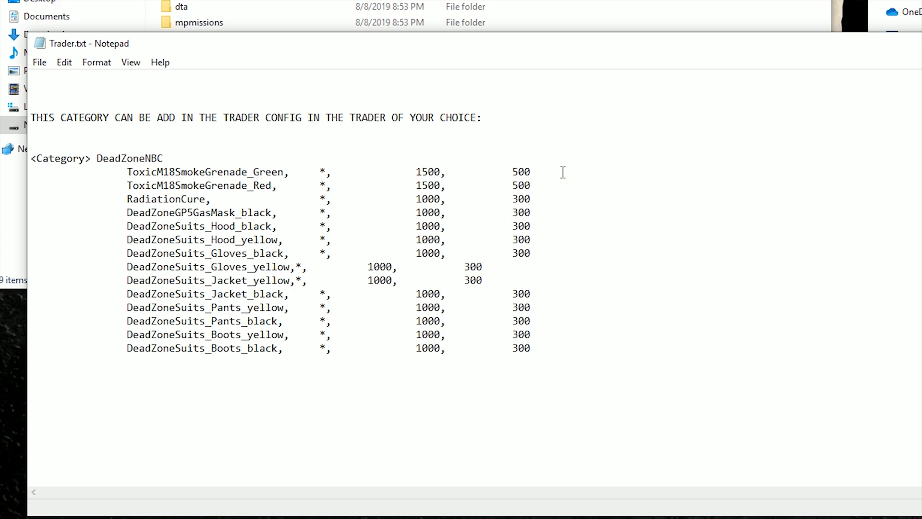
pyautogui.click(560, 347)
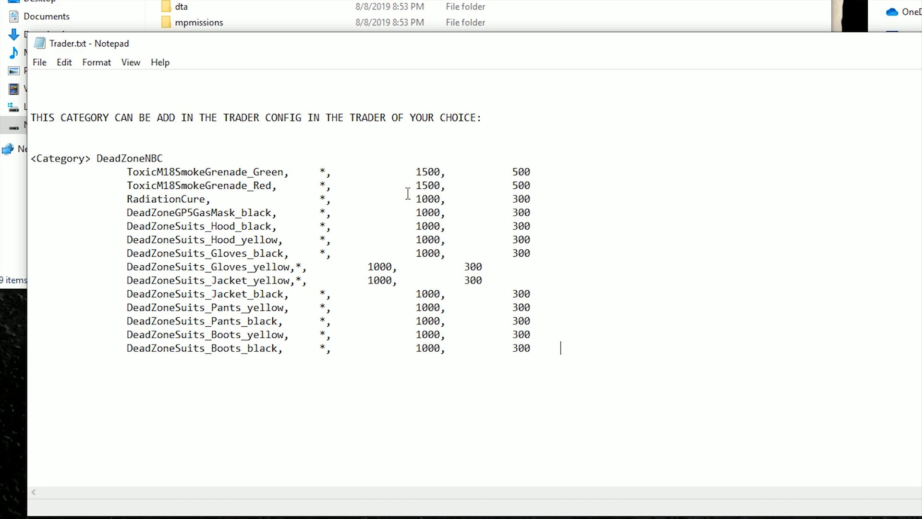
pyautogui.moveTo(508, 162)
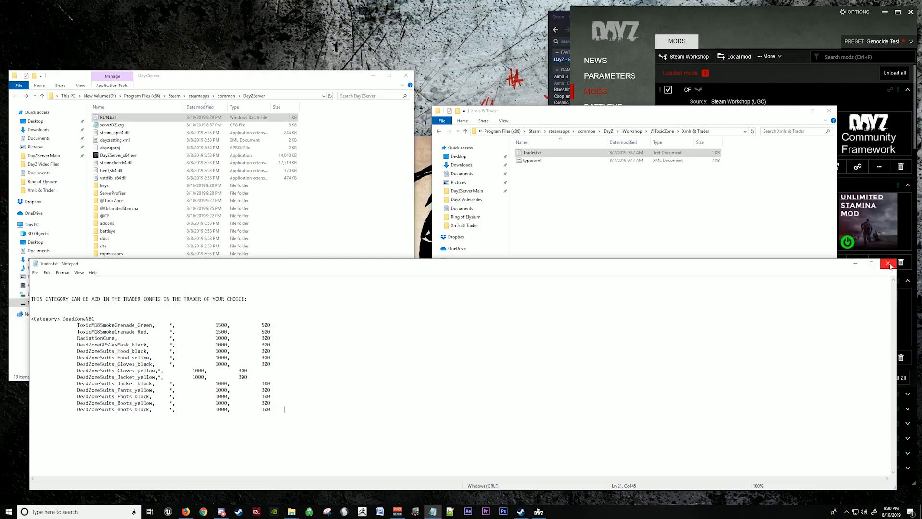
pyautogui.click(889, 262)
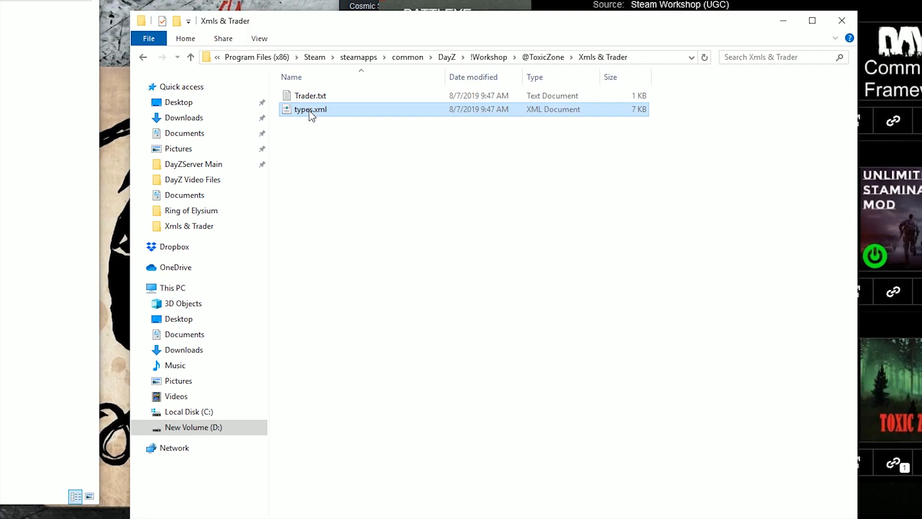
pyautogui.moveTo(322, 115)
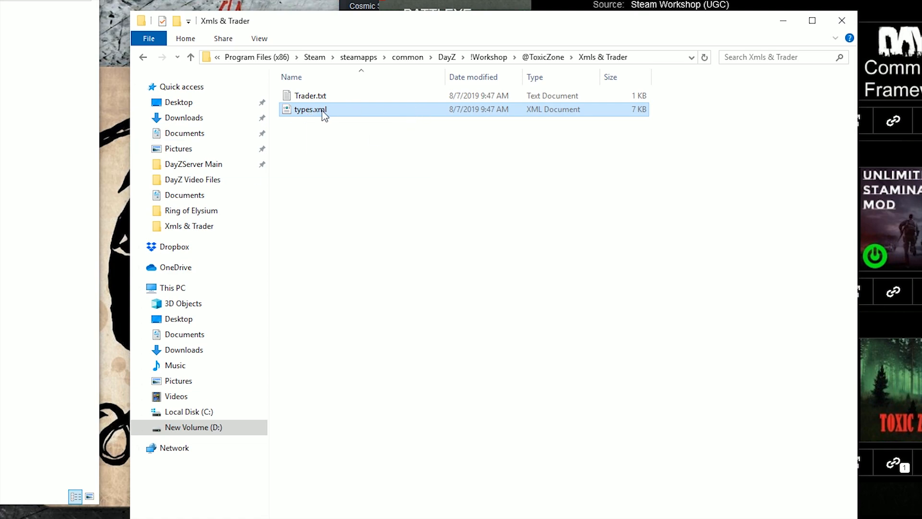
# Open ToxicZone's types.xml with Notepad++ and close the RUN.bat document.
pyautogui.rightClick(309, 110)
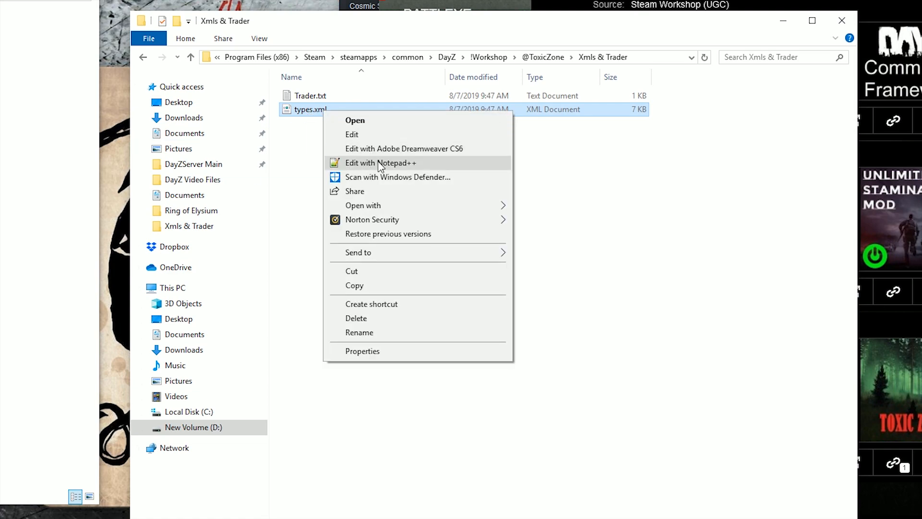
pyautogui.click(380, 163)
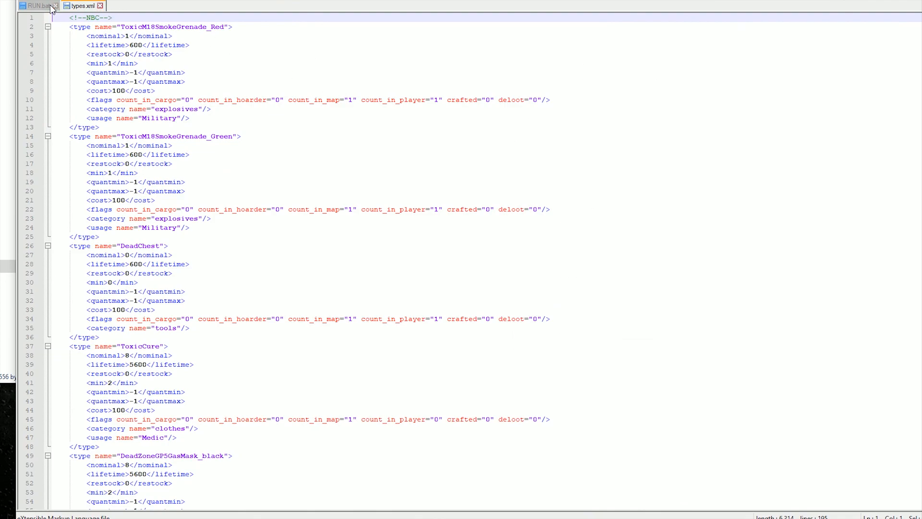
pyautogui.click(58, 5)
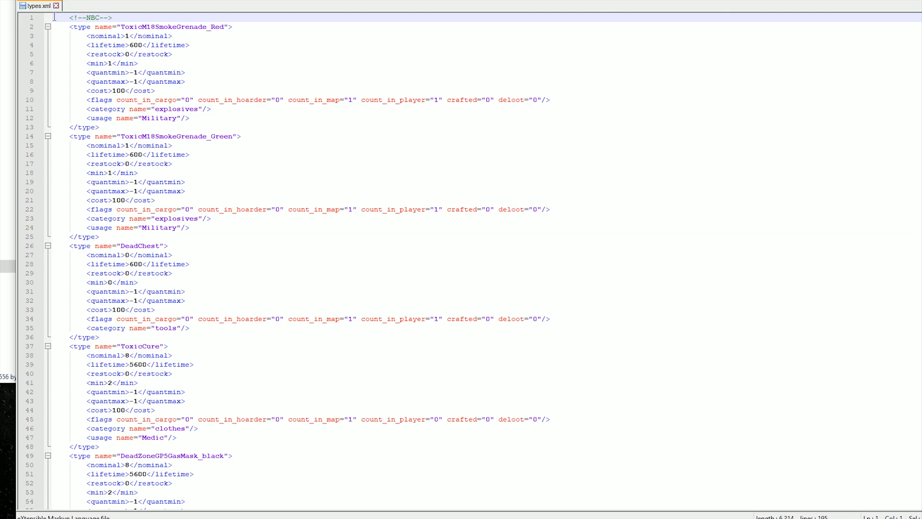
# Select ToxicZone's item type entries from line 2 through the last </type>.
pyautogui.click(306, 136)
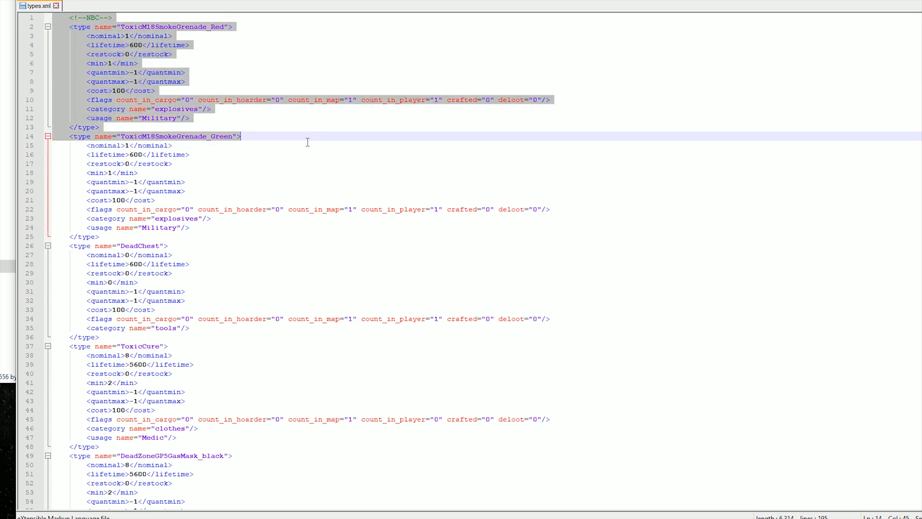
pyautogui.scroll(-3)
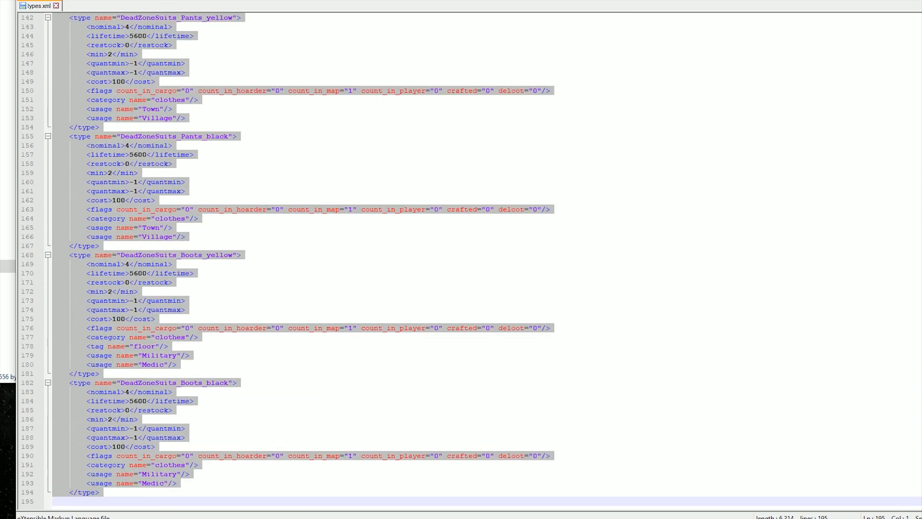
pyautogui.click(105, 492)
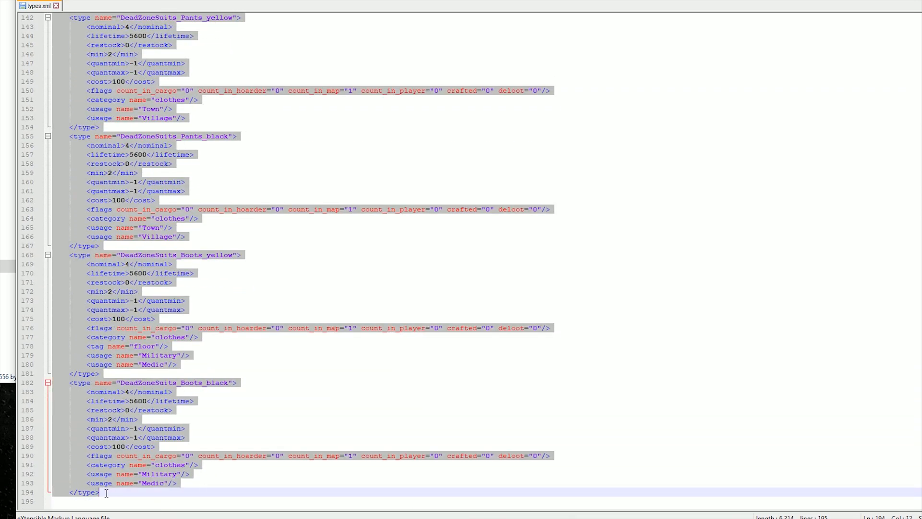
pyautogui.moveTo(82, 425)
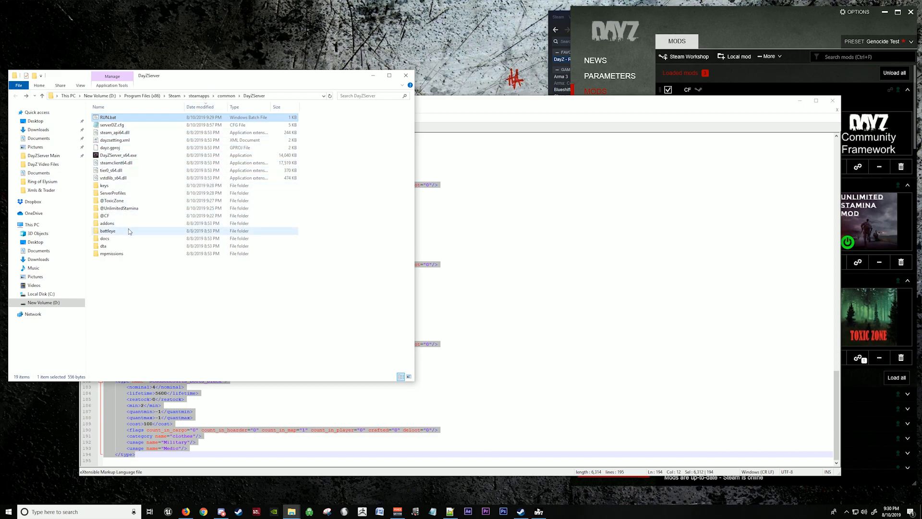
pyautogui.click(107, 117)
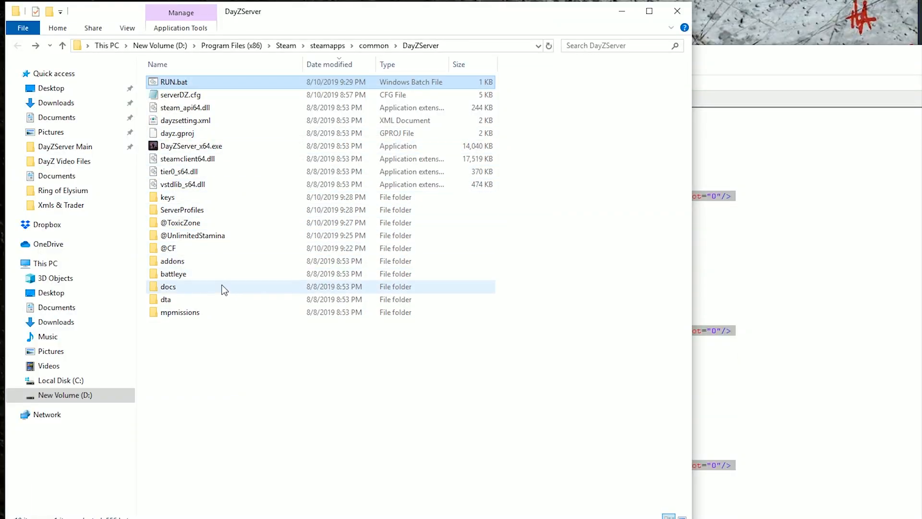
# Browse to mpmissions\dayzOffline.chernarusplus\db and open the server's types.xml.
pyautogui.doubleClick(180, 313)
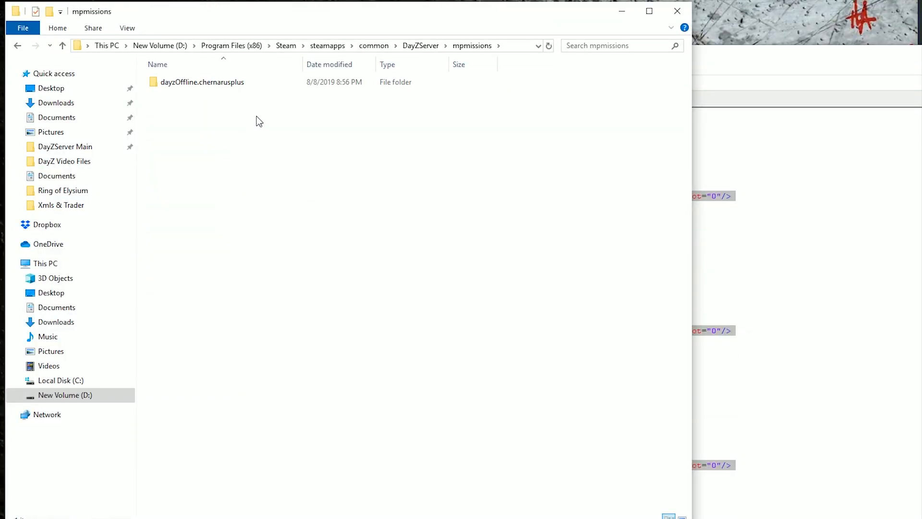
pyautogui.doubleClick(202, 82)
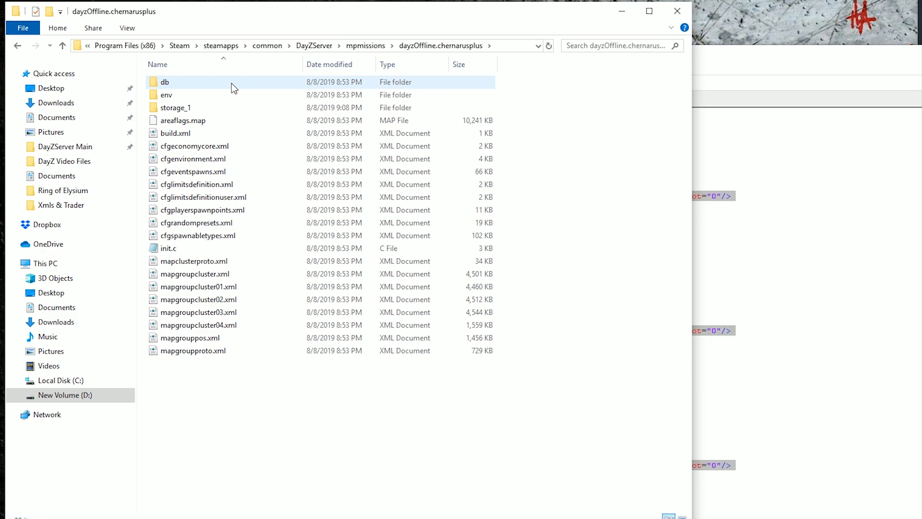
pyautogui.doubleClick(166, 81)
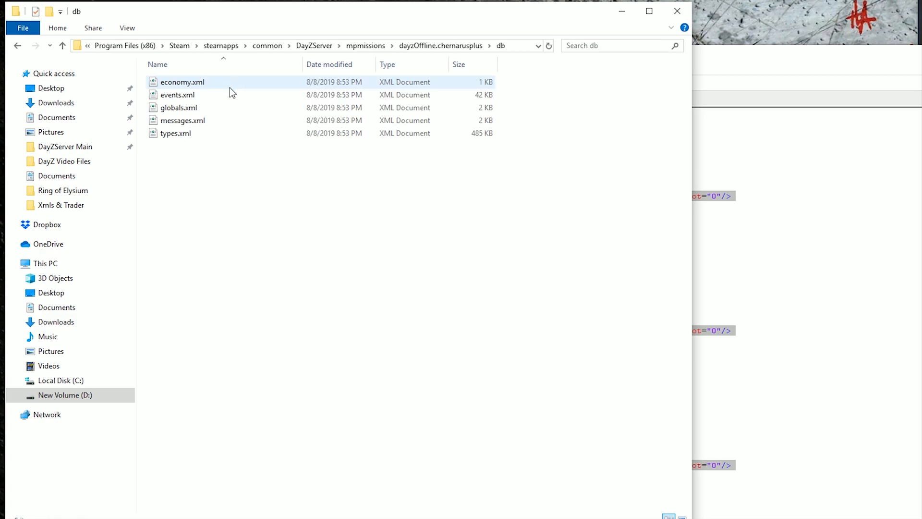
pyautogui.click(175, 133)
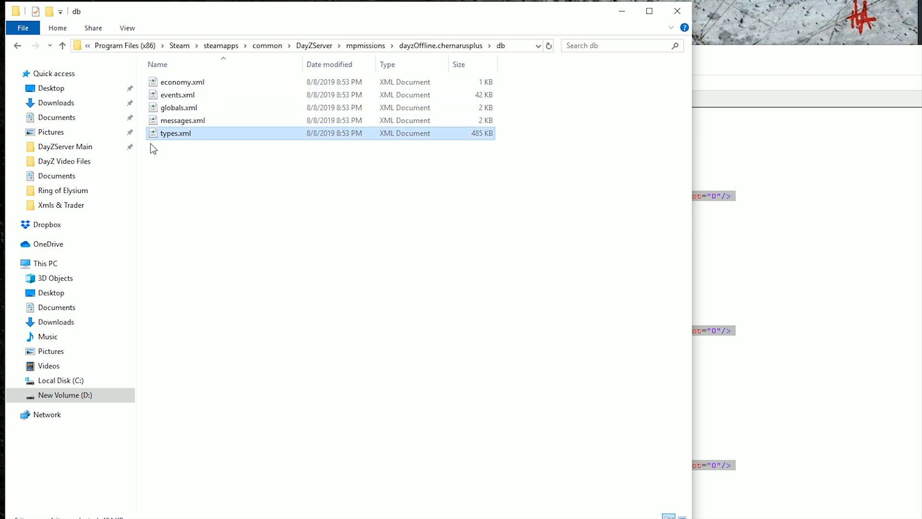
pyautogui.moveTo(191, 137)
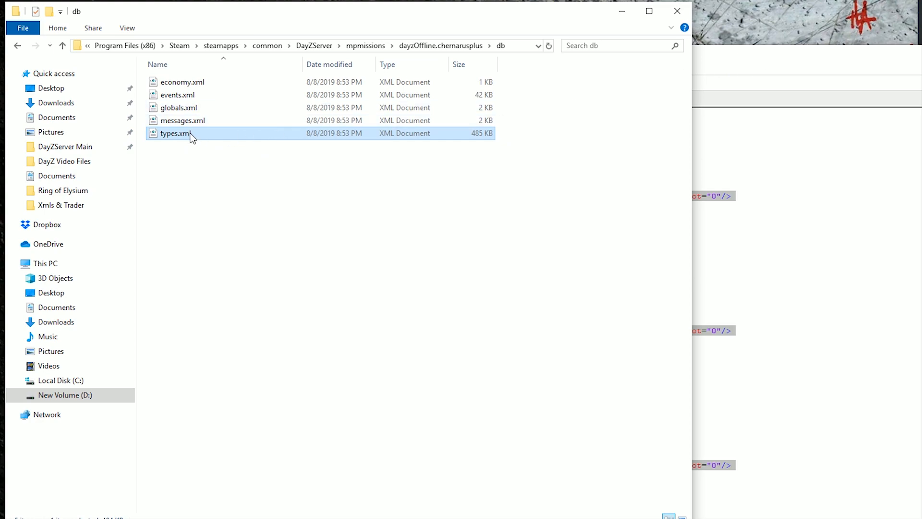
pyautogui.doubleClick(175, 133)
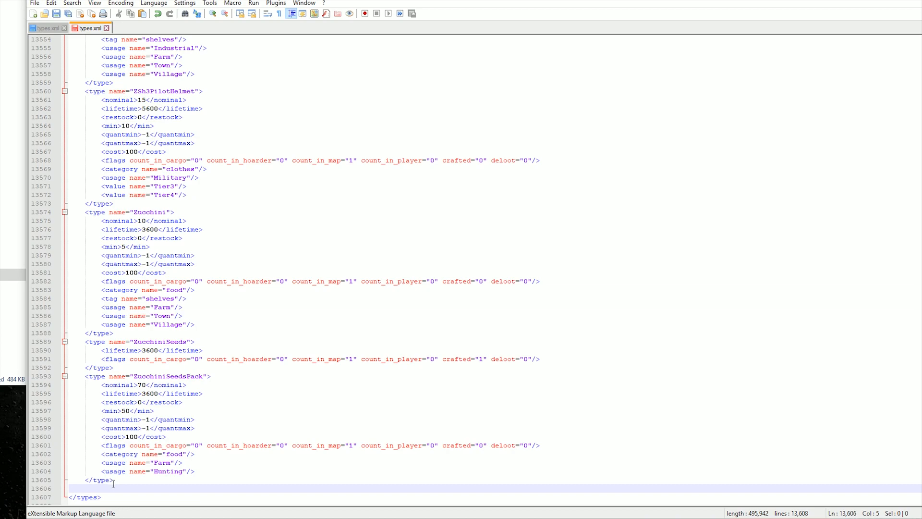
# Paste ToxicZone's DeadZoneSuits entries before </types> in the server's types.xml.
pyautogui.click(88, 488)
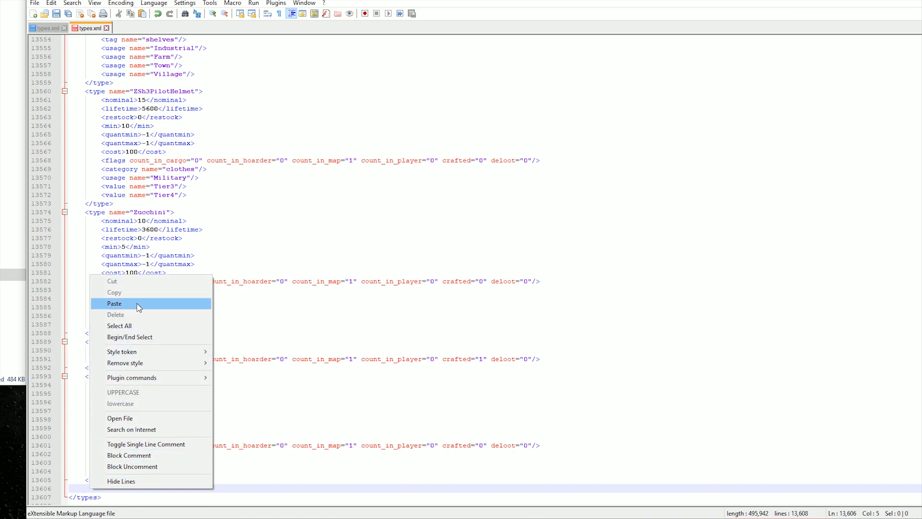
pyautogui.click(115, 303)
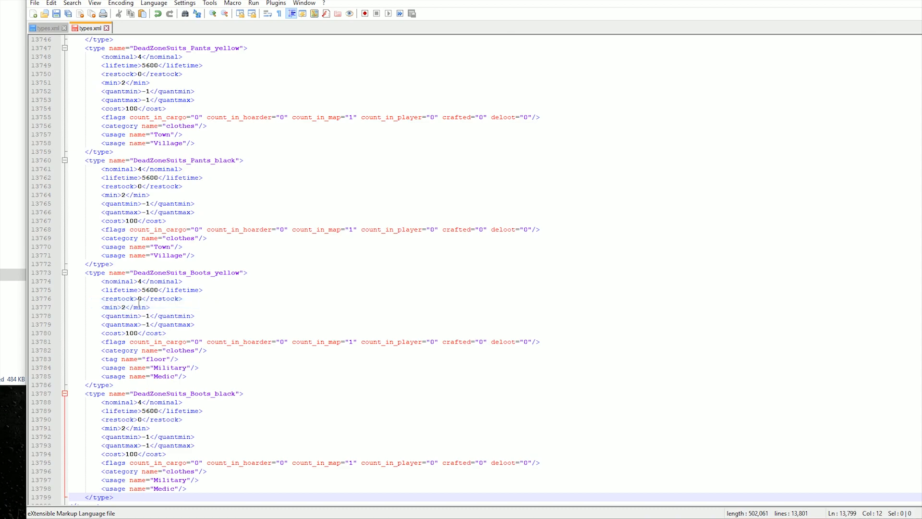
pyautogui.scroll(-3)
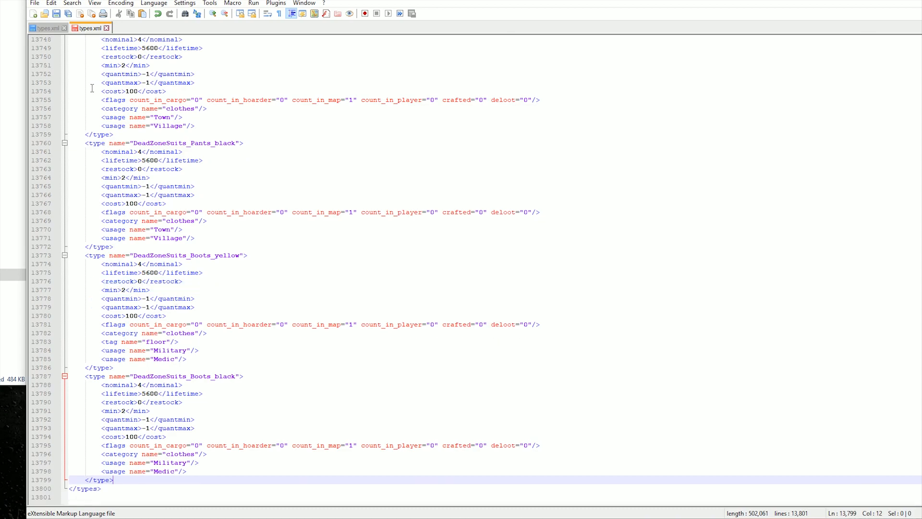
pyautogui.moveTo(375, 161)
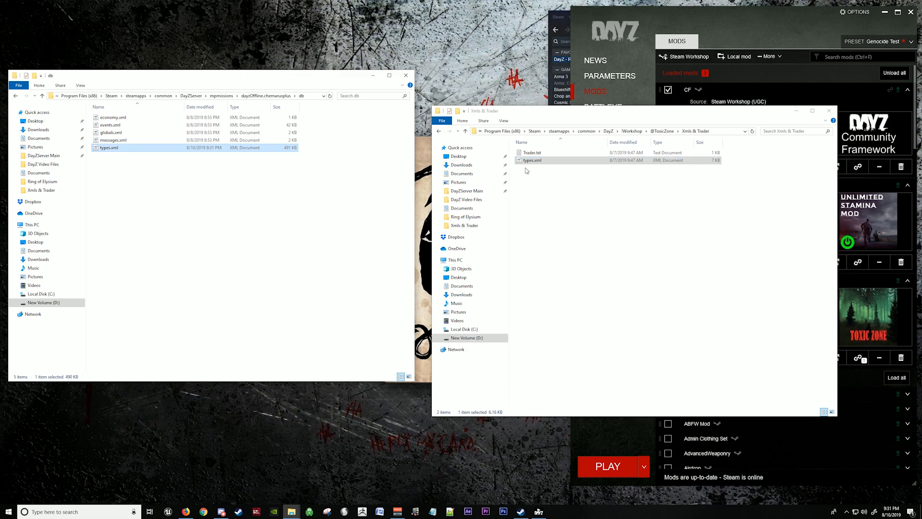
pyautogui.moveTo(560, 184)
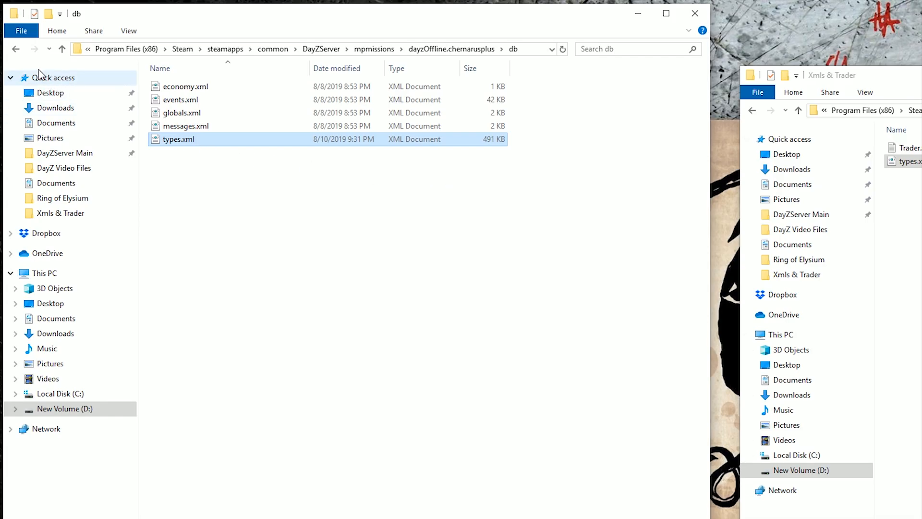
# Go up to dayzOffline.chernarusplus and edit cfgspawnabletypes.xml with Notepad++.
pyautogui.click(62, 49)
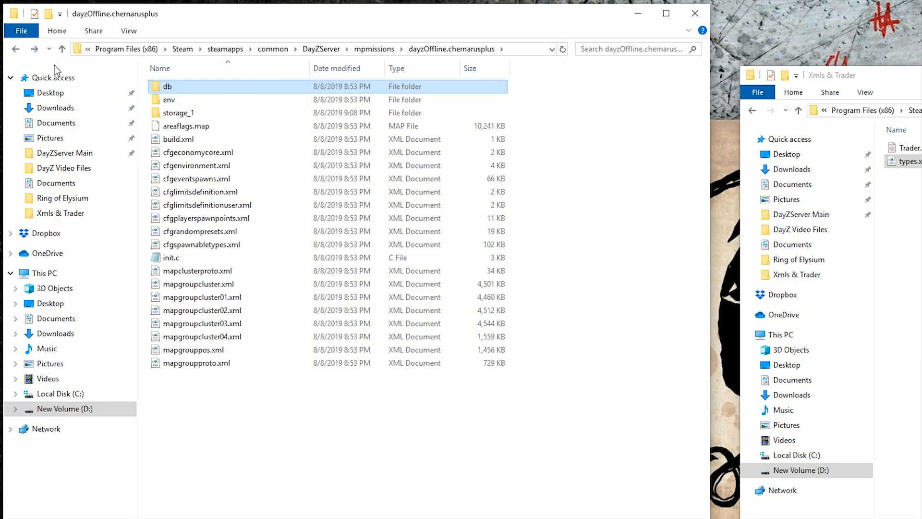
pyautogui.moveTo(223, 250)
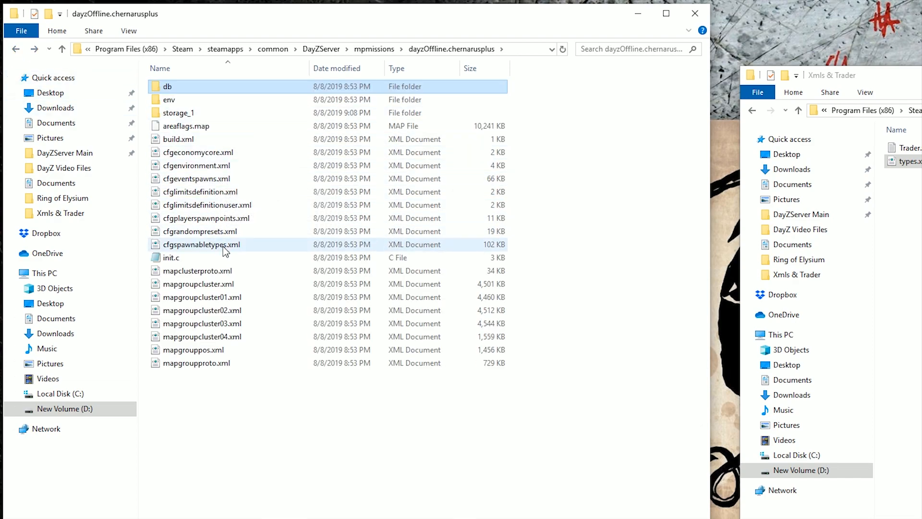
pyautogui.click(201, 244)
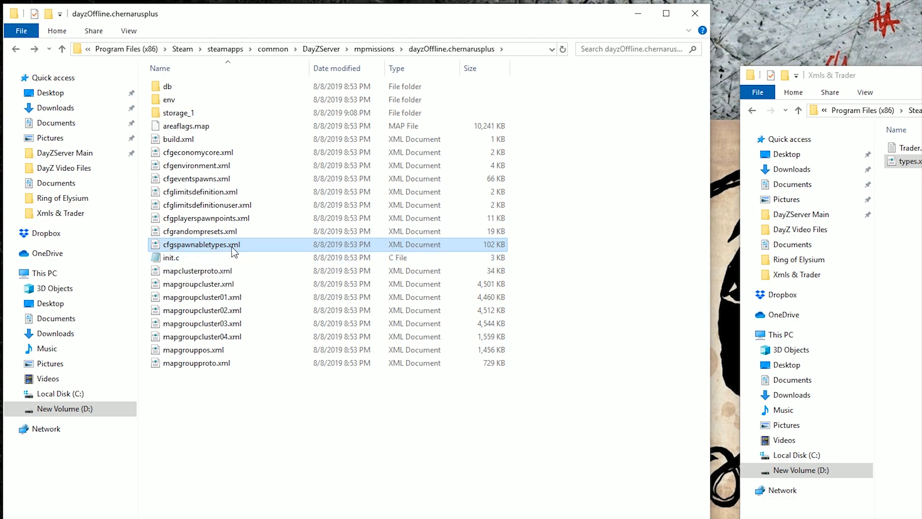
pyautogui.moveTo(202, 251)
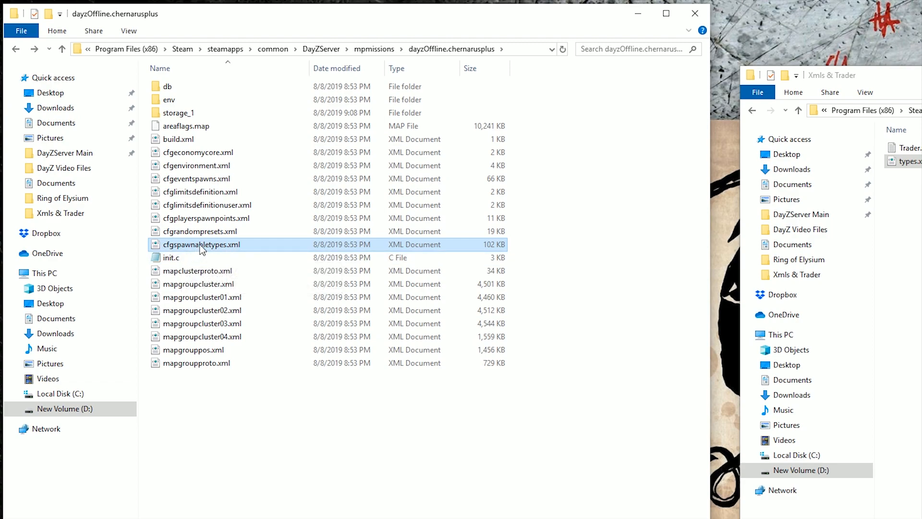
pyautogui.rightClick(202, 244)
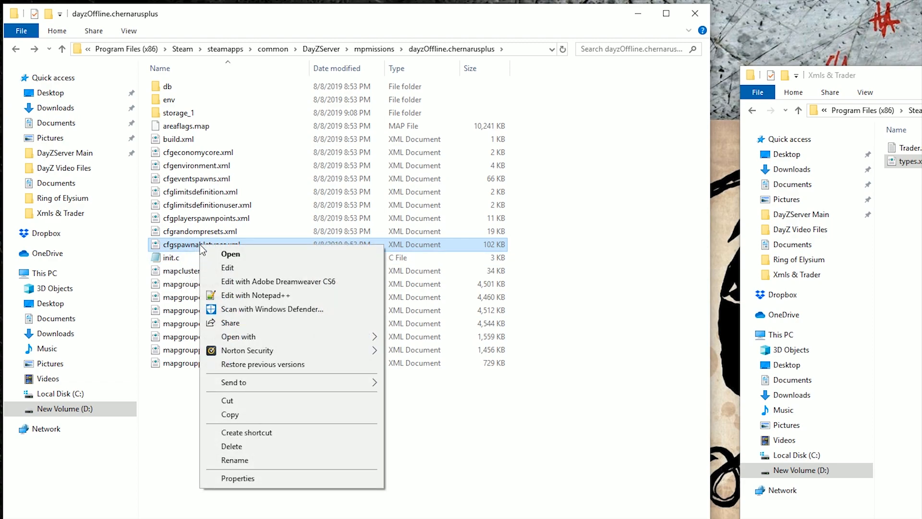
pyautogui.moveTo(256, 295)
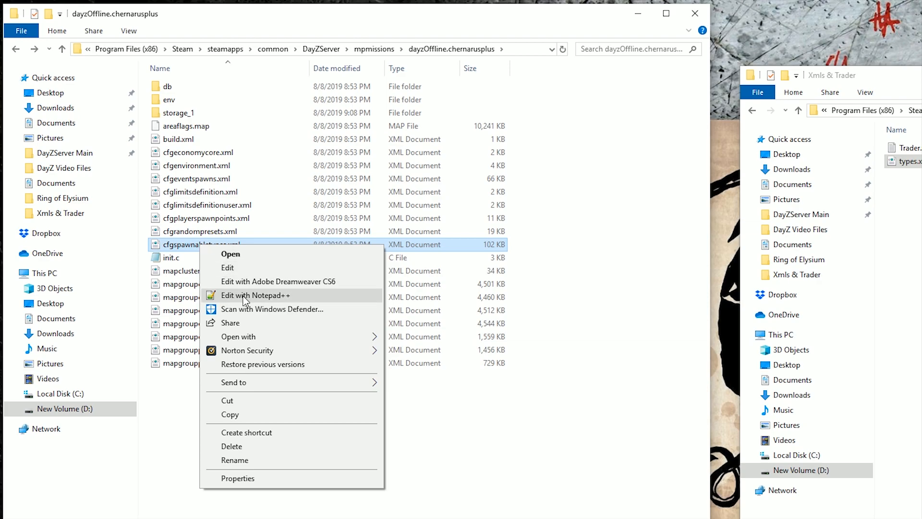
pyautogui.click(255, 295)
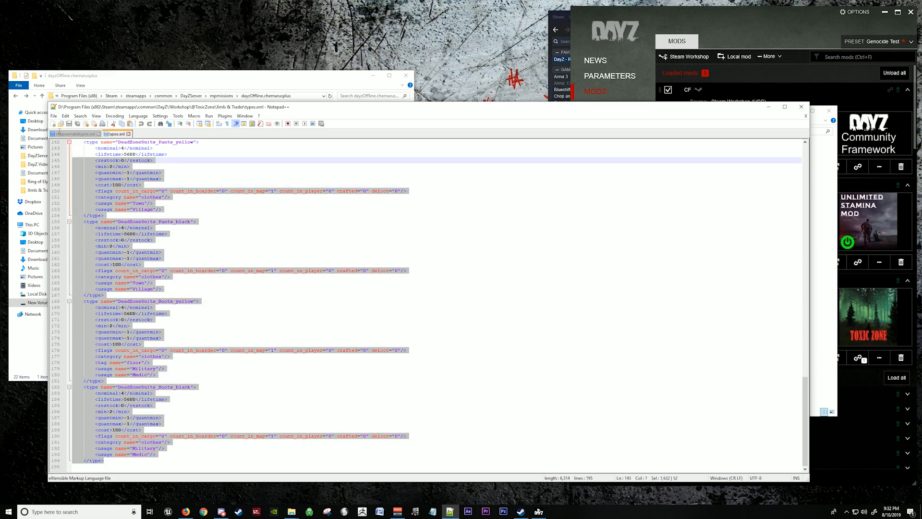
# Copy the mod's item entries and place them after <spawnabletypes> in cfgspawnabletypes.xml.
pyautogui.press('ctrl+Home')
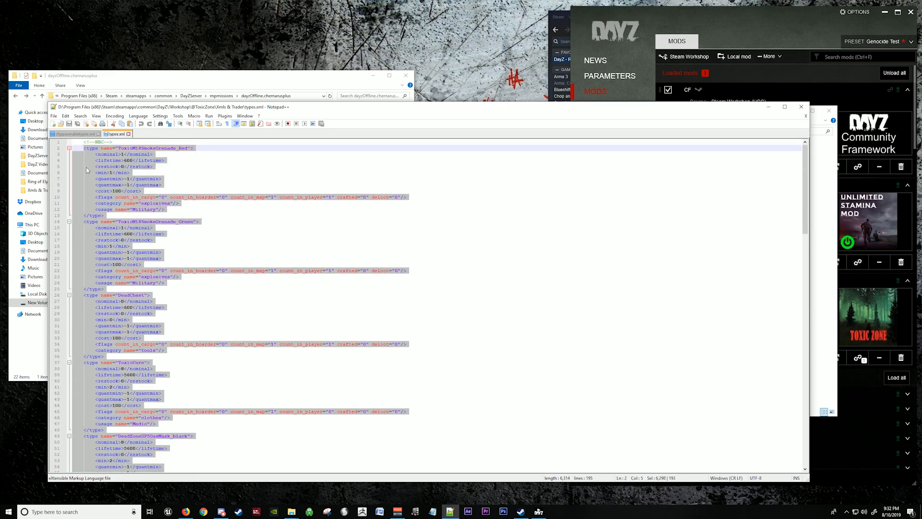
pyautogui.rightClick(117, 170)
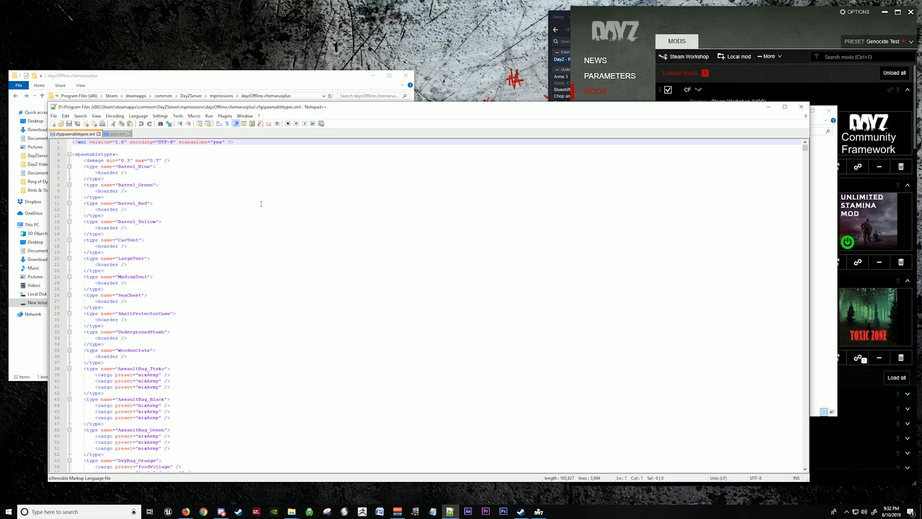
pyautogui.click(784, 107)
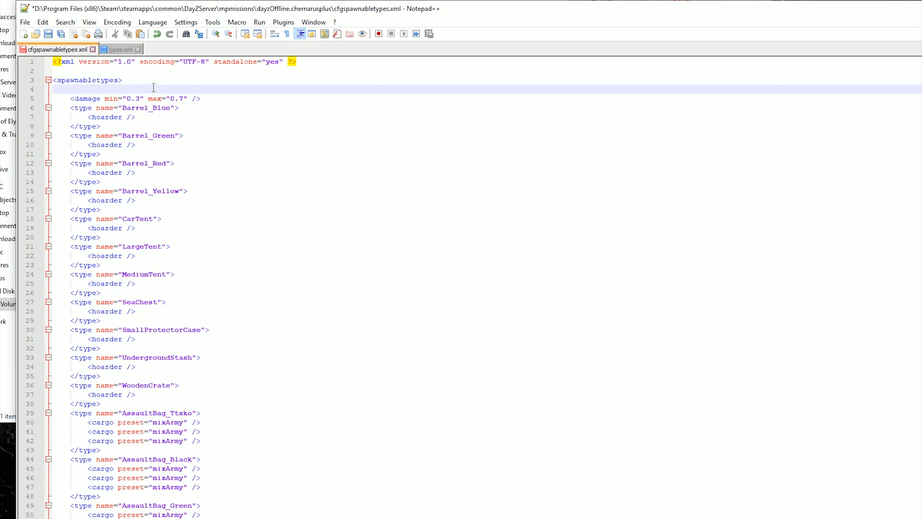
pyautogui.scroll(-3)
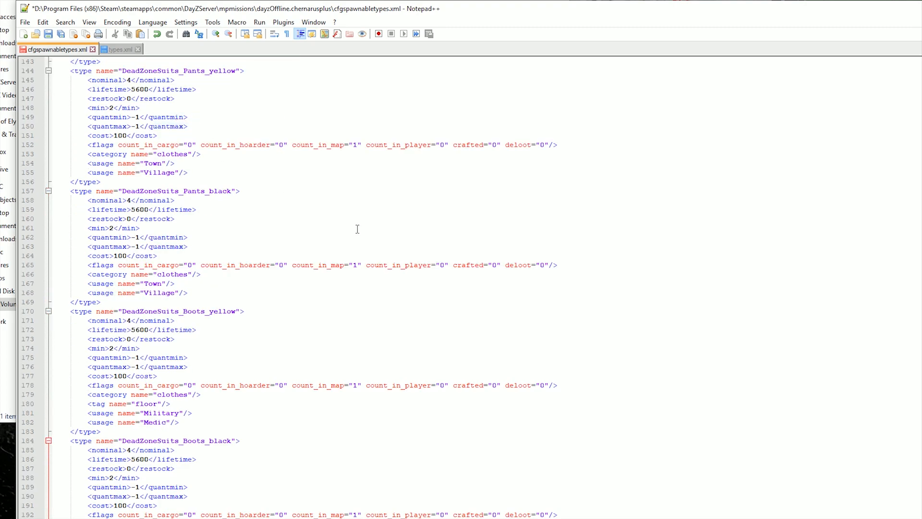
pyautogui.scroll(3)
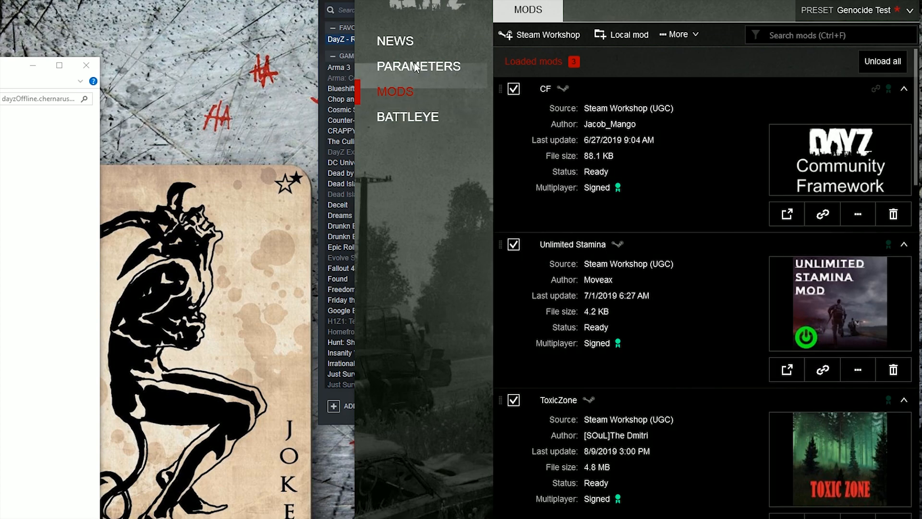
pyautogui.click(418, 66)
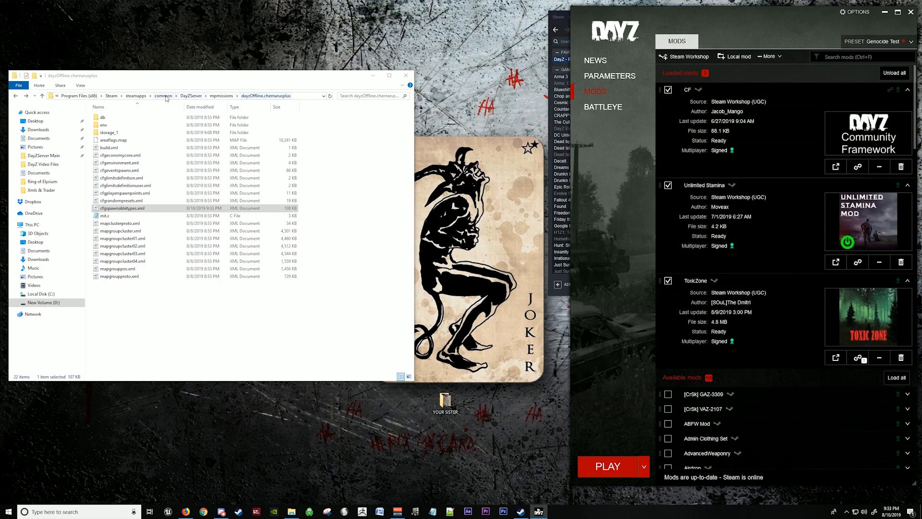
pyautogui.click(191, 95)
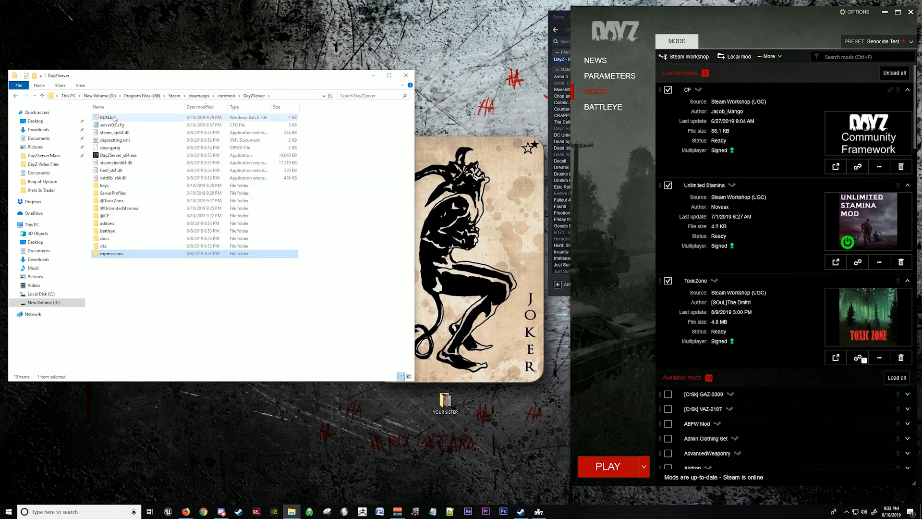
pyautogui.rightClick(109, 118)
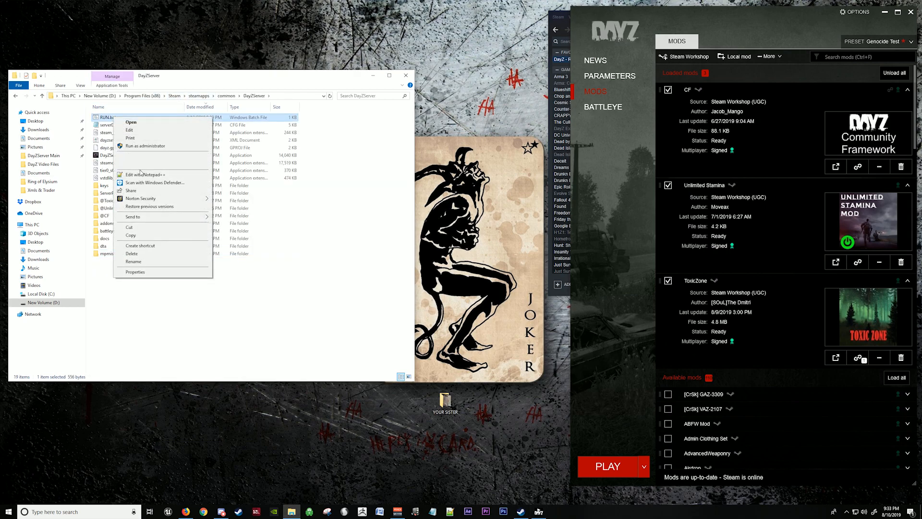
pyautogui.click(145, 173)
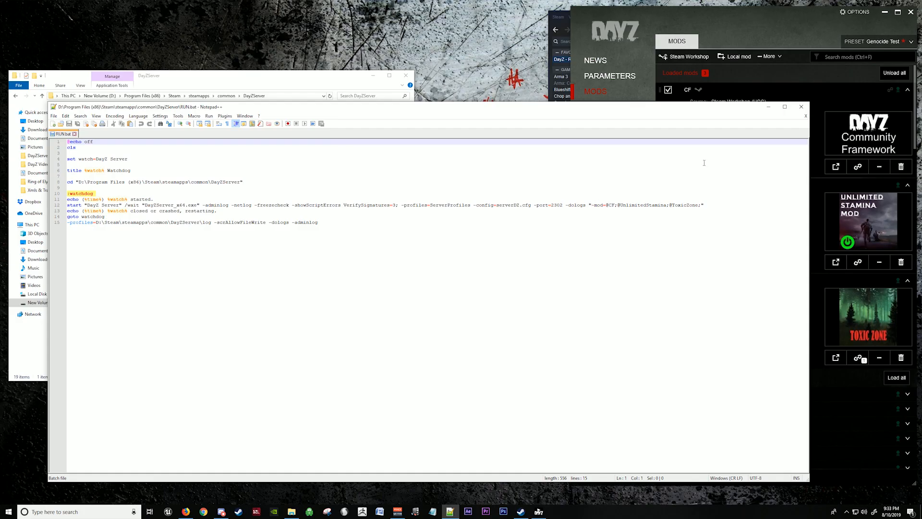
pyautogui.click(801, 106)
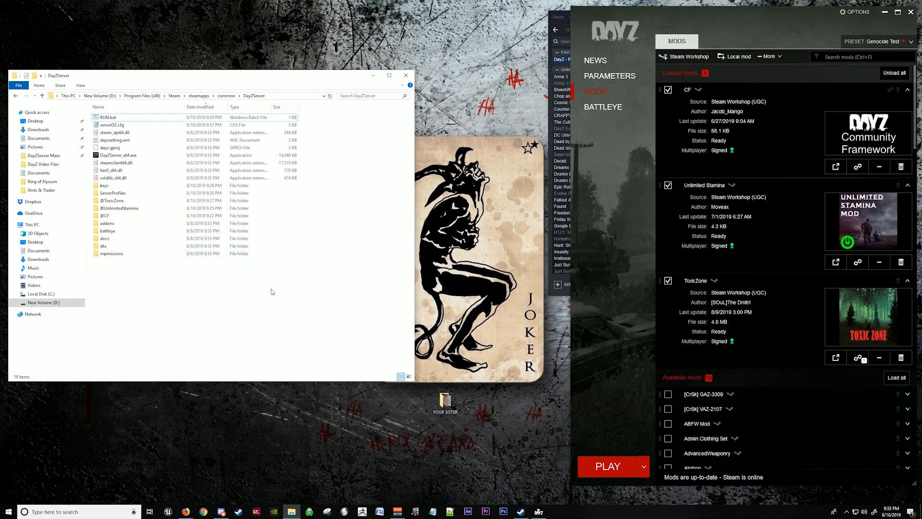
pyautogui.click(108, 117)
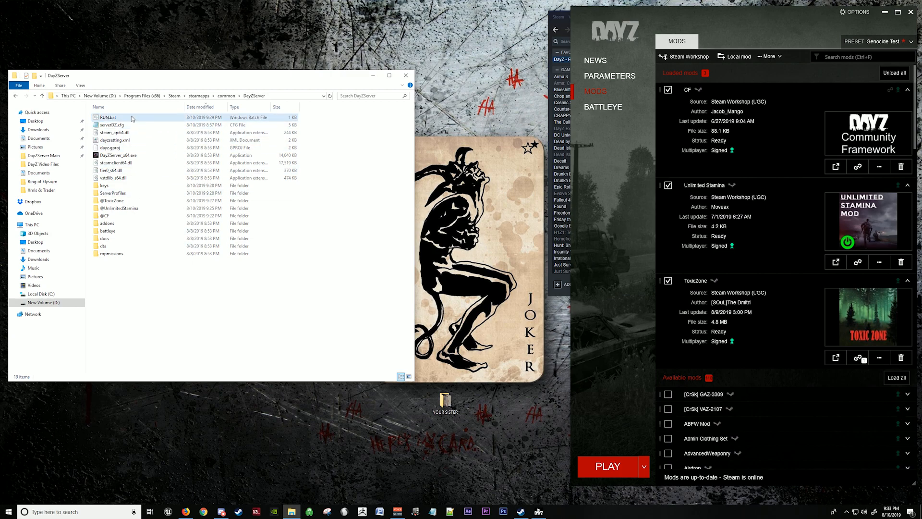
# Start the local server with RUN.bat and launch the game via PLAY in DayZ Launcher.
pyautogui.doubleClick(109, 117)
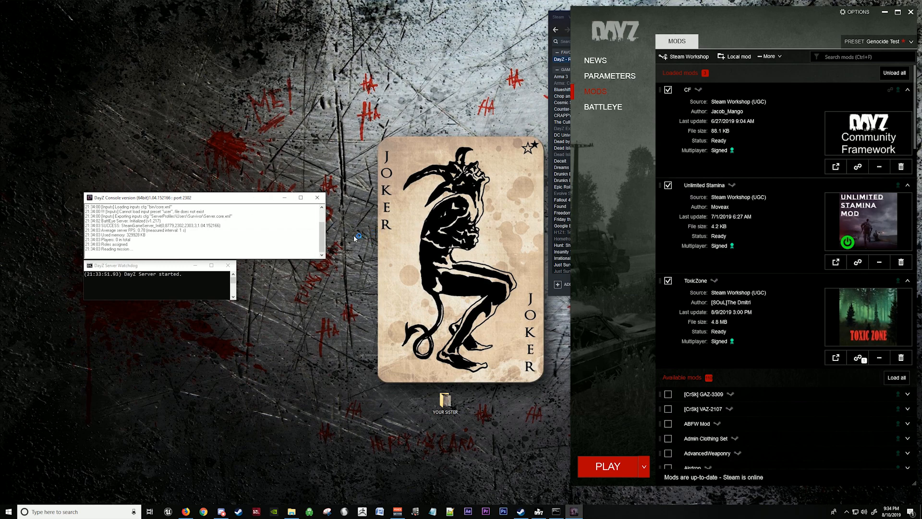
pyautogui.moveTo(182, 244)
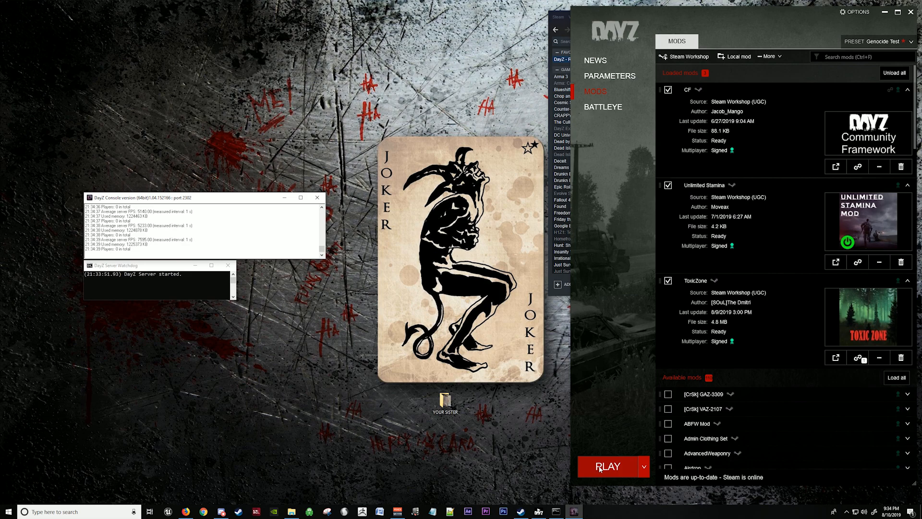
pyautogui.click(608, 466)
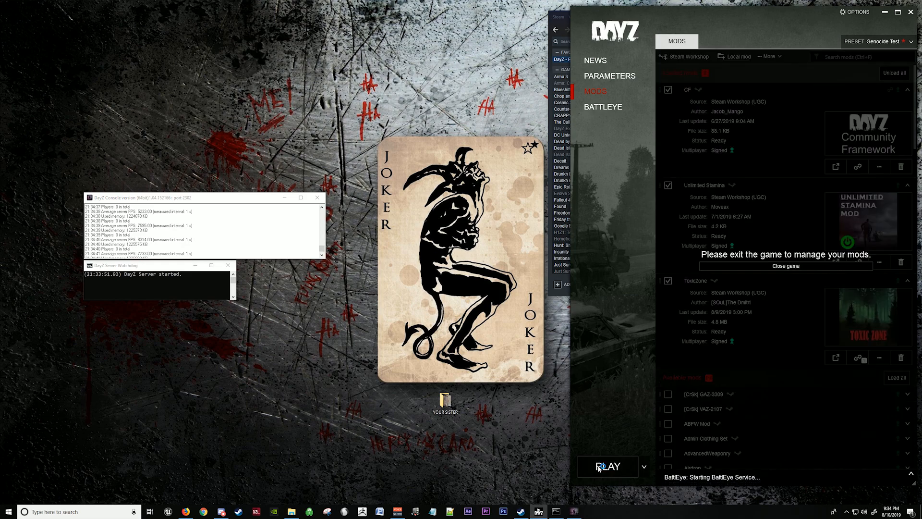
pyautogui.click(607, 466)
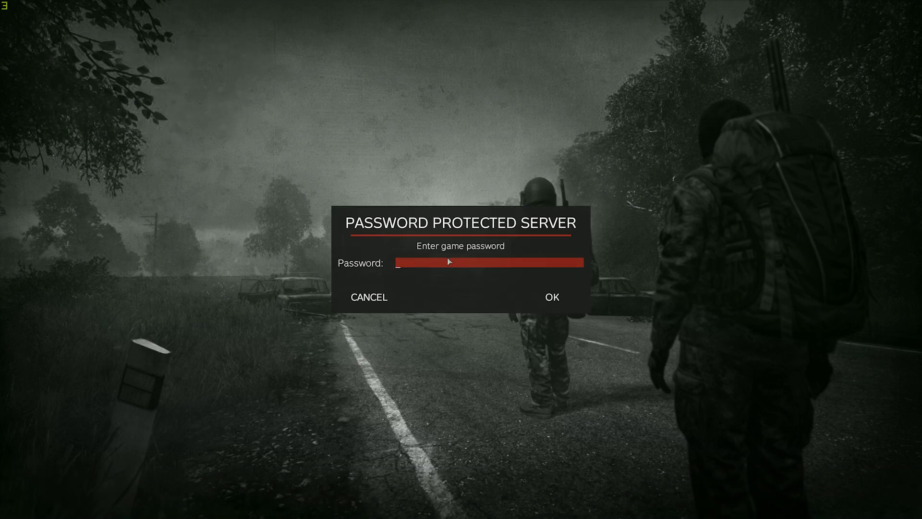
# Join with the server password, enable Show Quickbar in Game options, then quit the game.
pyautogui.click(551, 296)
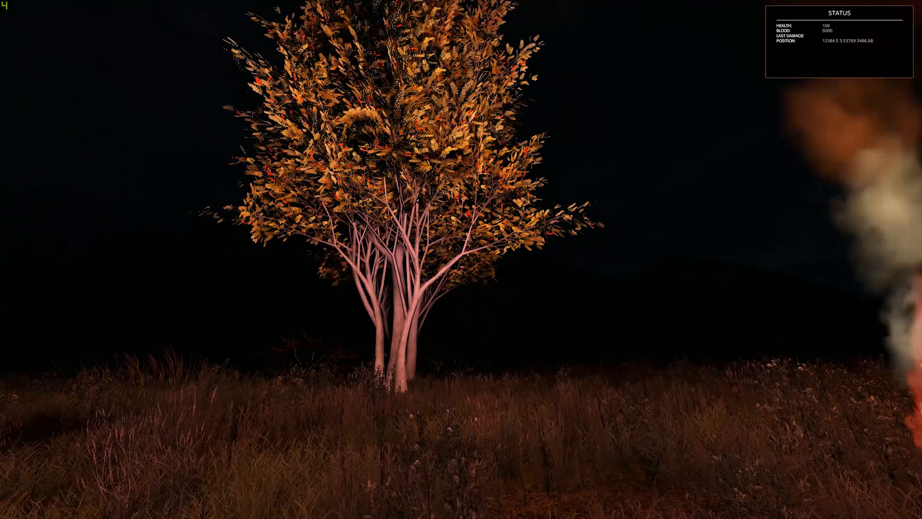
pyautogui.press('Escape')
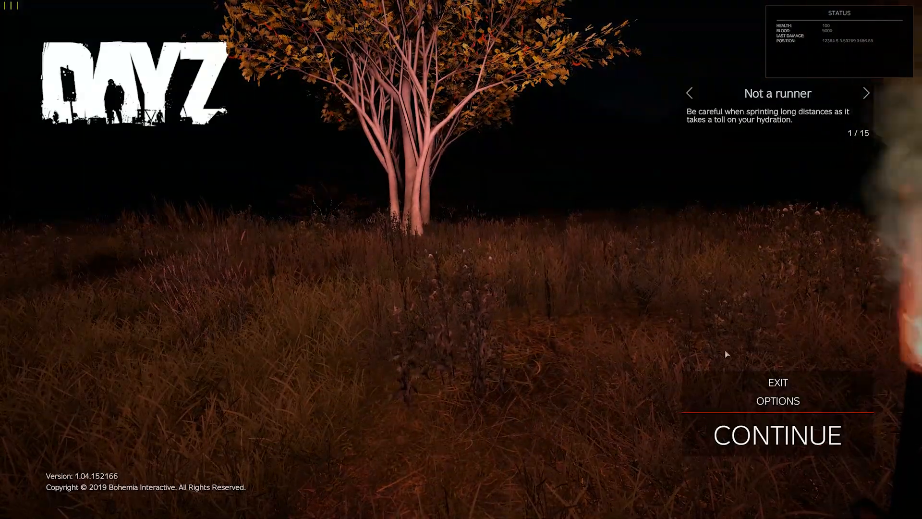
pyautogui.click(777, 401)
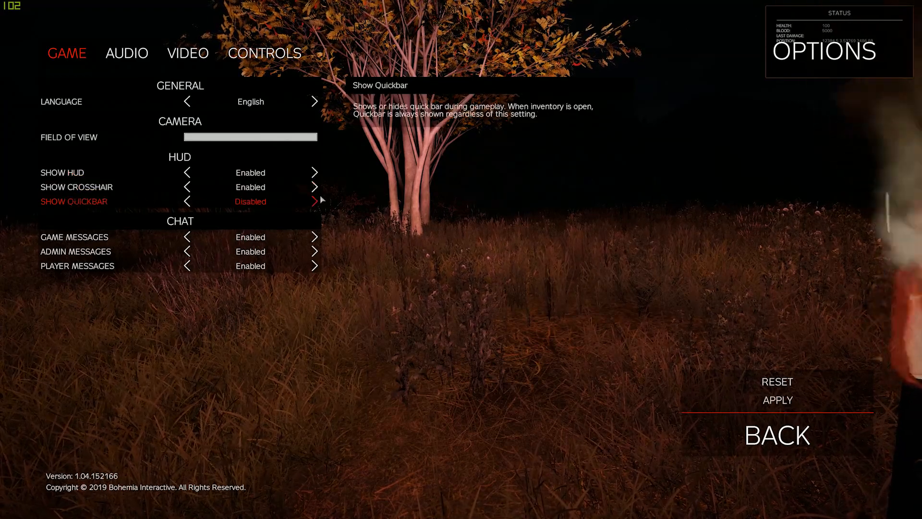
pyautogui.click(315, 201)
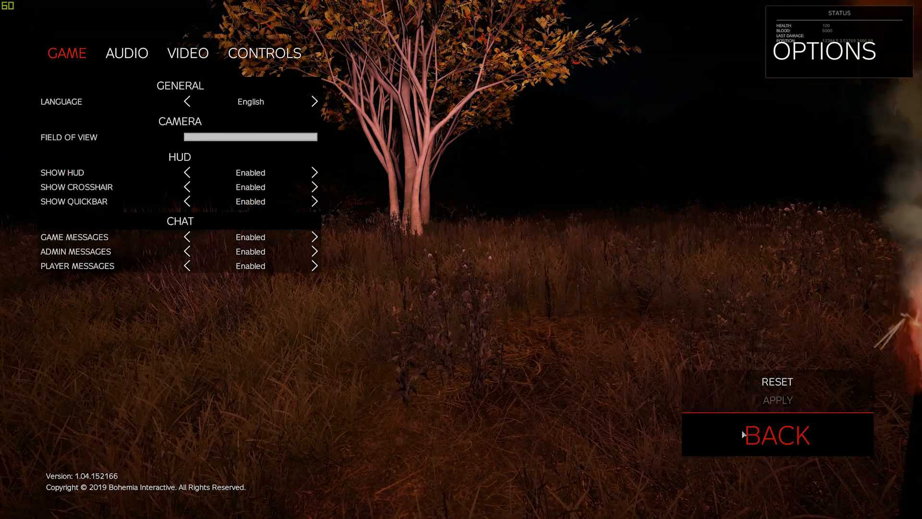
pyautogui.click(777, 435)
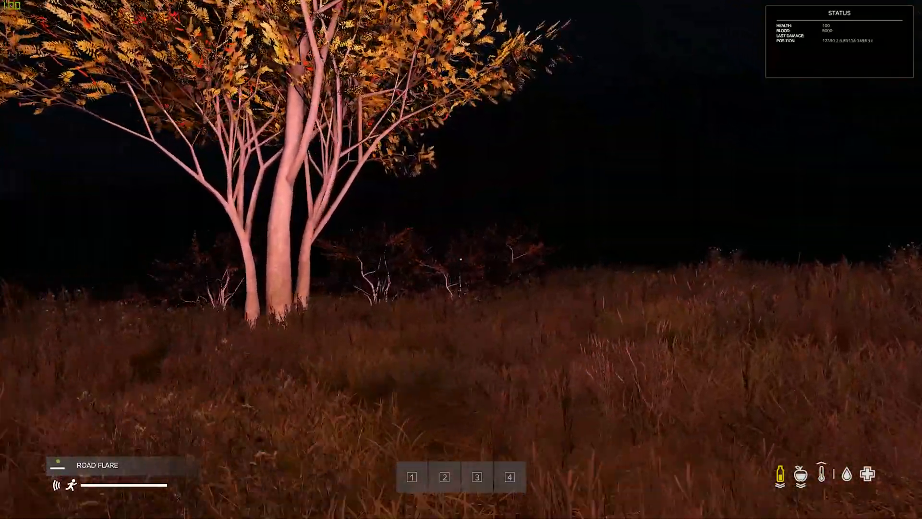
pyautogui.moveTo(461, 260)
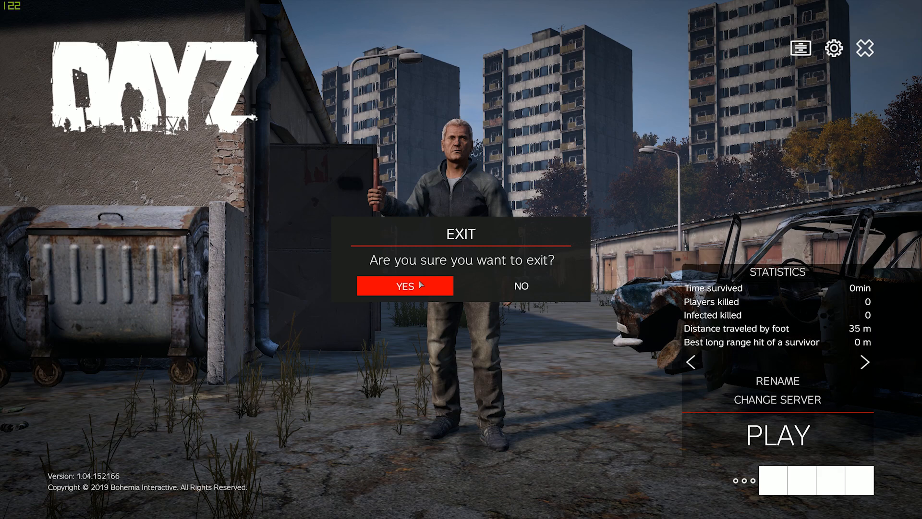
pyautogui.click(405, 285)
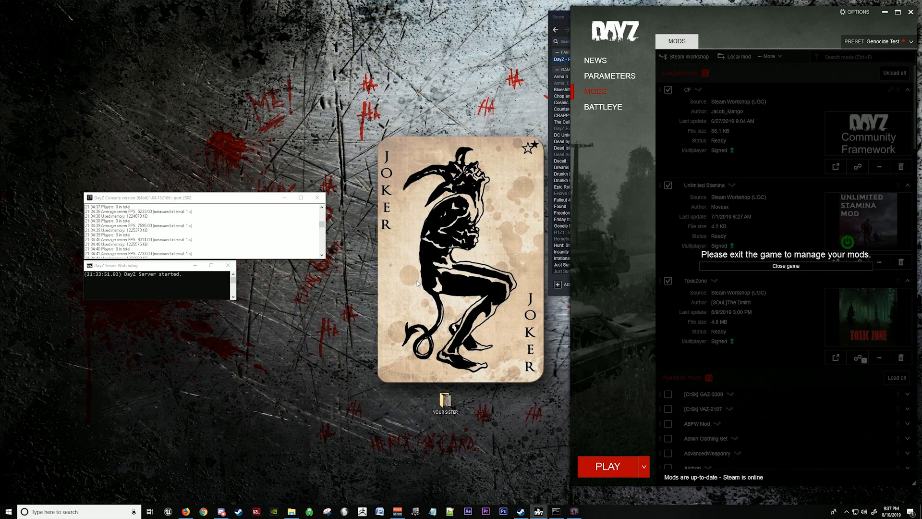
# Close the Server Watchdog, open the DayZServer folder, and scroll the Mods list to ToxicZone.
pyautogui.click(785, 265)
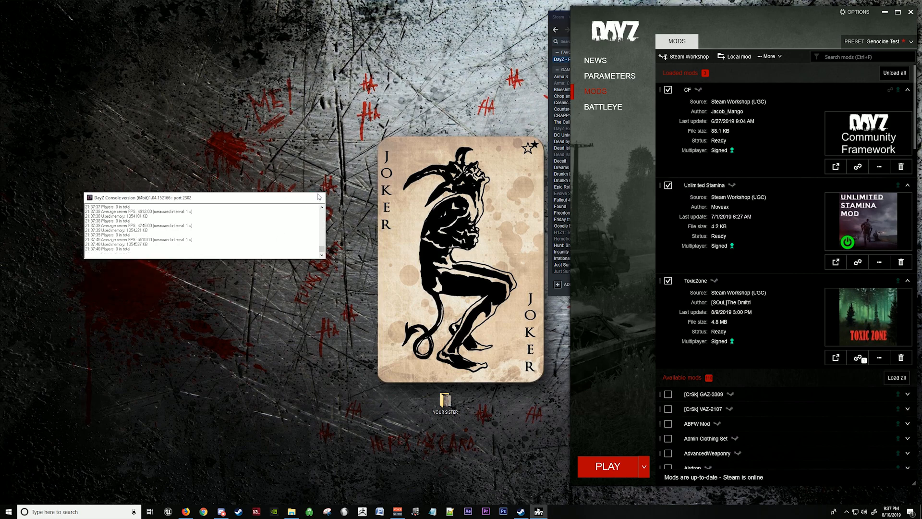
pyautogui.click(291, 511)
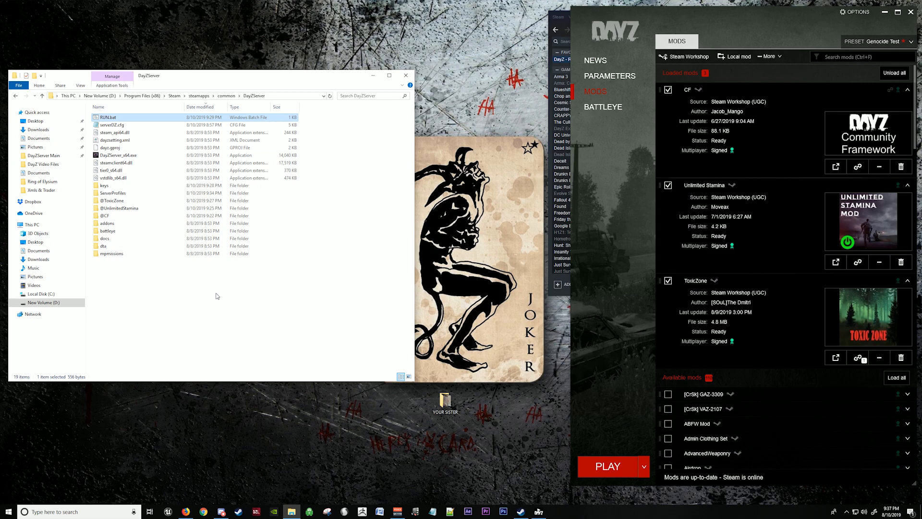
pyautogui.click(106, 215)
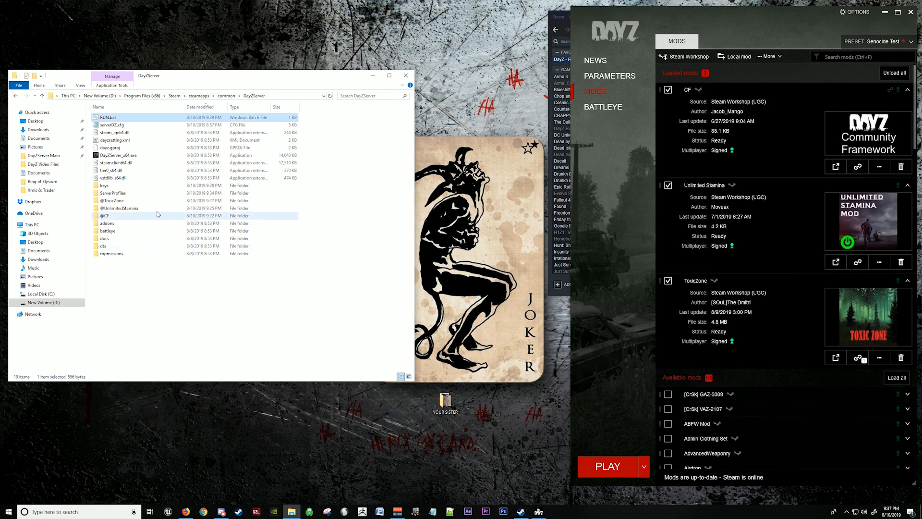
pyautogui.click(305, 284)
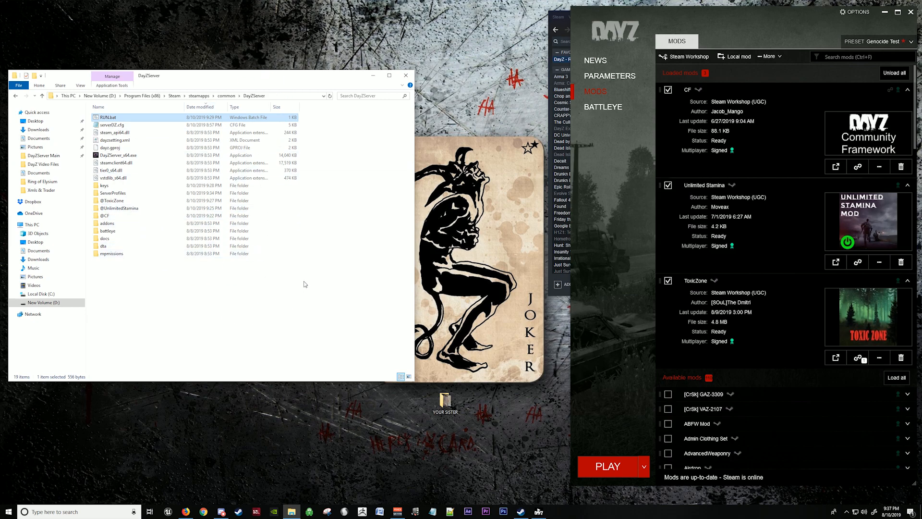
pyautogui.scroll(-3)
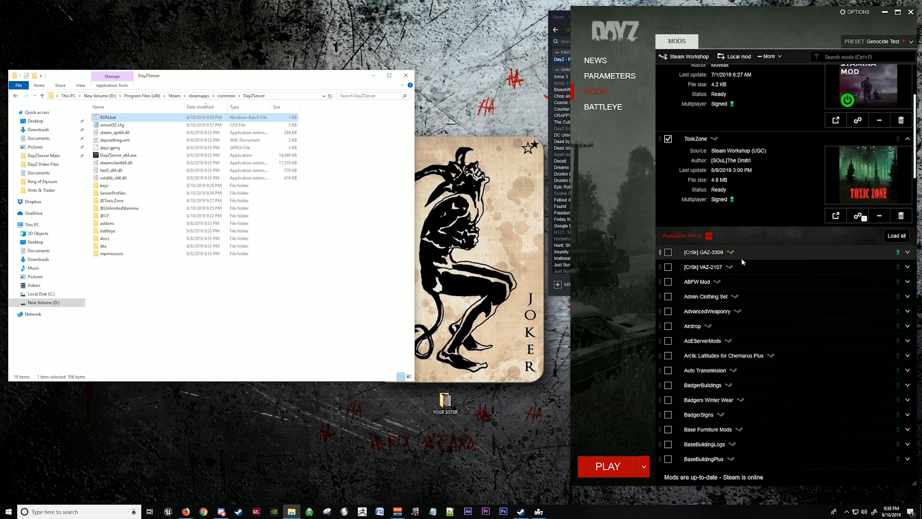
pyautogui.moveTo(772, 256)
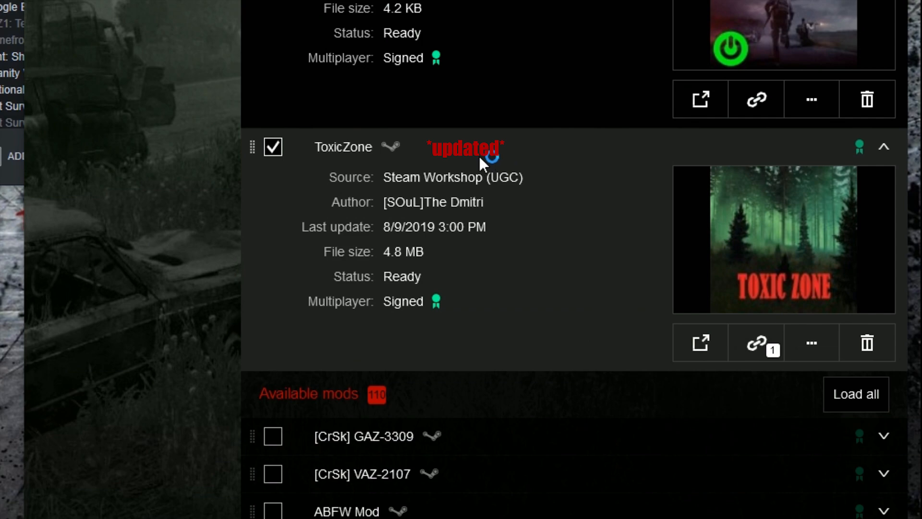
pyautogui.moveTo(543, 154)
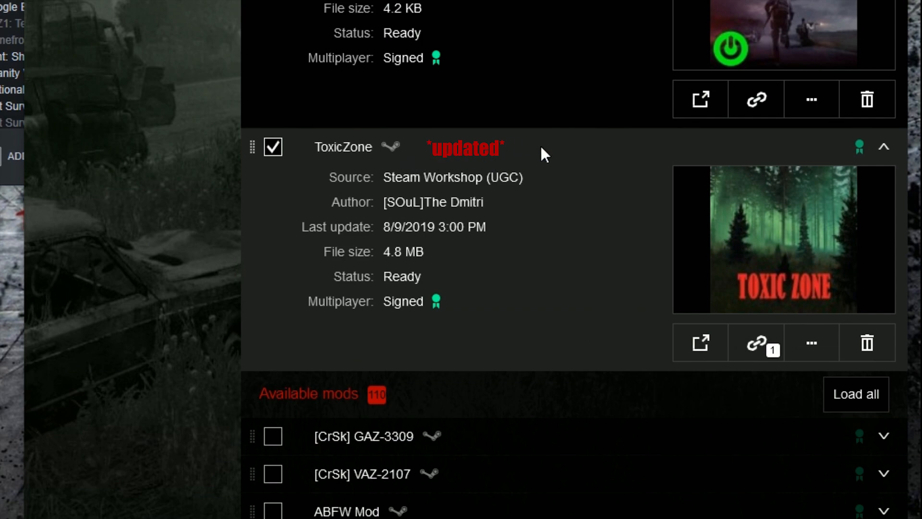
pyautogui.moveTo(535, 146)
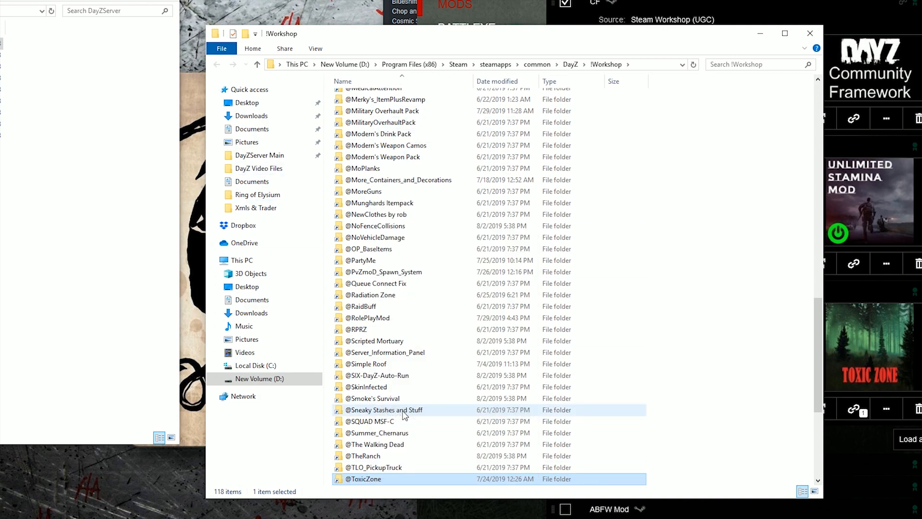
pyautogui.rightClick(519, 355)
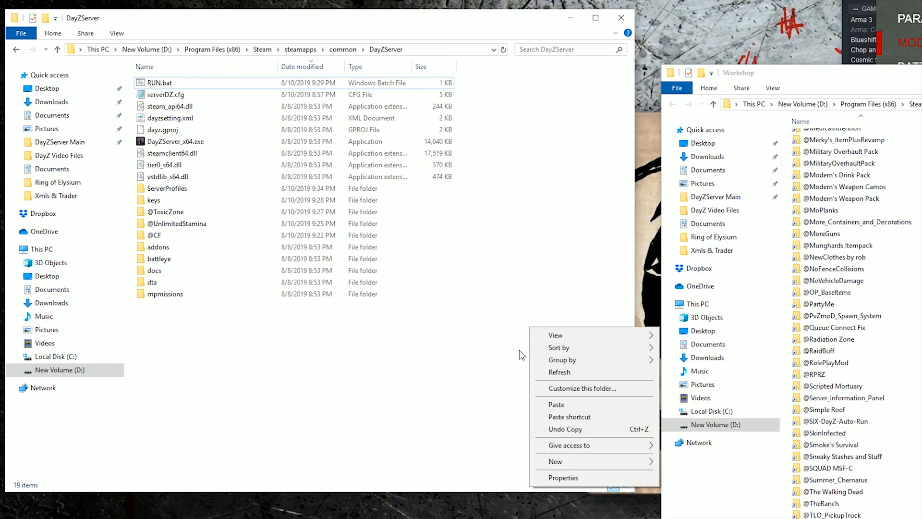
pyautogui.moveTo(576, 405)
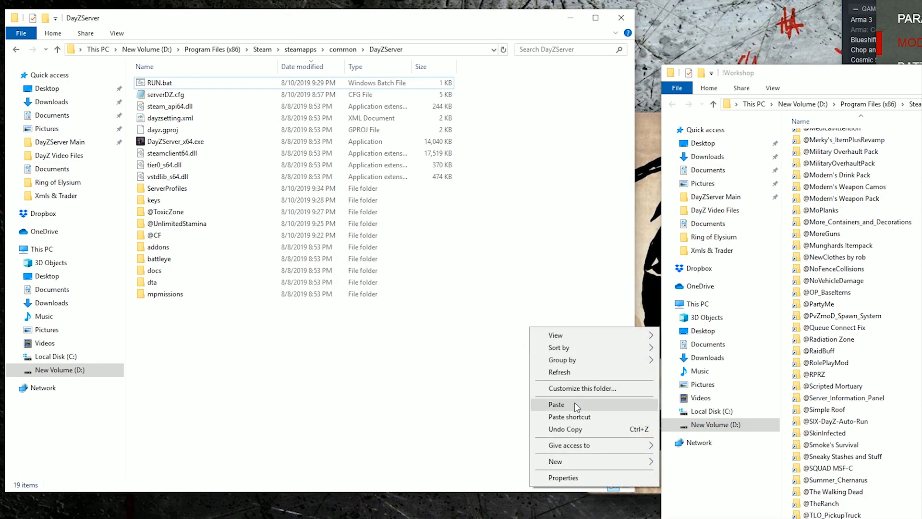
pyautogui.click(556, 405)
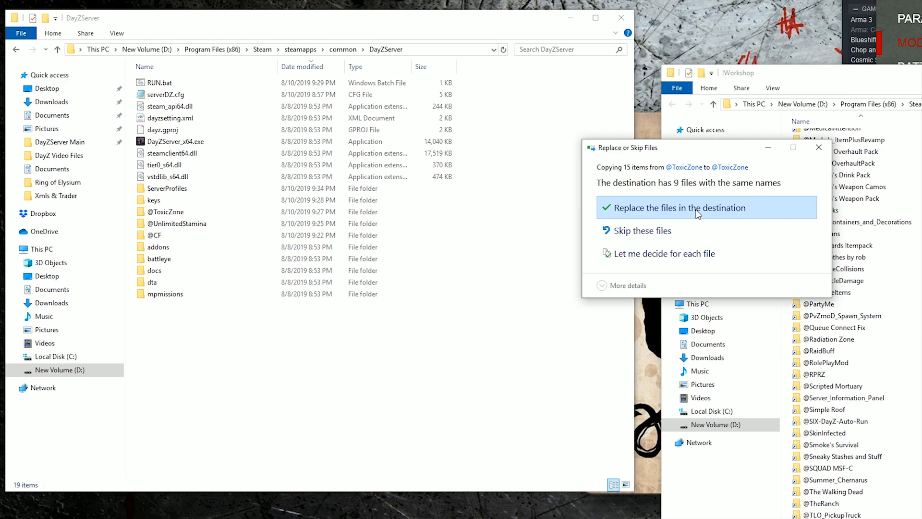
pyautogui.click(680, 207)
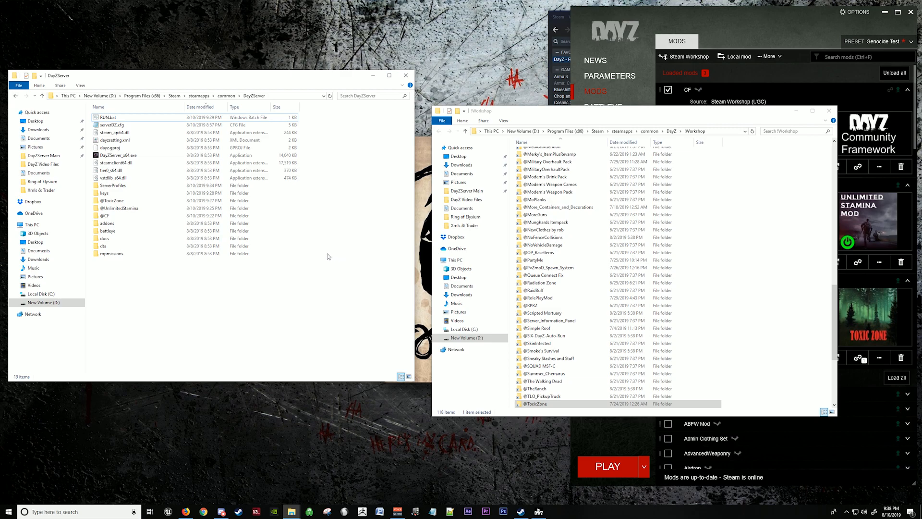
pyautogui.doubleClick(535, 404)
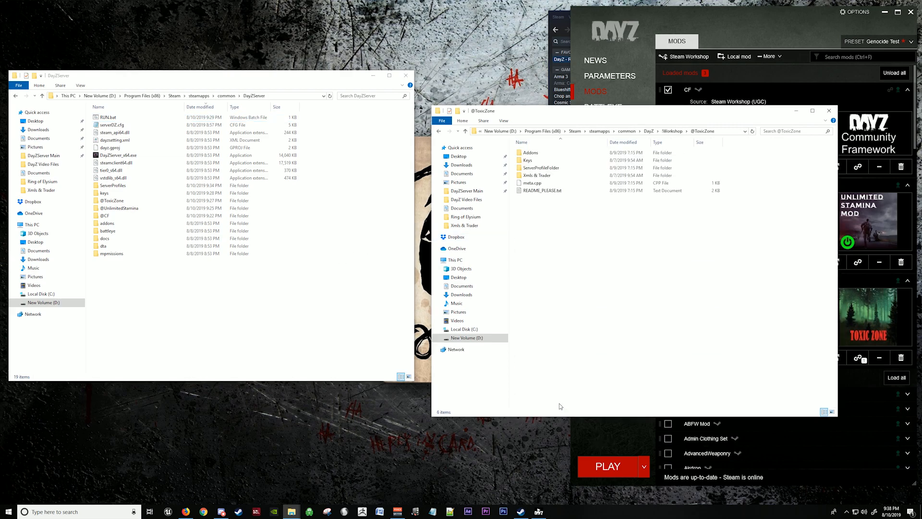
pyautogui.doubleClick(528, 160)
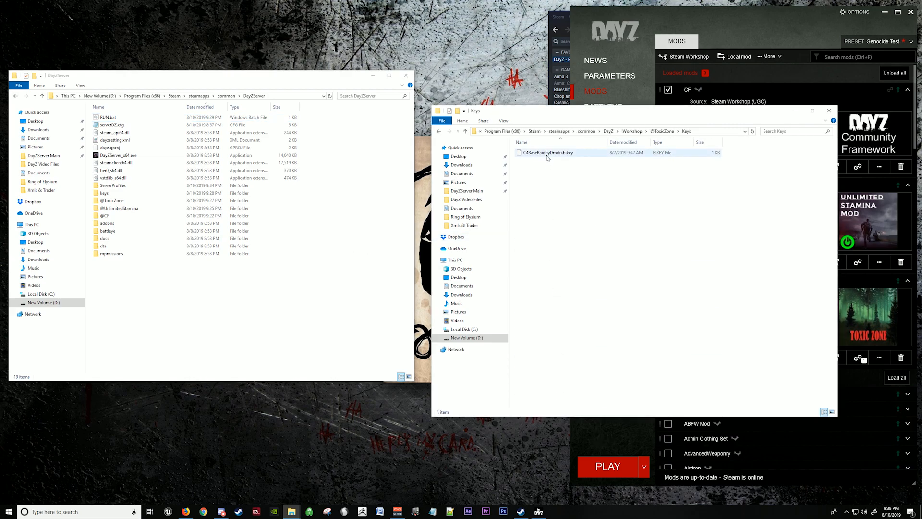
pyautogui.rightClick(547, 153)
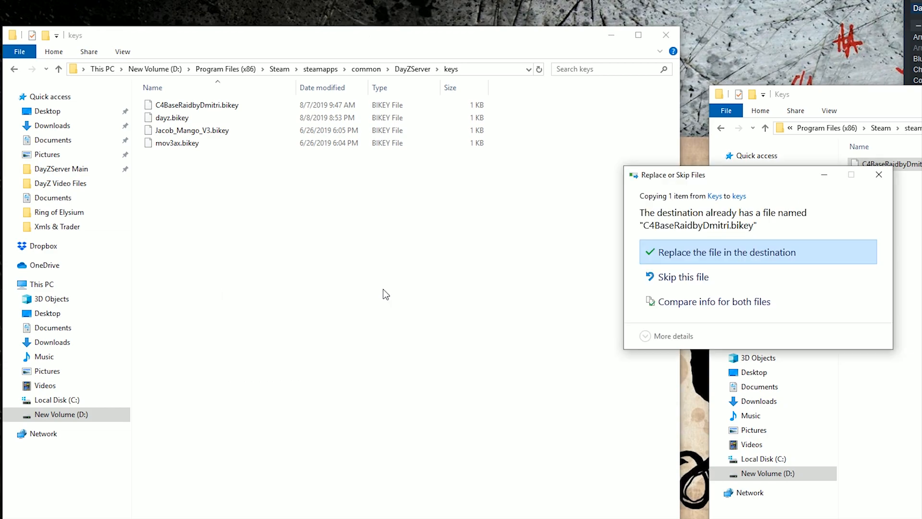
pyautogui.click(729, 252)
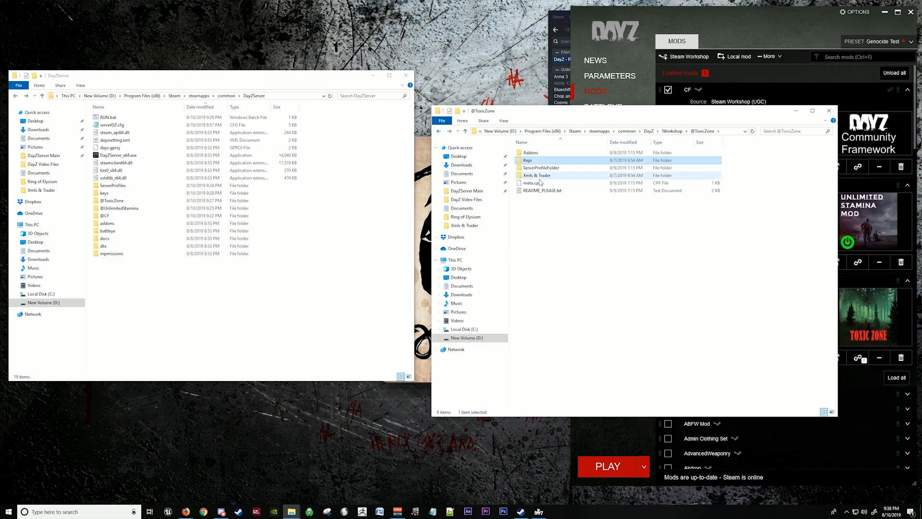
# Check the mod's Keys and Addons folders, then close the Workshop window, DayZ Launcher and DayZServer window.
pyautogui.click(527, 160)
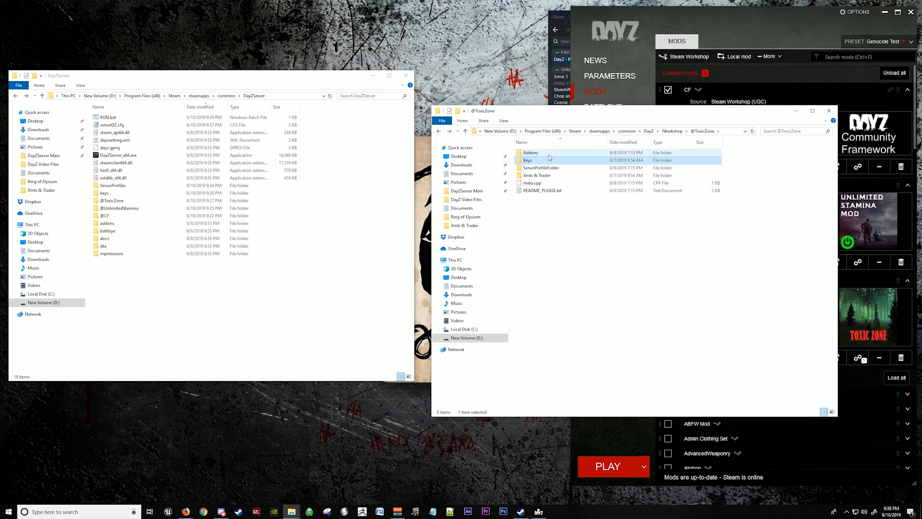
pyautogui.moveTo(527, 160)
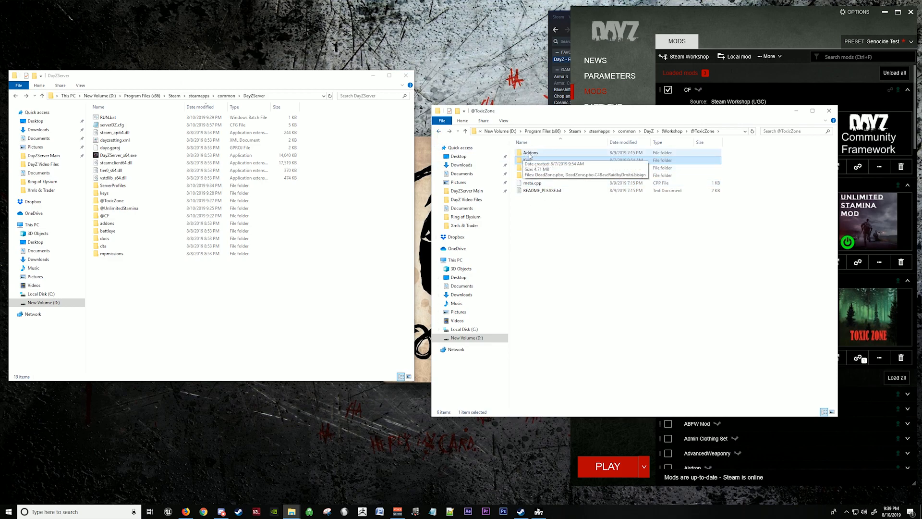
pyautogui.doubleClick(530, 152)
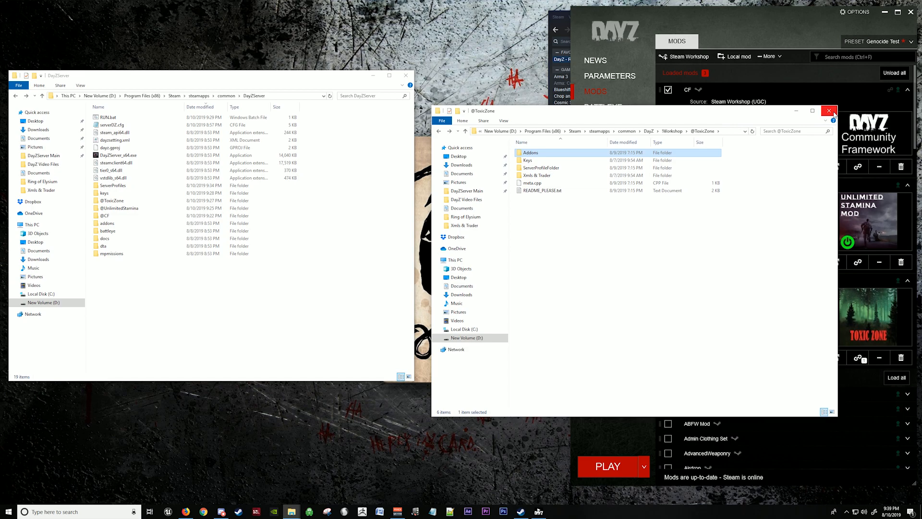
pyautogui.click(829, 111)
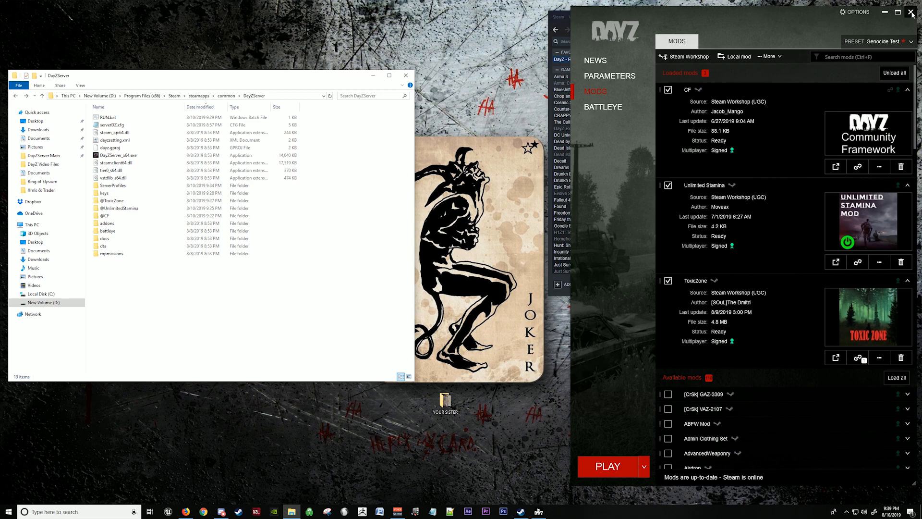
pyautogui.click(911, 12)
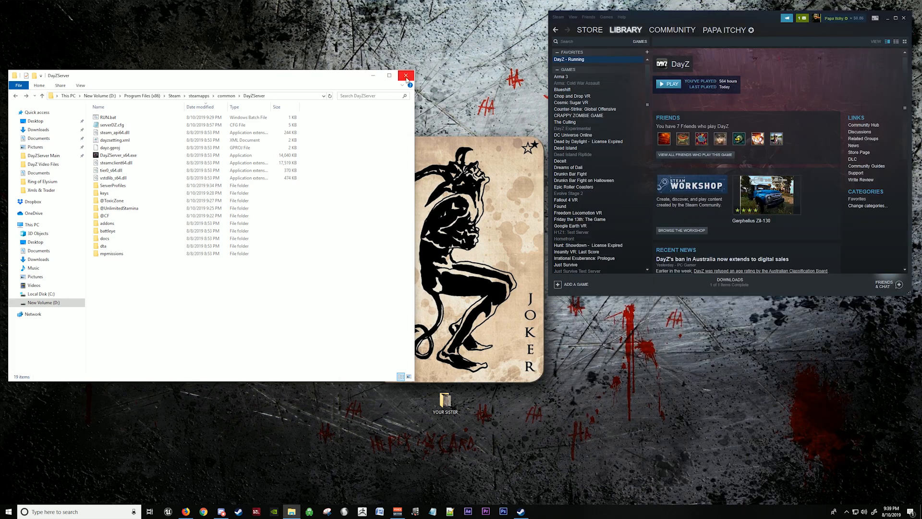
pyautogui.click(405, 75)
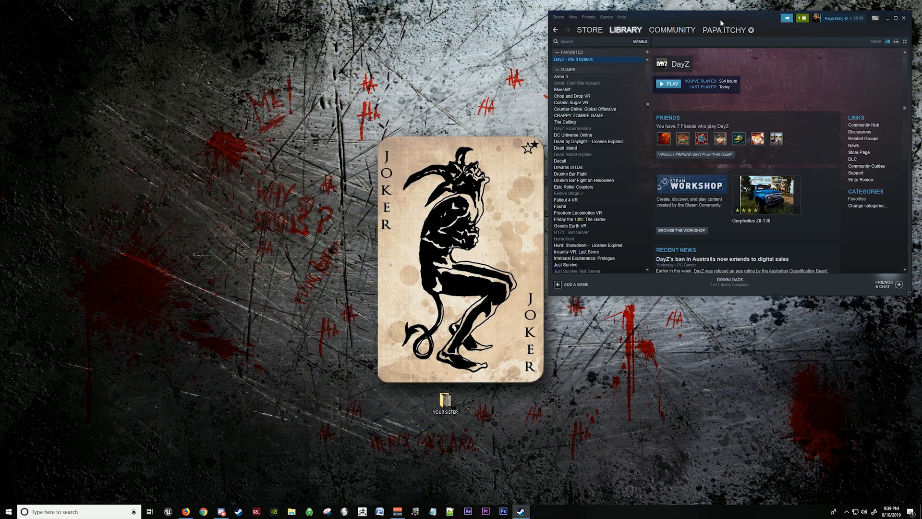